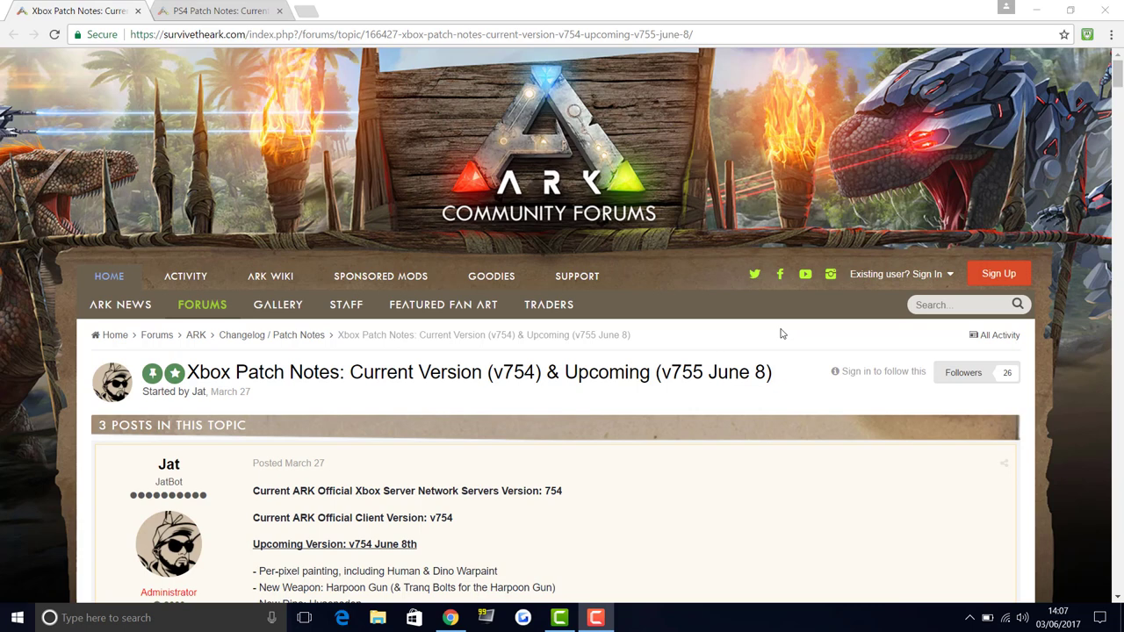
pyautogui.moveTo(661, 337)
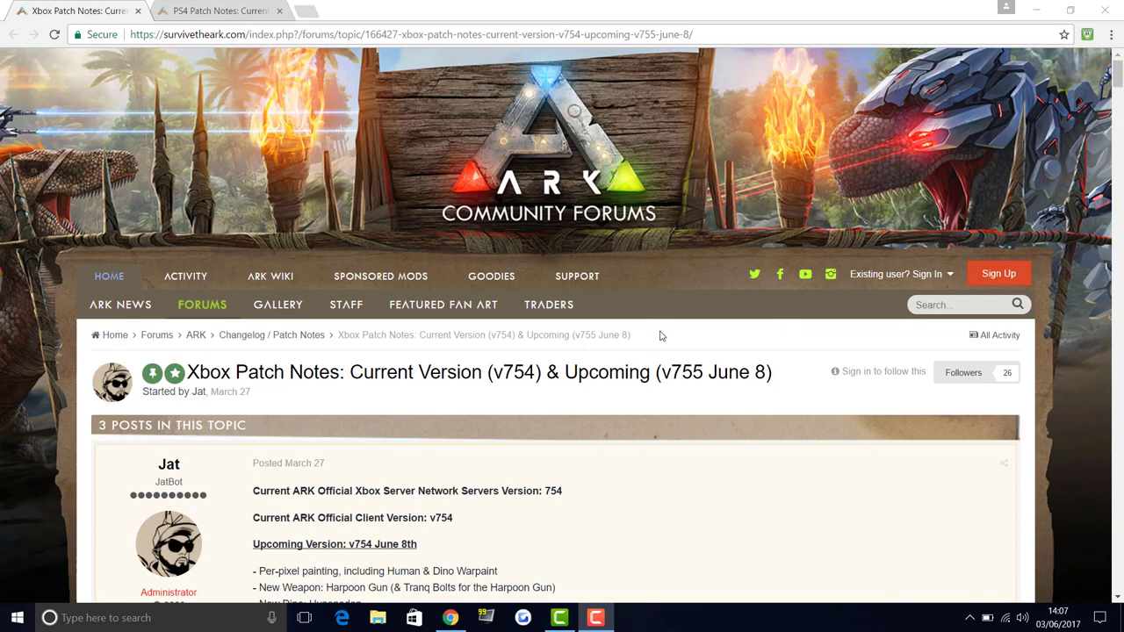
# Scroll down through the Xbox patch list and clear the selected ATV blueprint path text
pyautogui.click(218, 11)
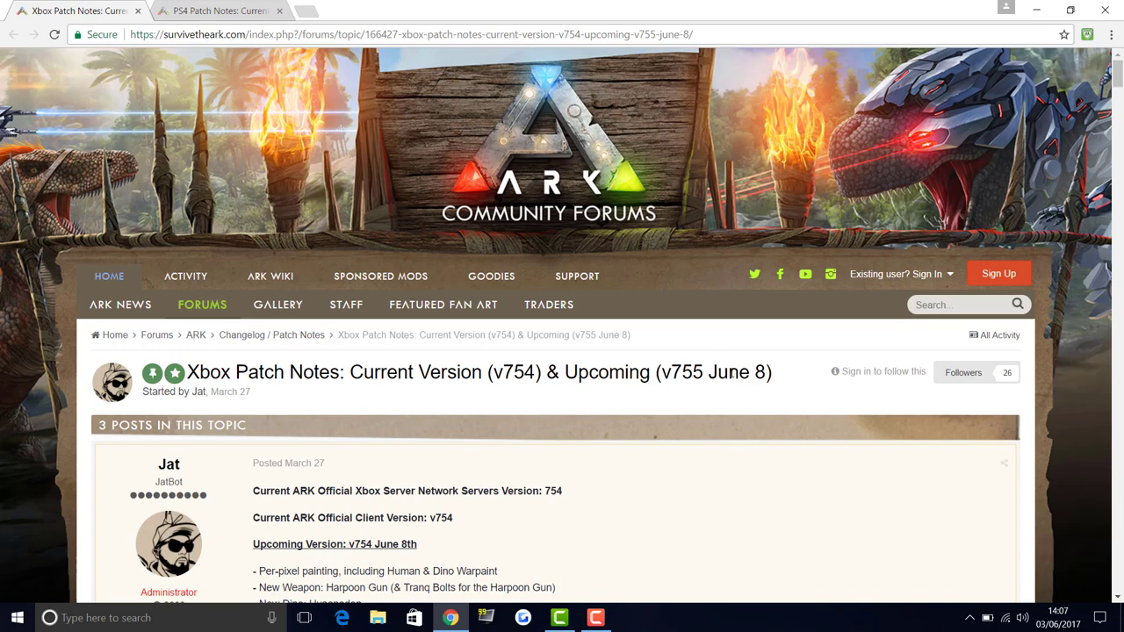
pyautogui.moveTo(601, 376)
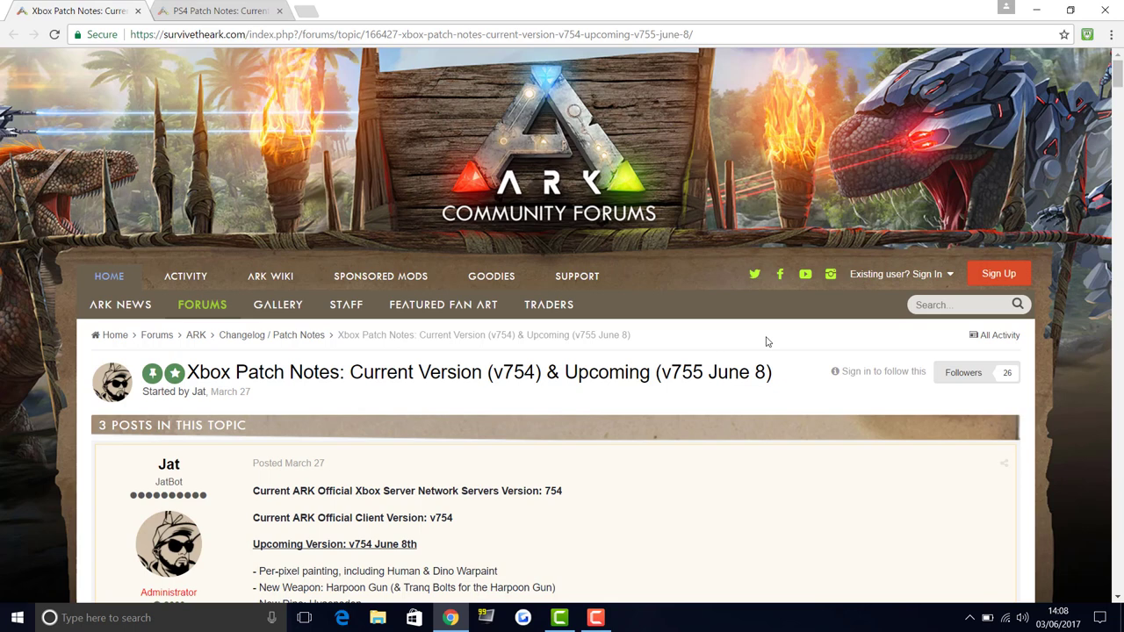
pyautogui.moveTo(685, 319)
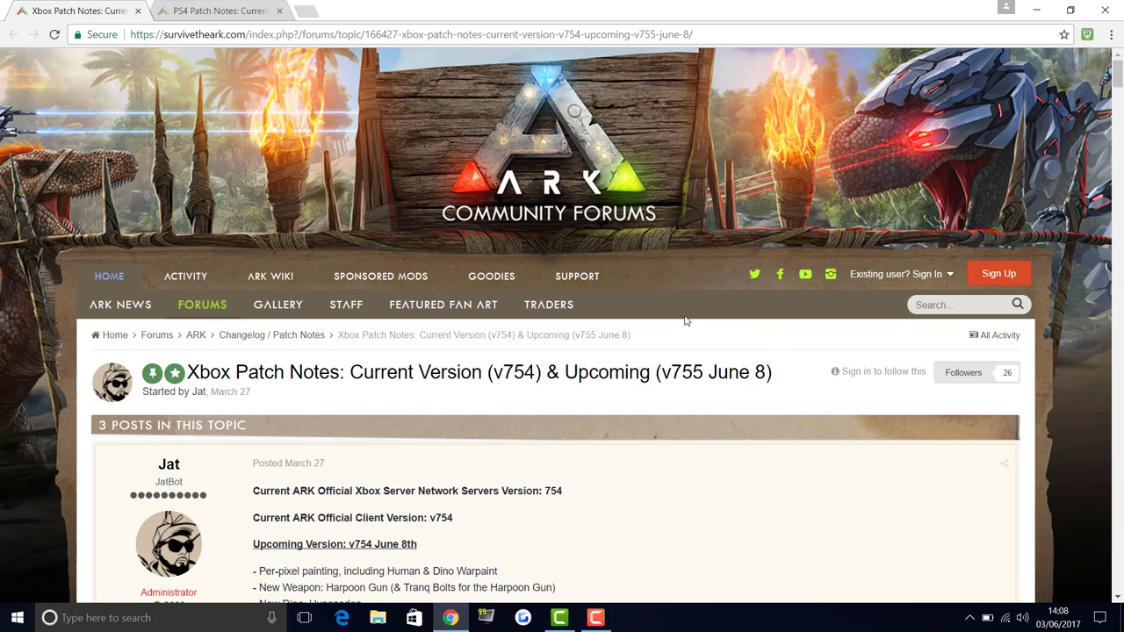
pyautogui.moveTo(663, 323)
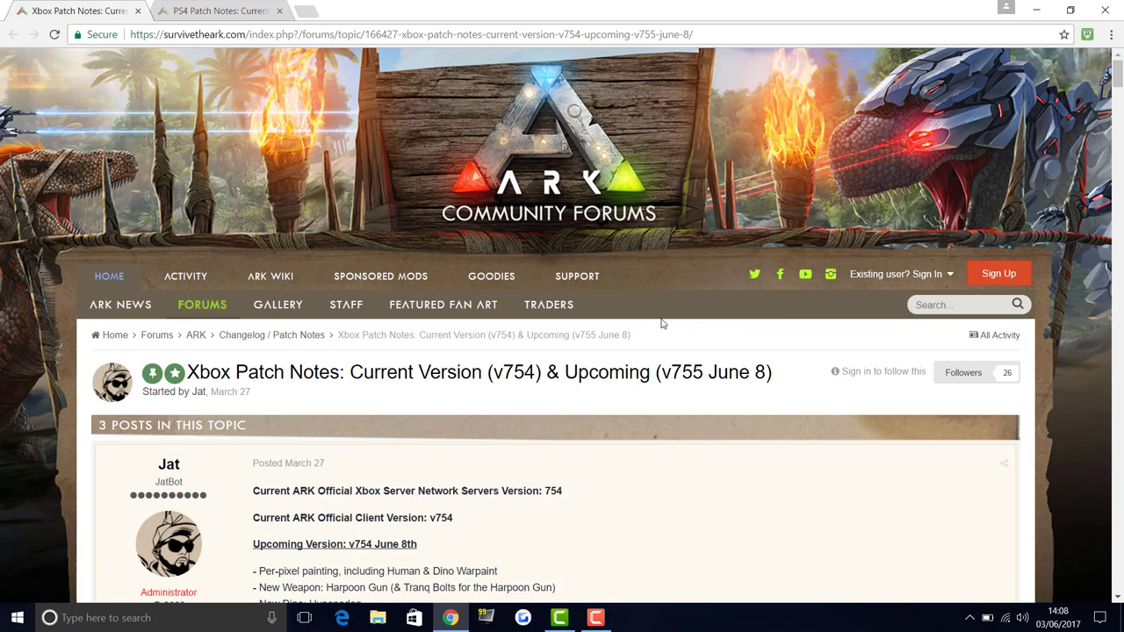
pyautogui.moveTo(636, 334)
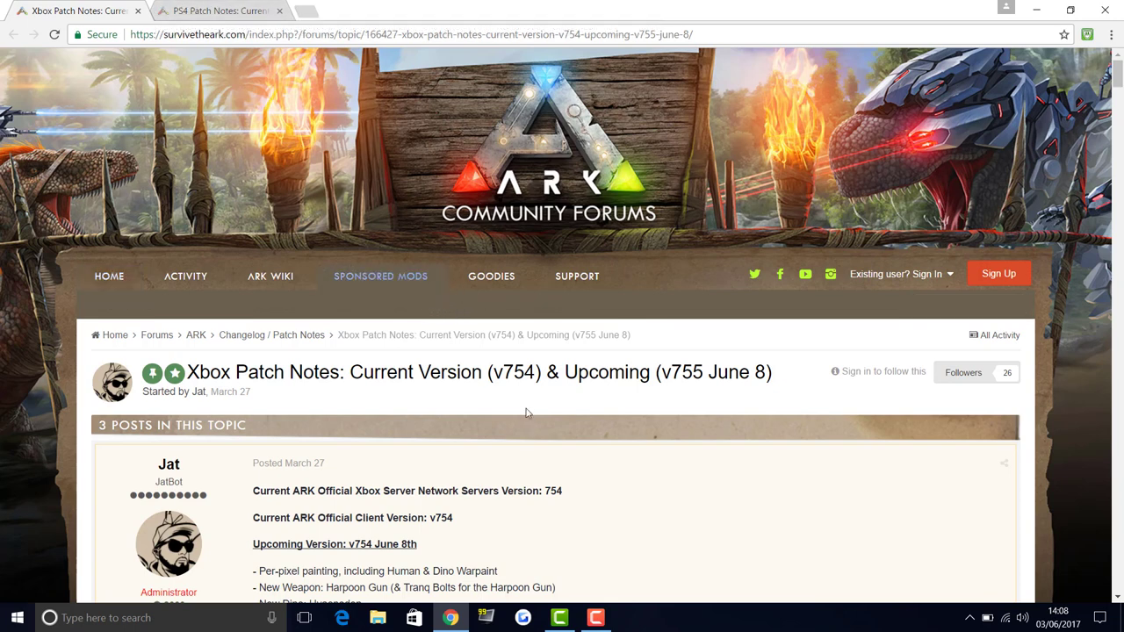
pyautogui.scroll(-3)
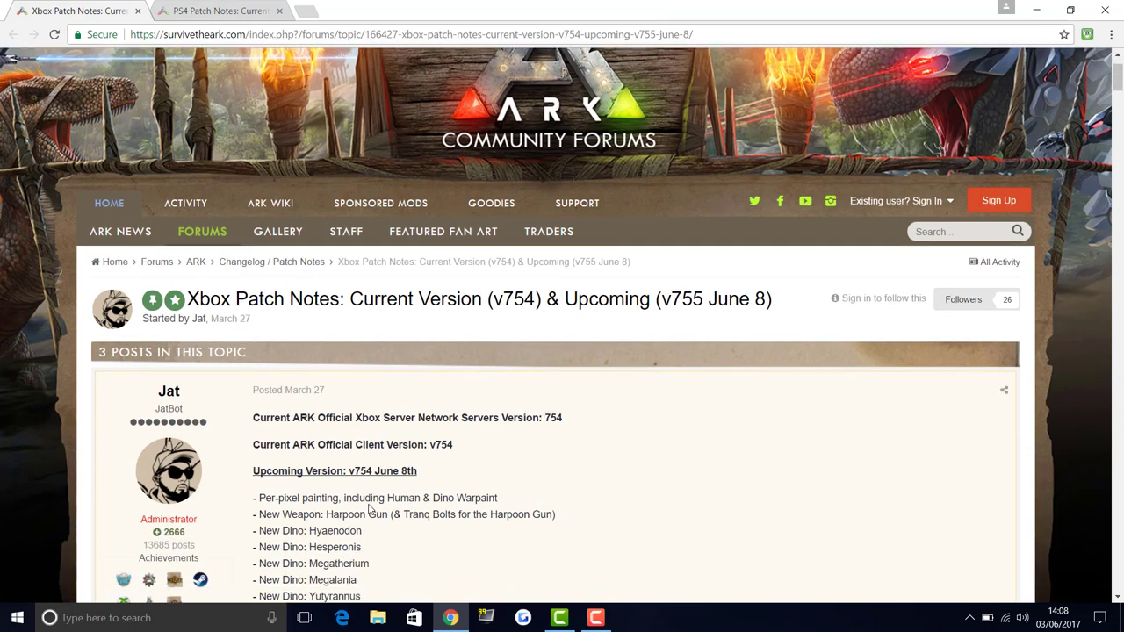
pyautogui.moveTo(429, 497)
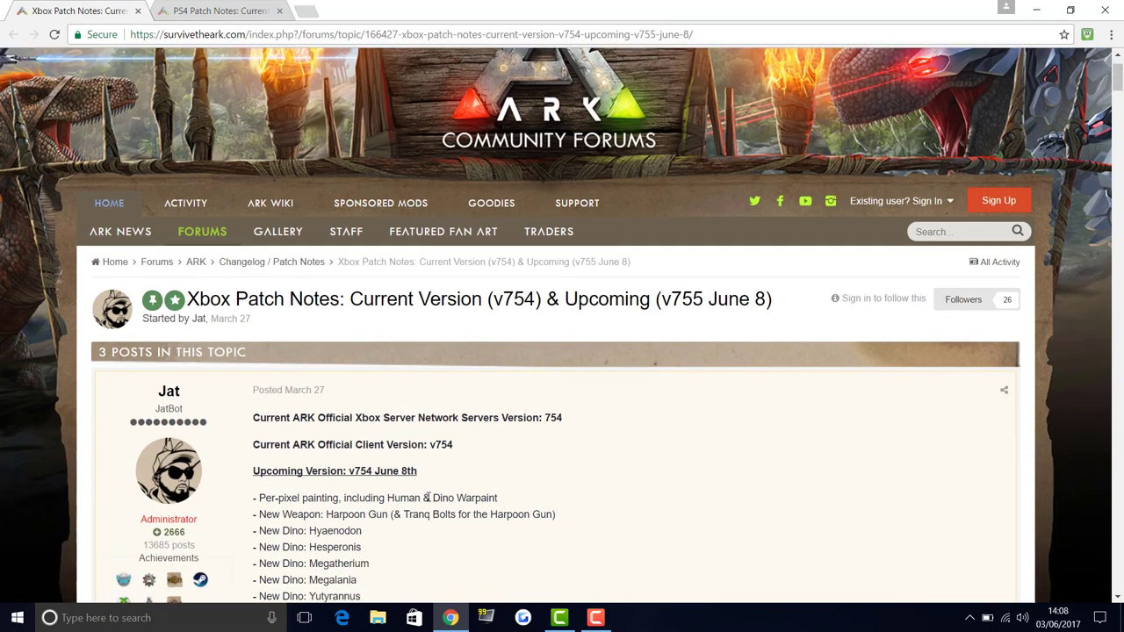
pyautogui.moveTo(220, 473)
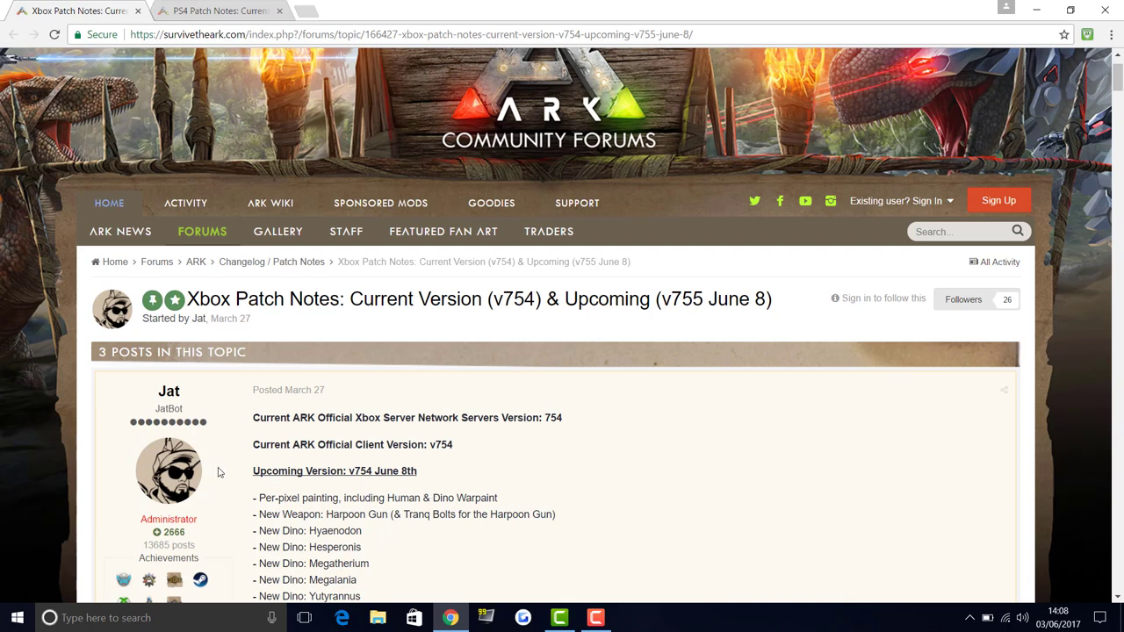
pyautogui.moveTo(245, 460)
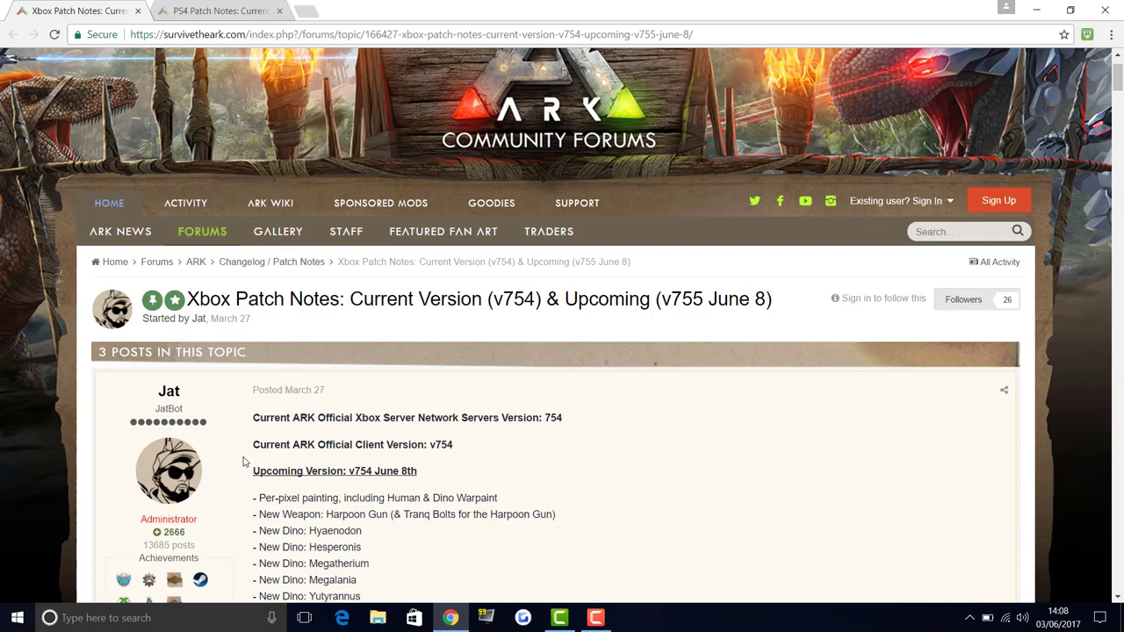
pyautogui.click(220, 11)
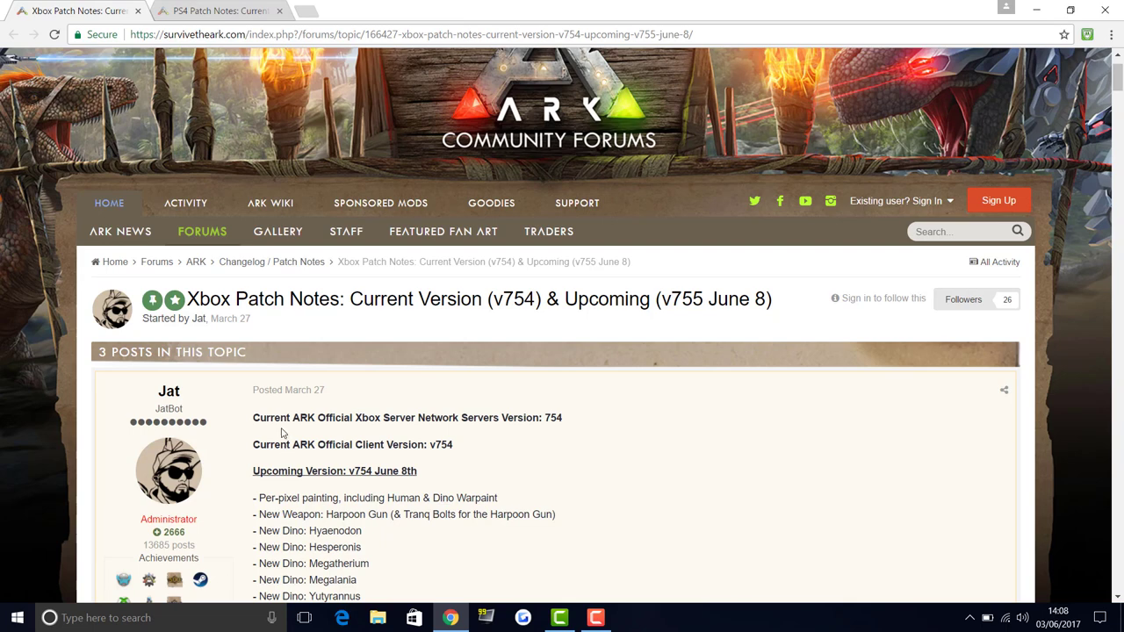
pyautogui.moveTo(221, 499)
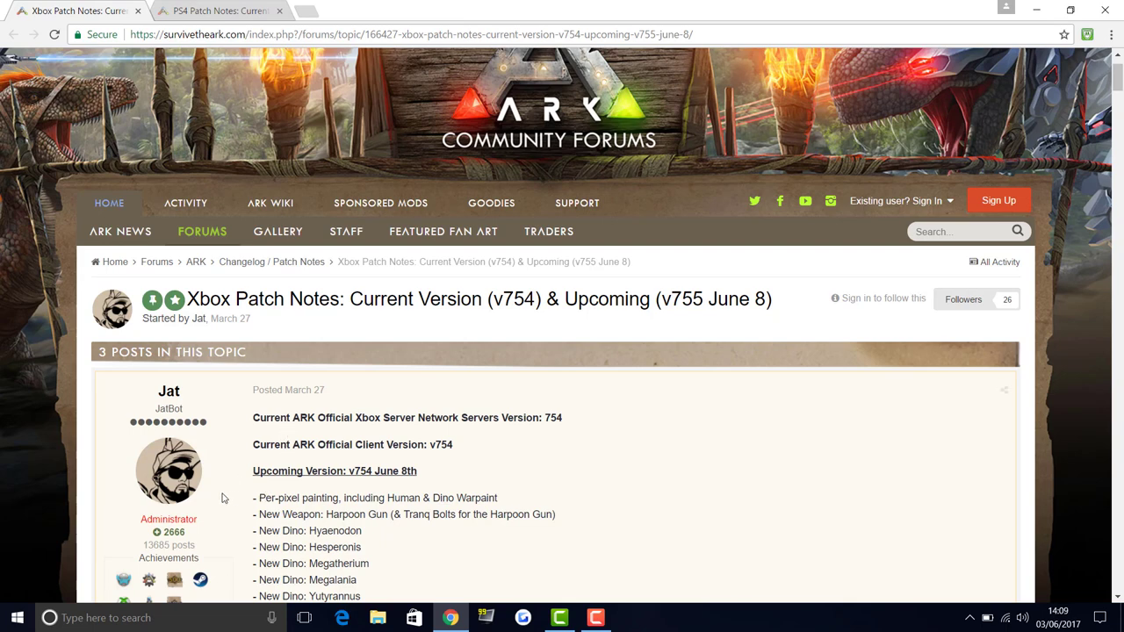
pyautogui.moveTo(246, 538)
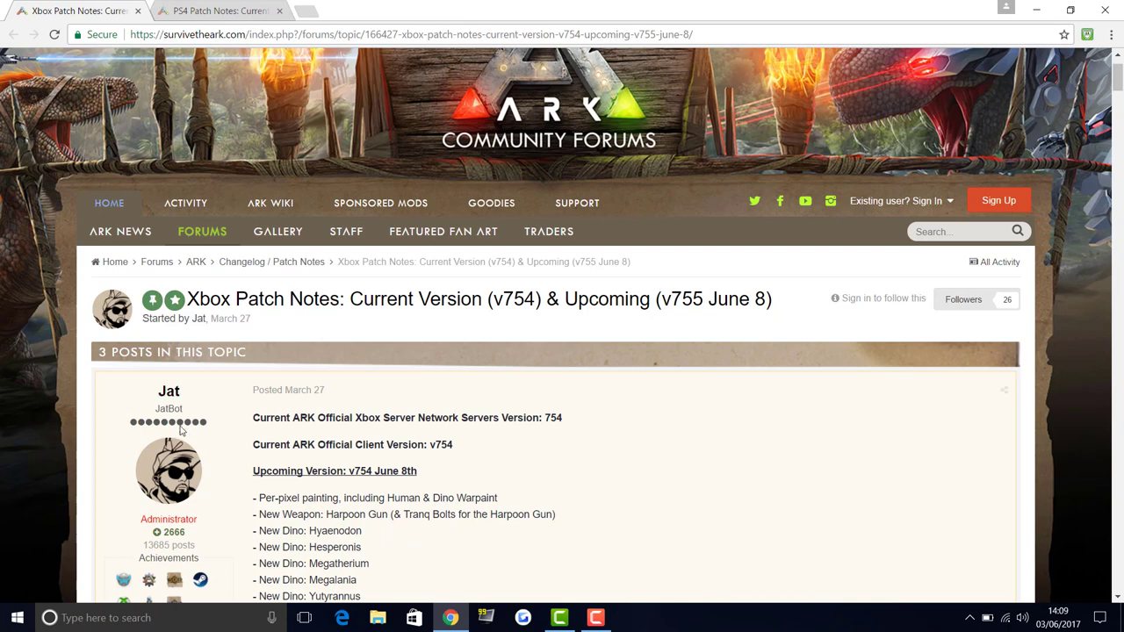
pyautogui.moveTo(4, 404)
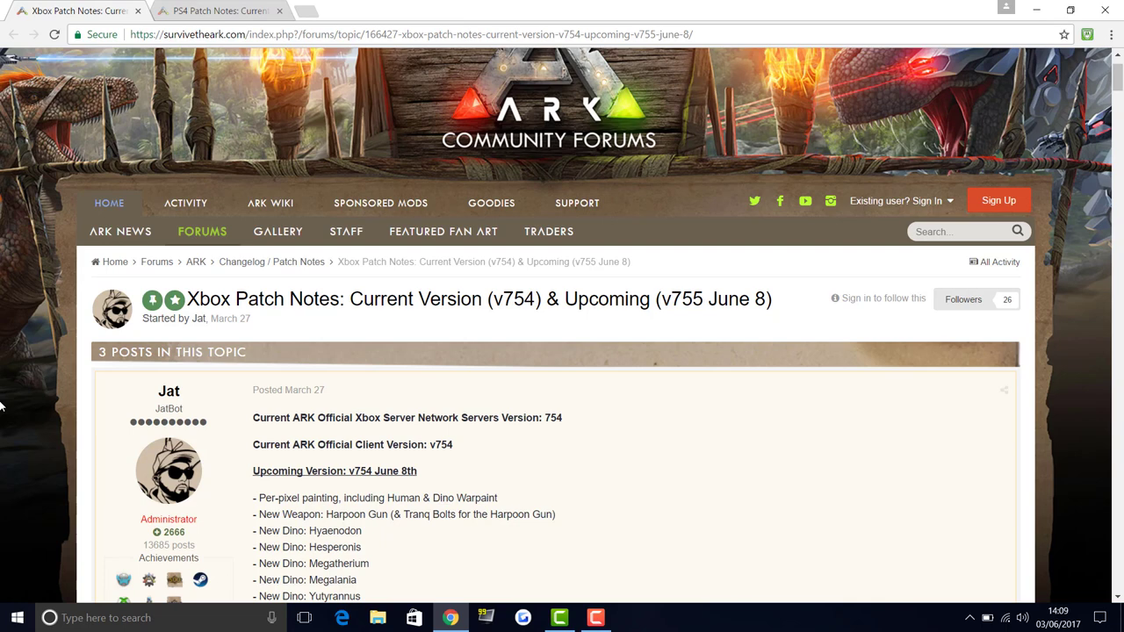
pyautogui.moveTo(58, 439)
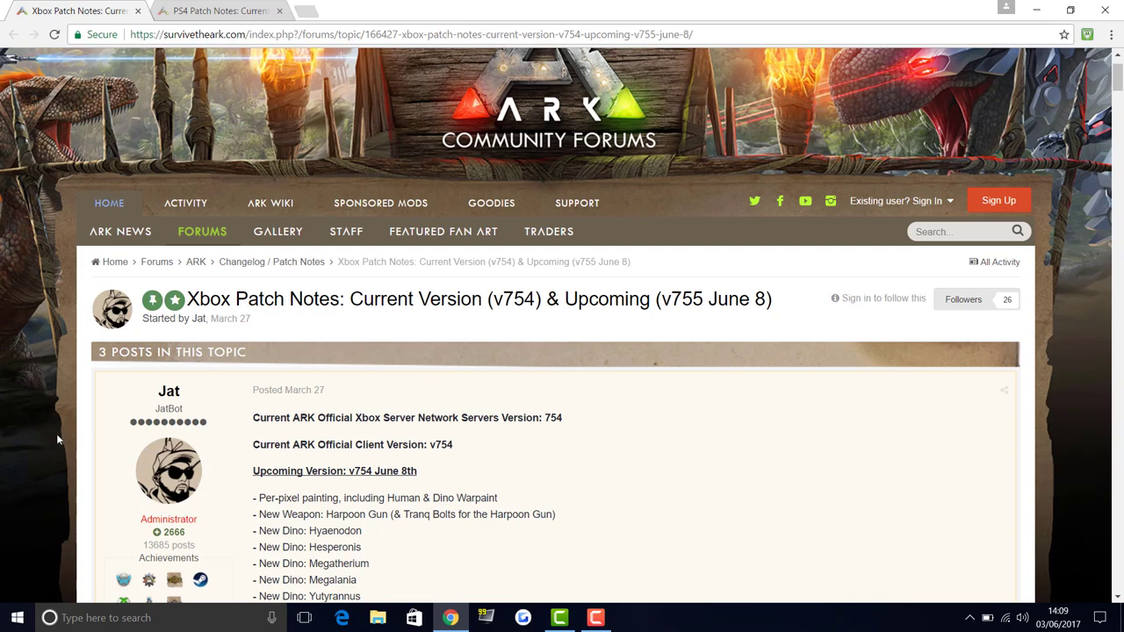
pyautogui.moveTo(284, 492)
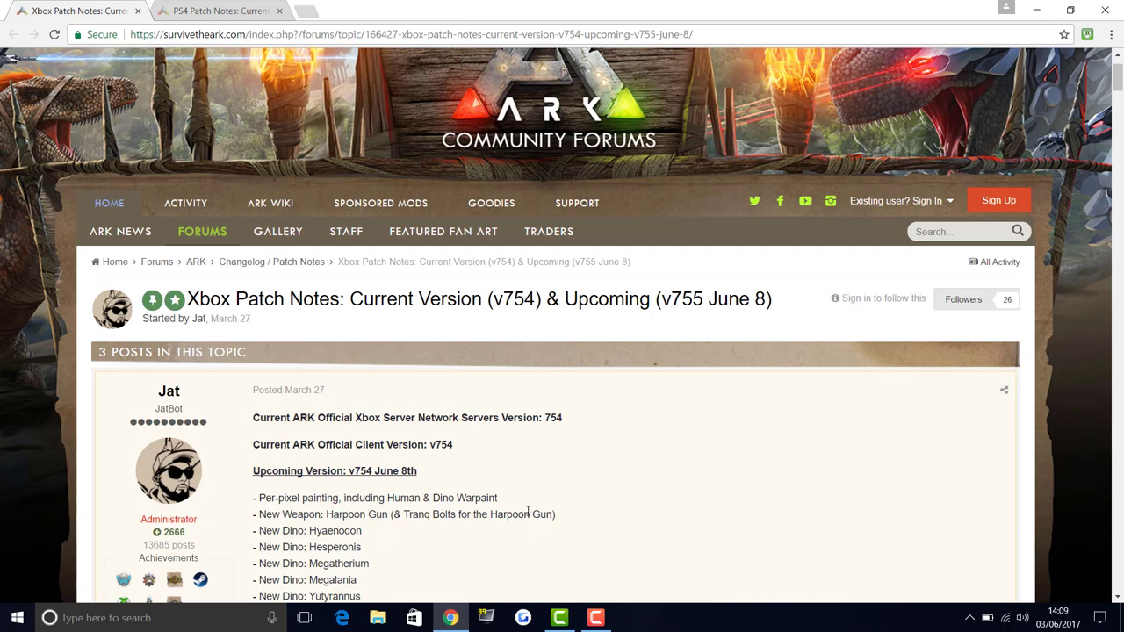
pyautogui.moveTo(169, 531)
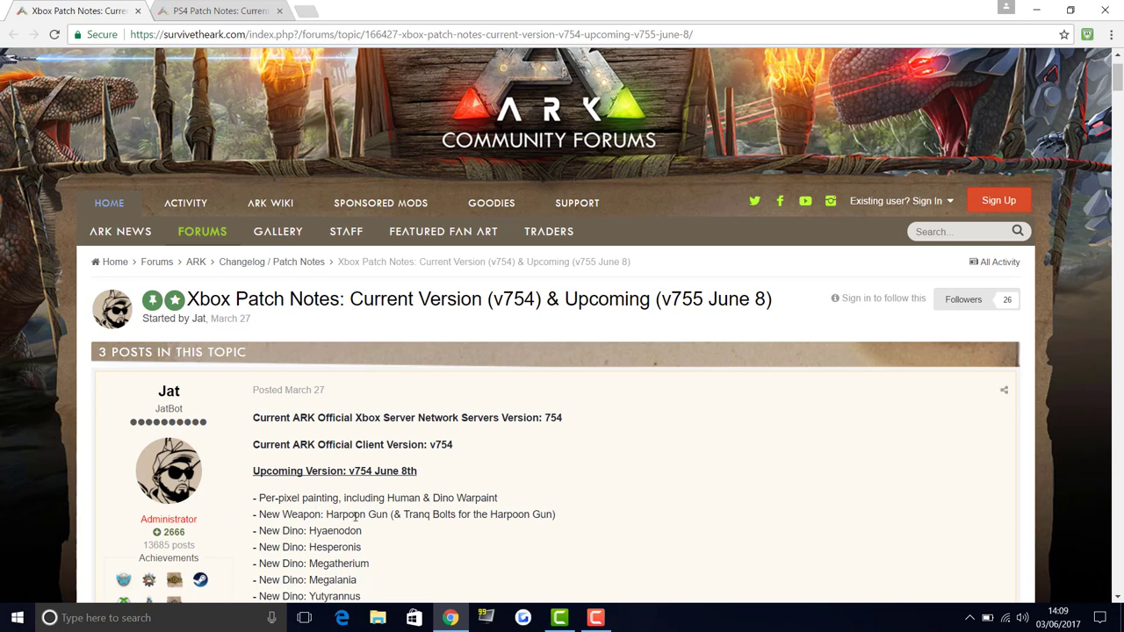
pyautogui.scroll(-3)
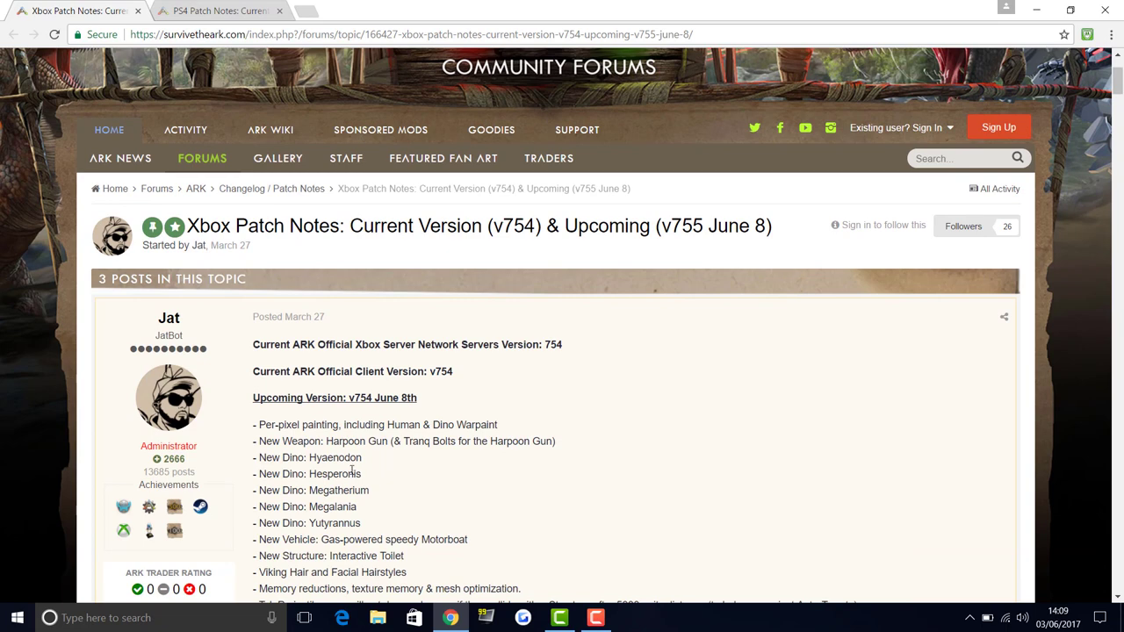
pyautogui.moveTo(350, 460)
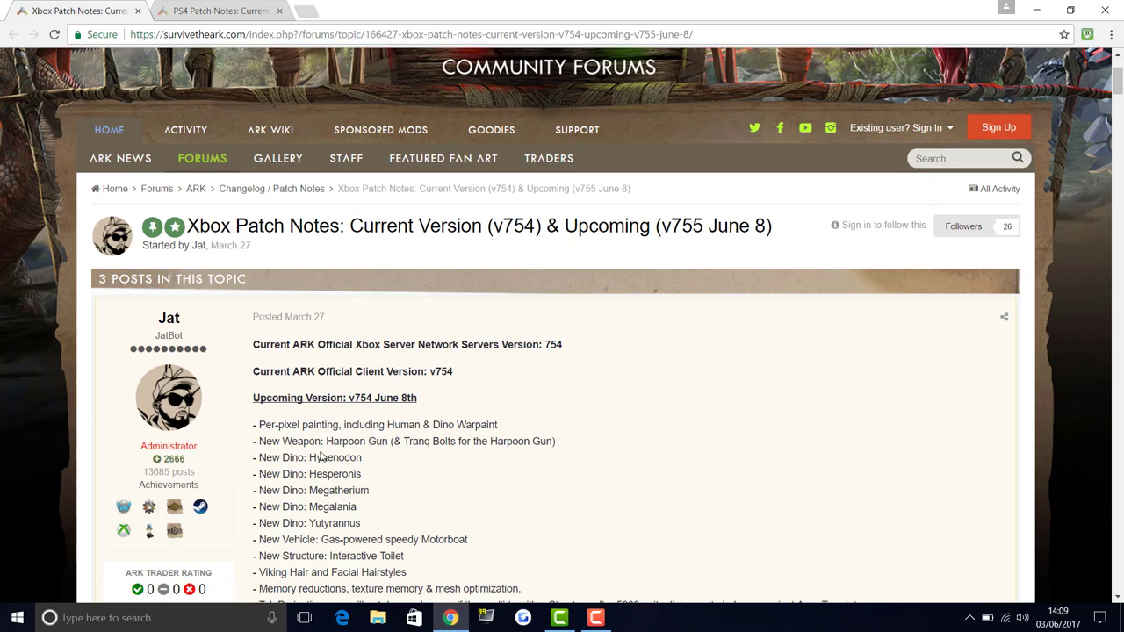
pyautogui.moveTo(320, 457)
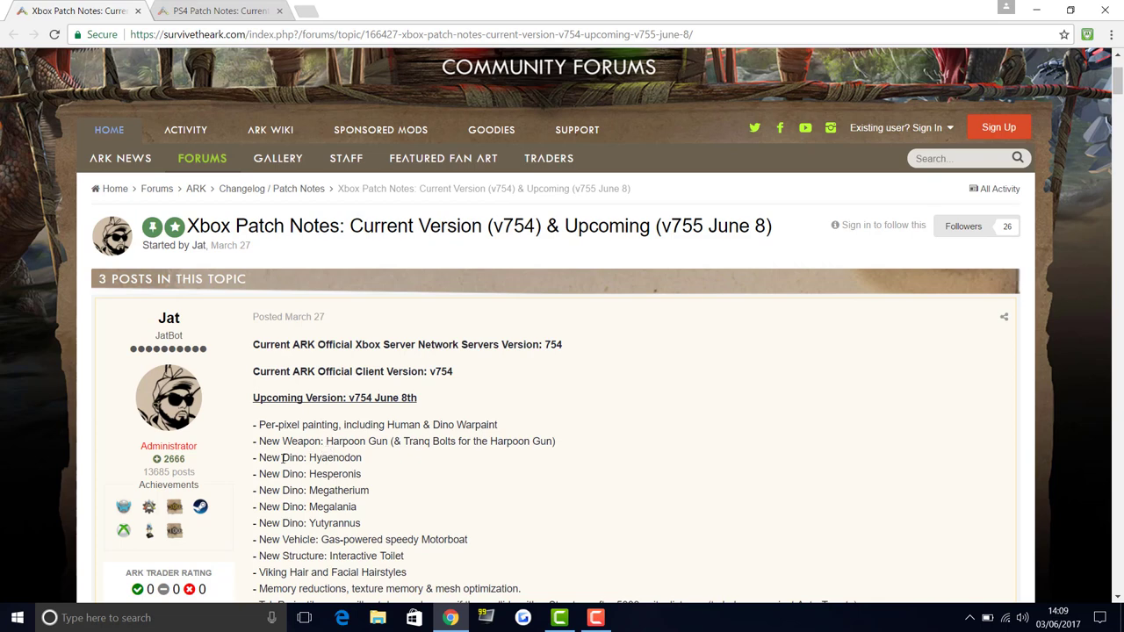
pyautogui.moveTo(242, 499)
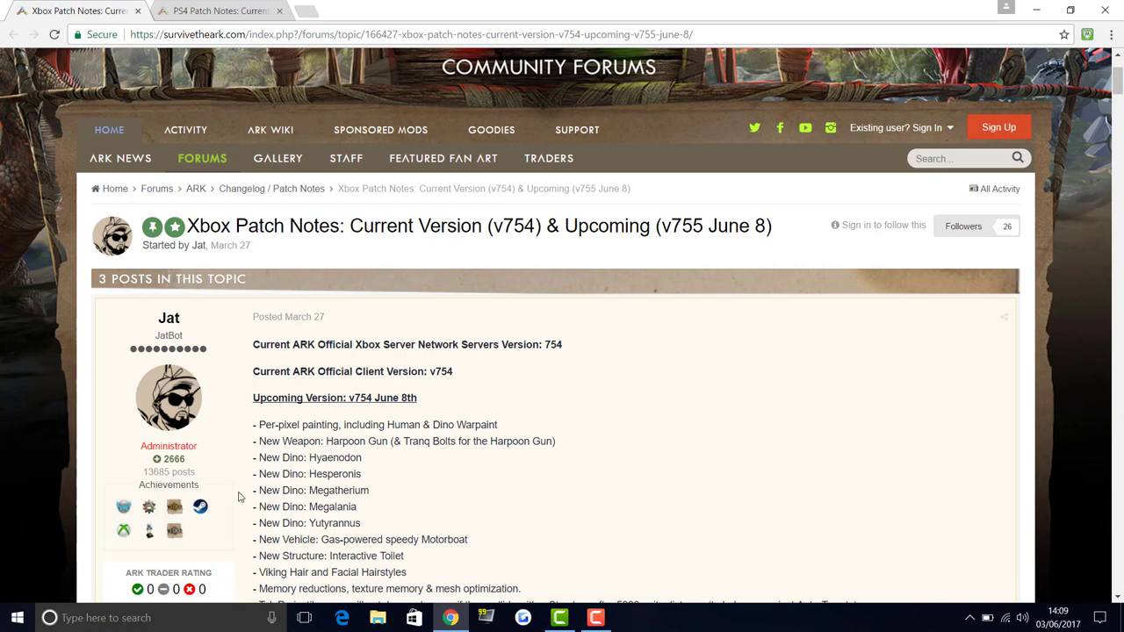
pyautogui.moveTo(298, 460)
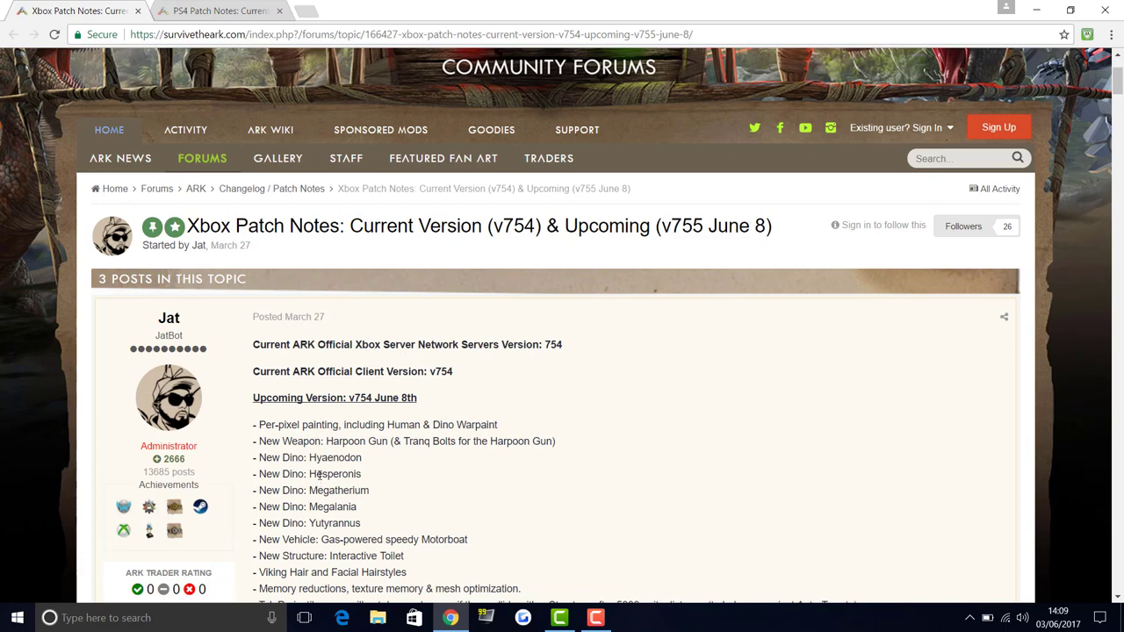
pyautogui.moveTo(324, 491)
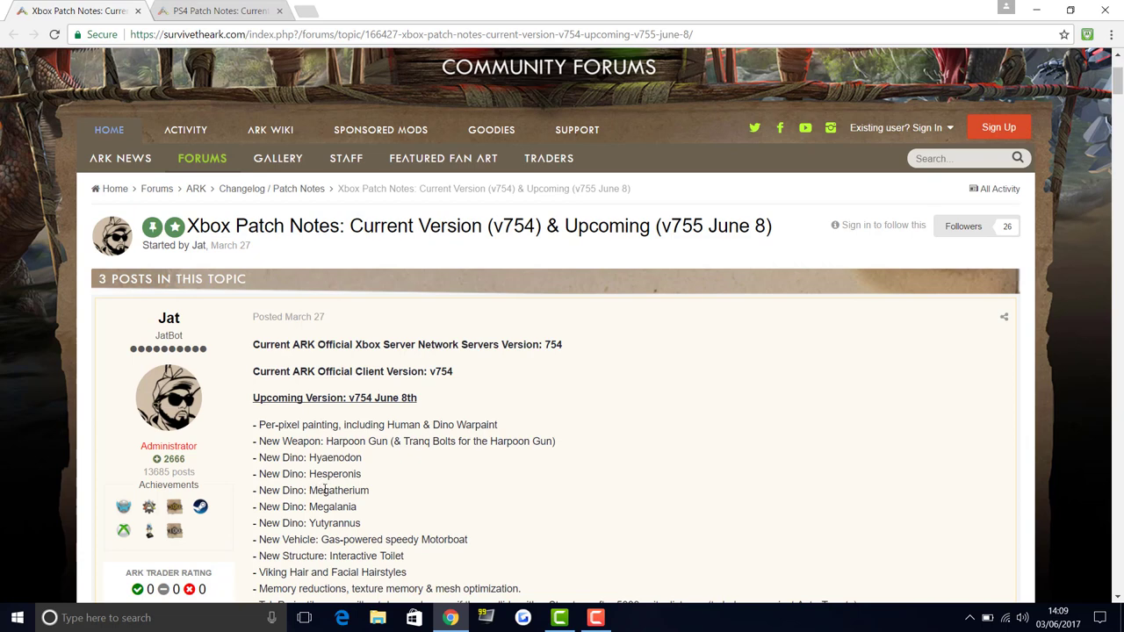
pyautogui.moveTo(321, 508)
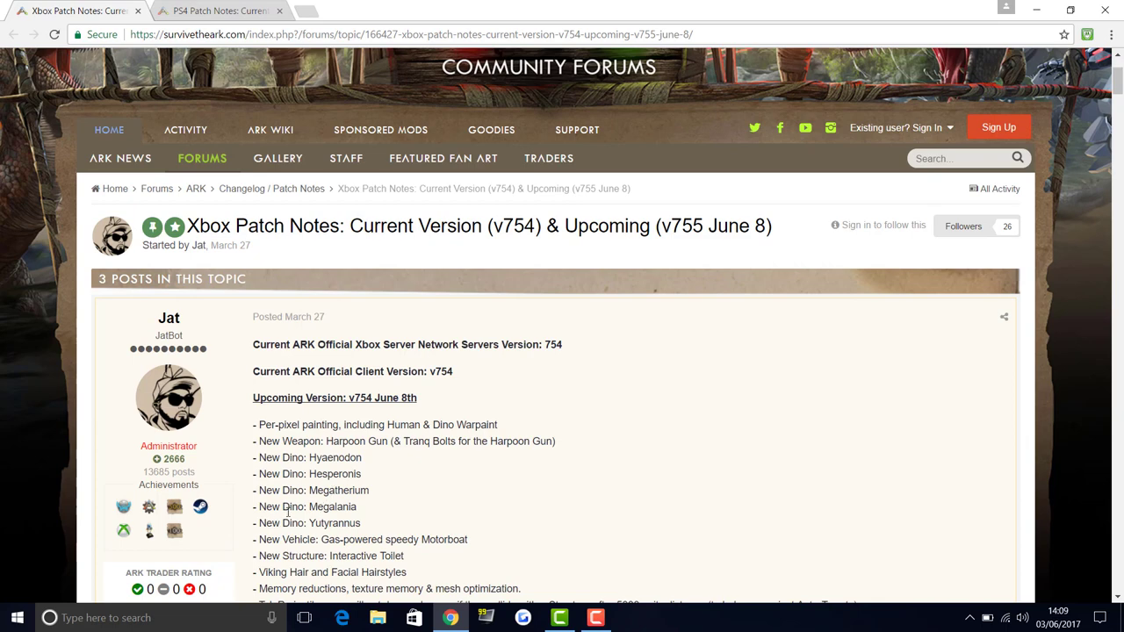
pyautogui.moveTo(284, 508)
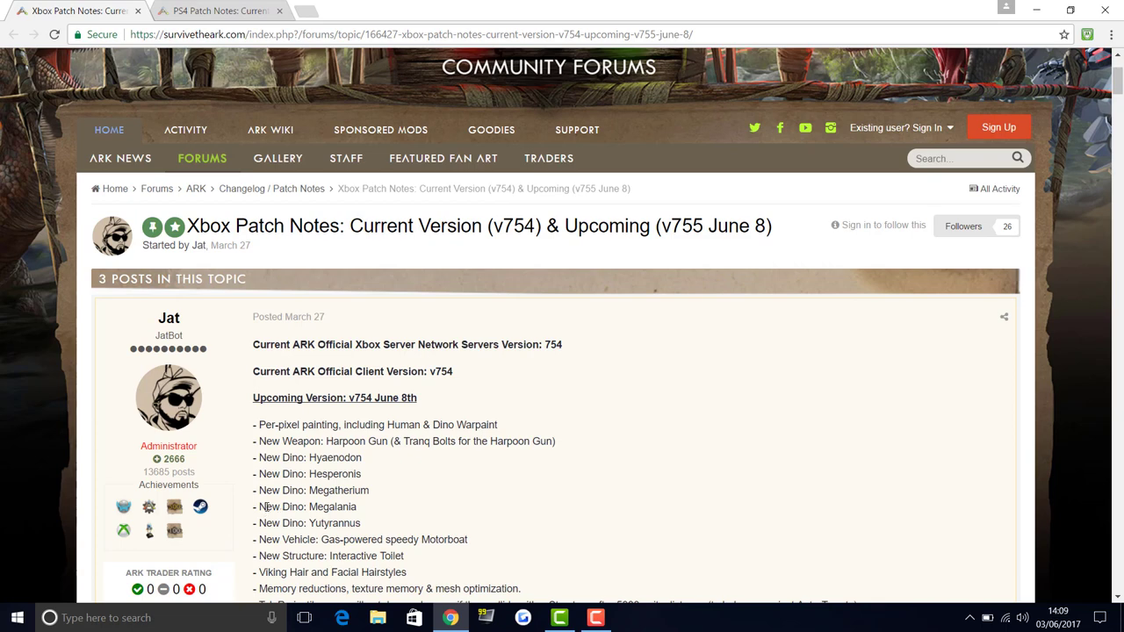
pyautogui.moveTo(227, 526)
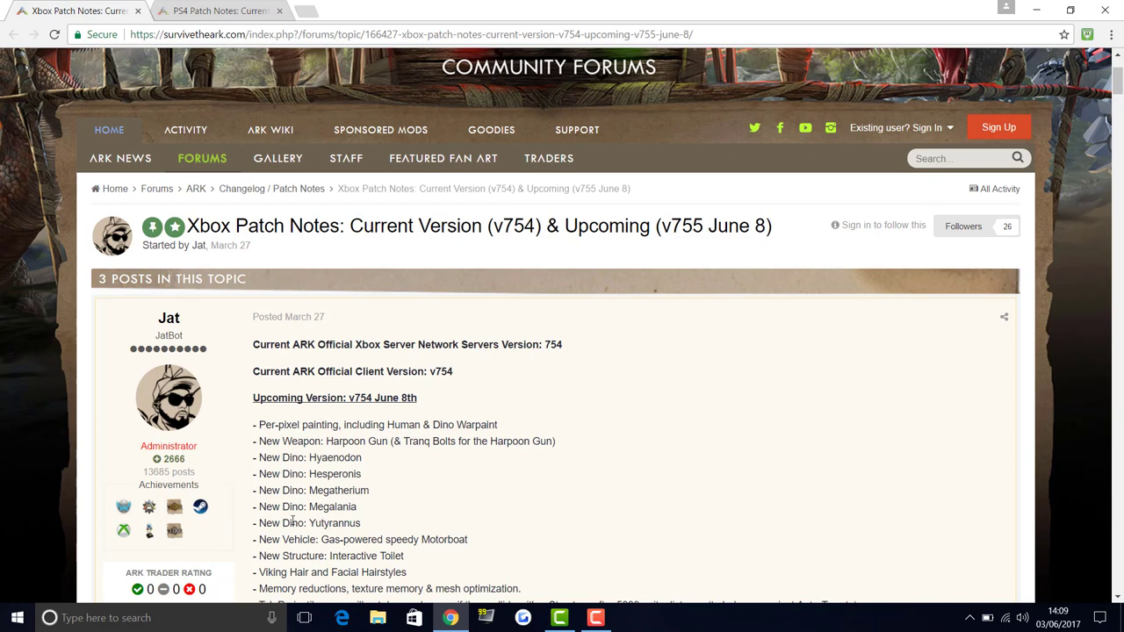
pyautogui.moveTo(272, 527)
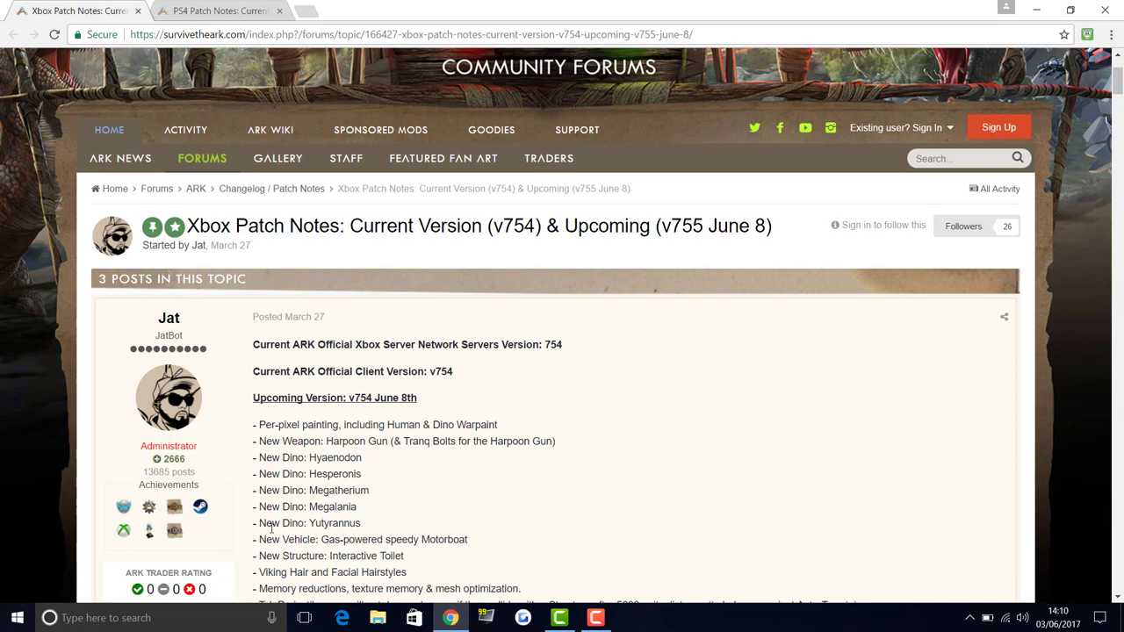
pyautogui.moveTo(299, 470)
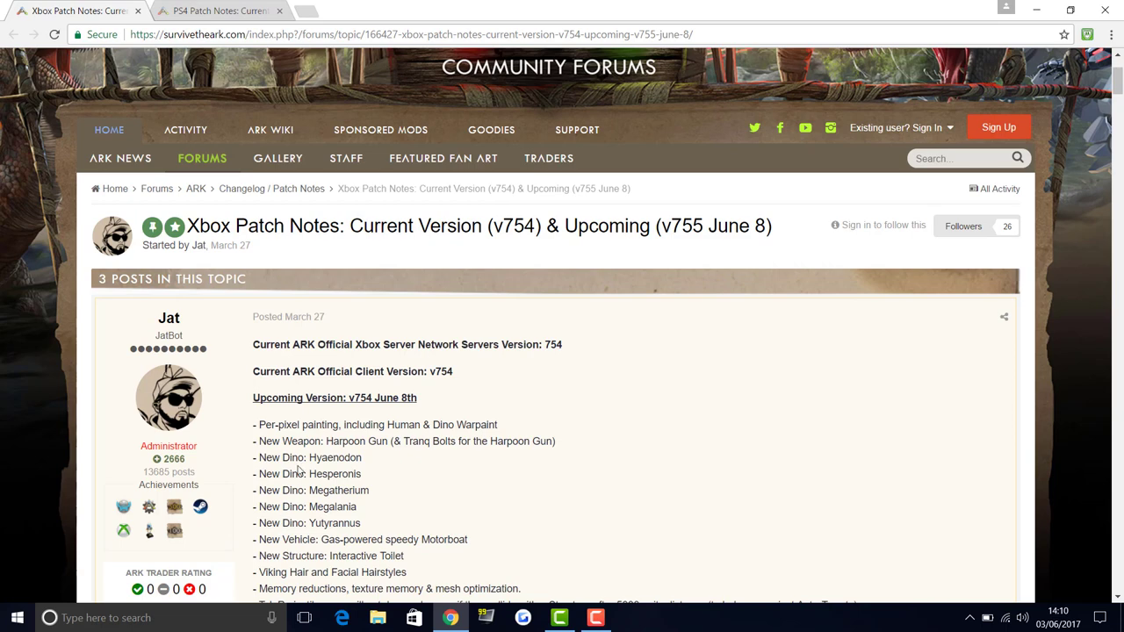
pyautogui.moveTo(372, 484)
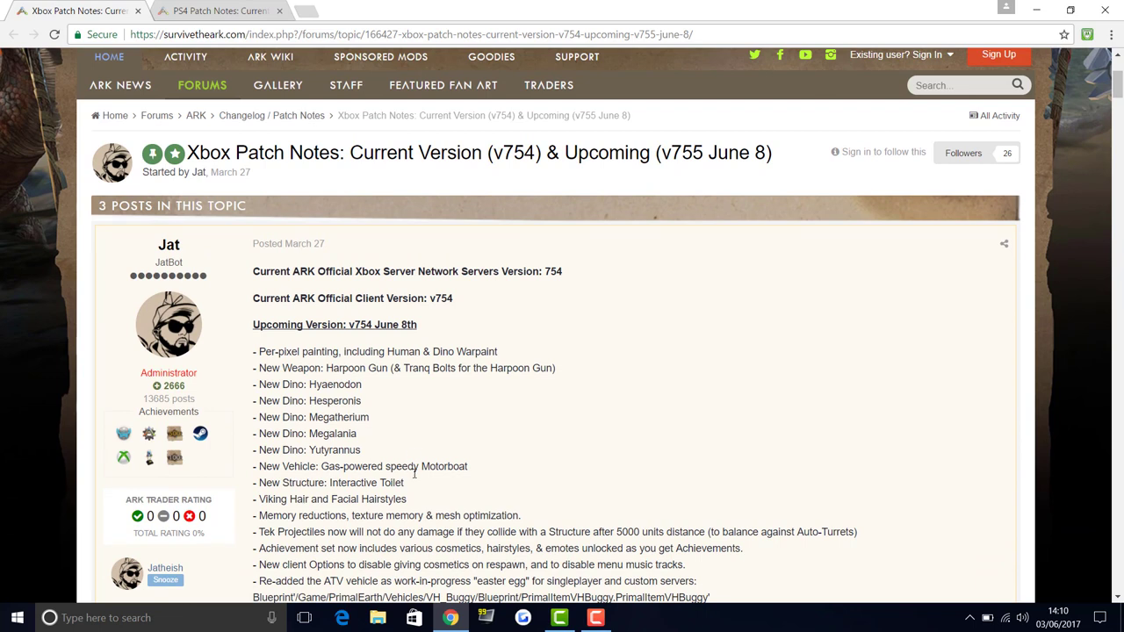
pyautogui.moveTo(340, 463)
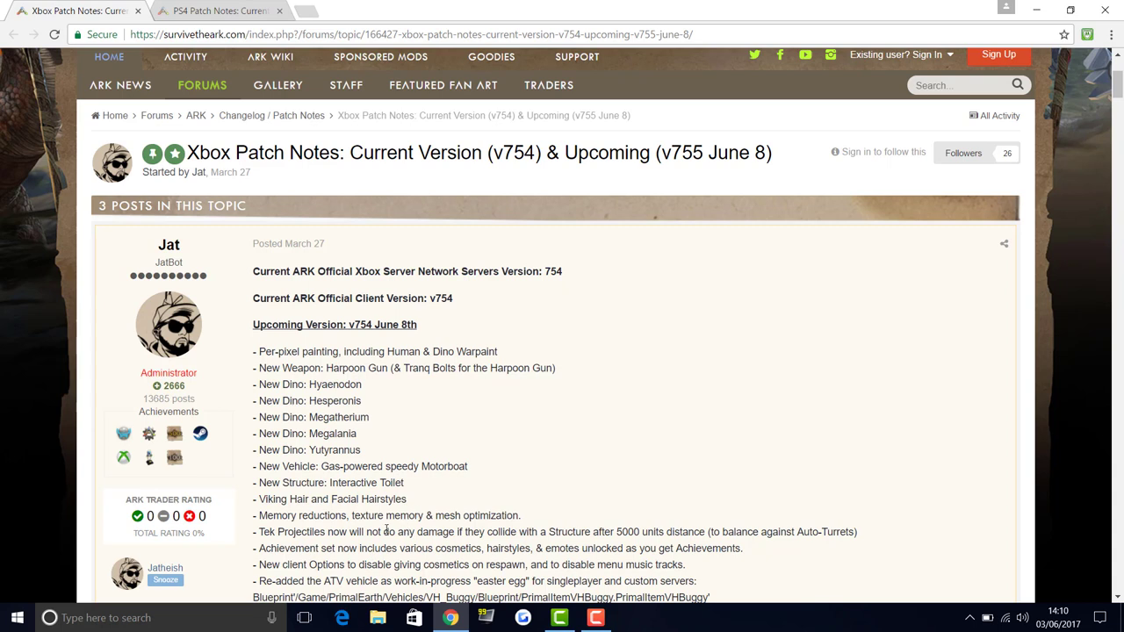
pyautogui.moveTo(236, 584)
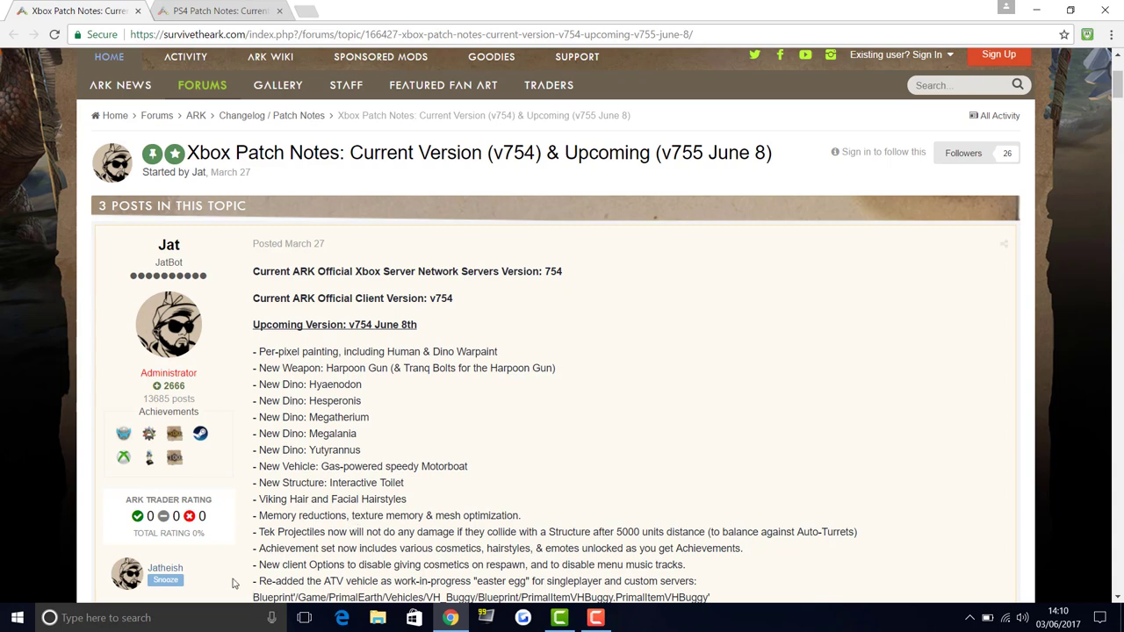
pyautogui.moveTo(241, 499)
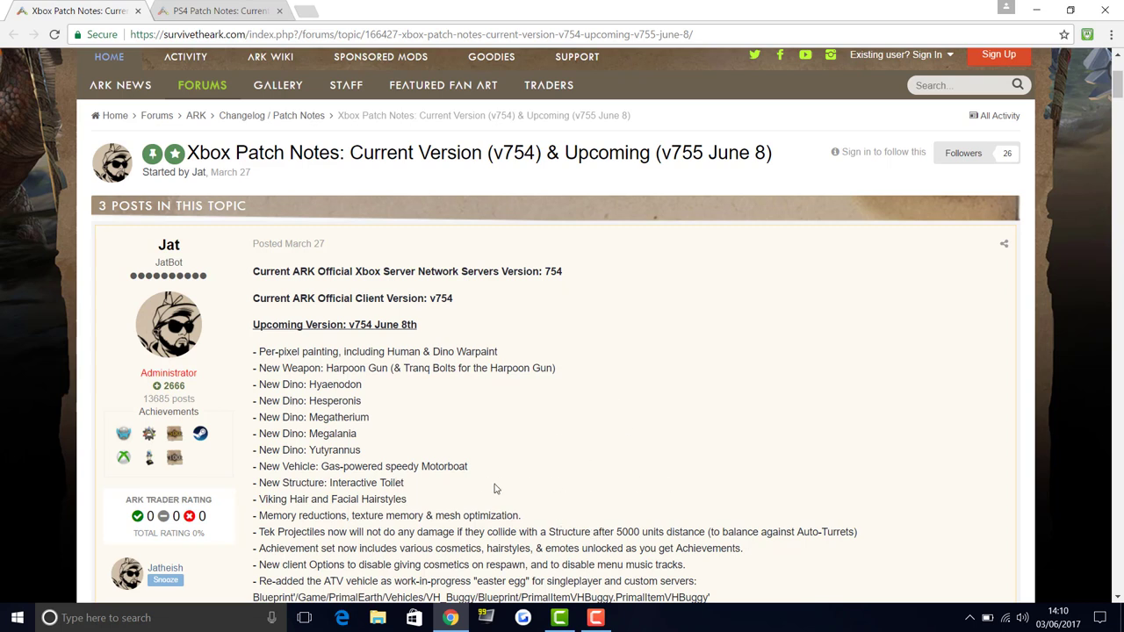
pyautogui.moveTo(476, 499)
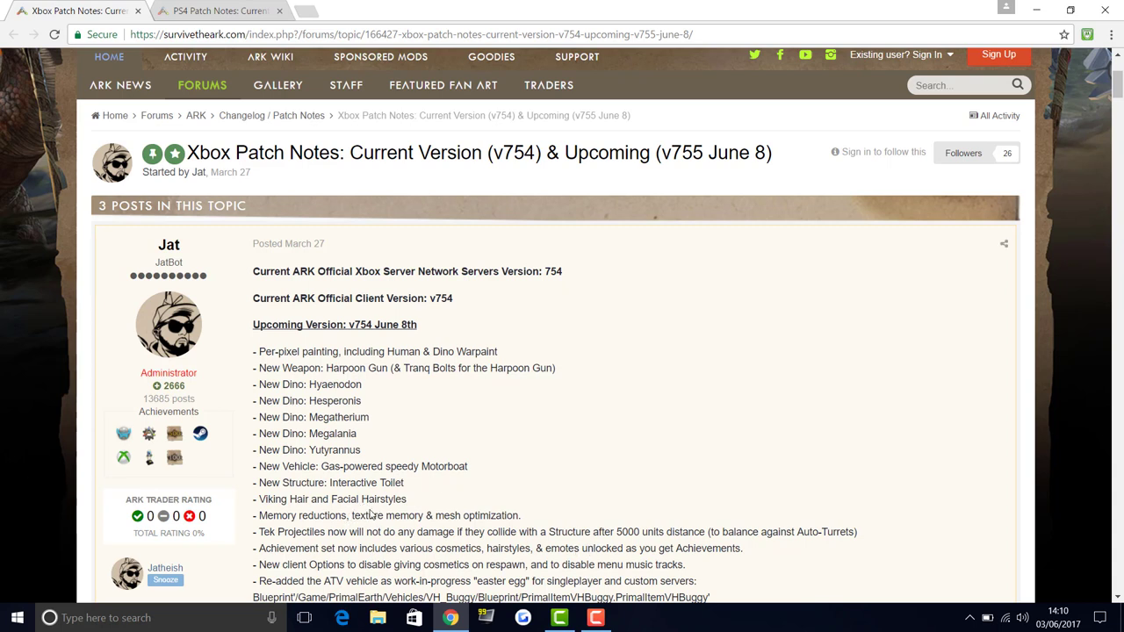
pyautogui.moveTo(369, 514)
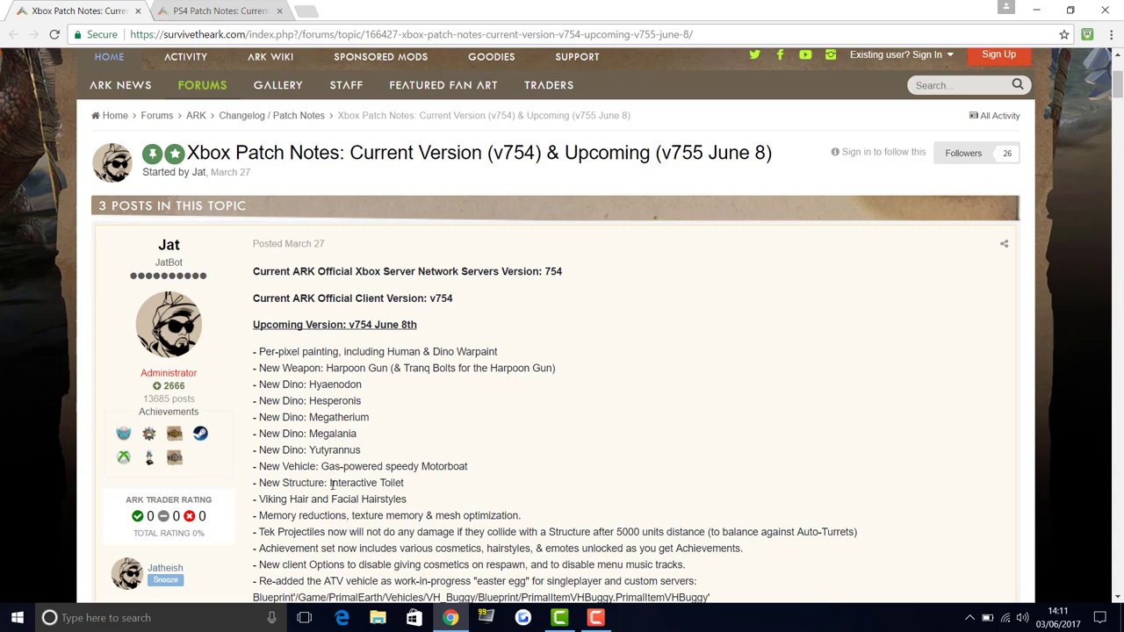
pyautogui.moveTo(569, 411)
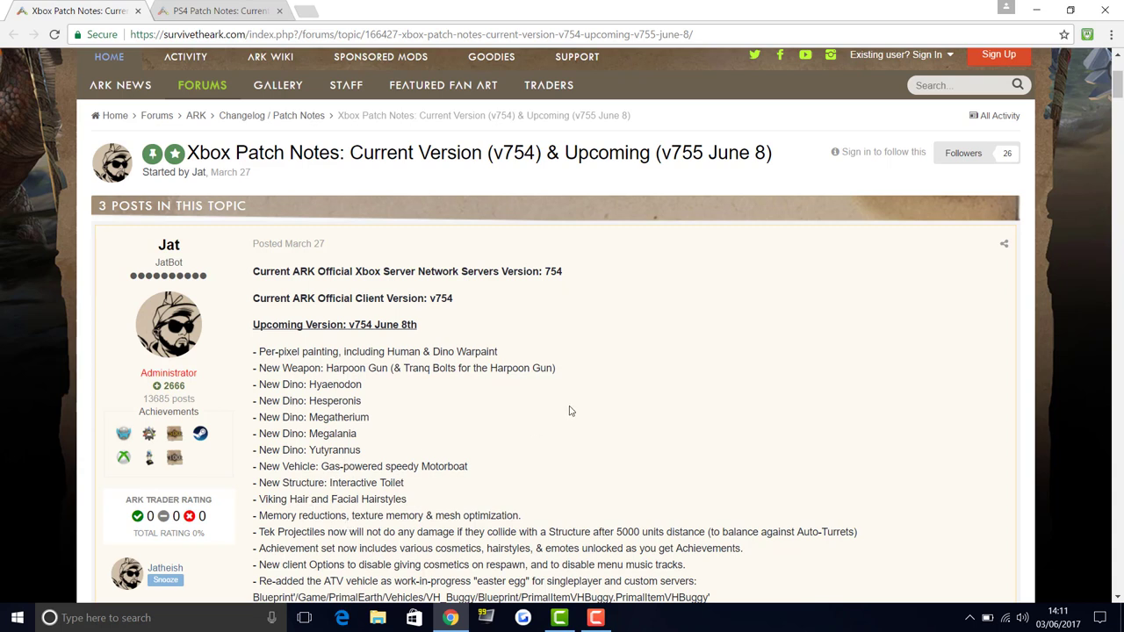
pyautogui.moveTo(527, 443)
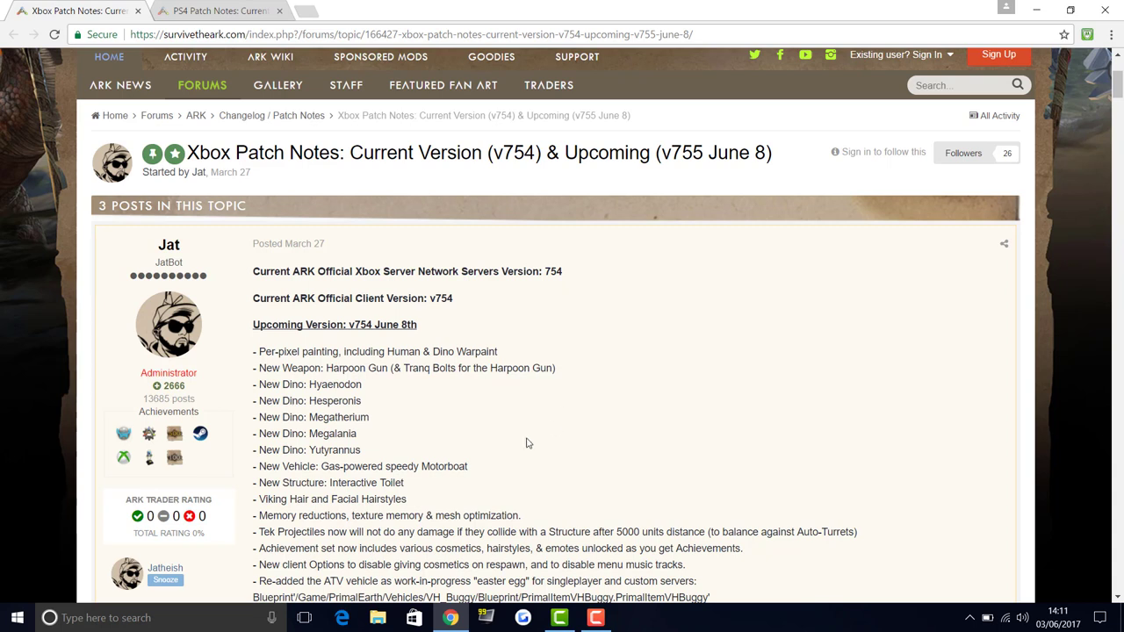
pyautogui.moveTo(517, 447)
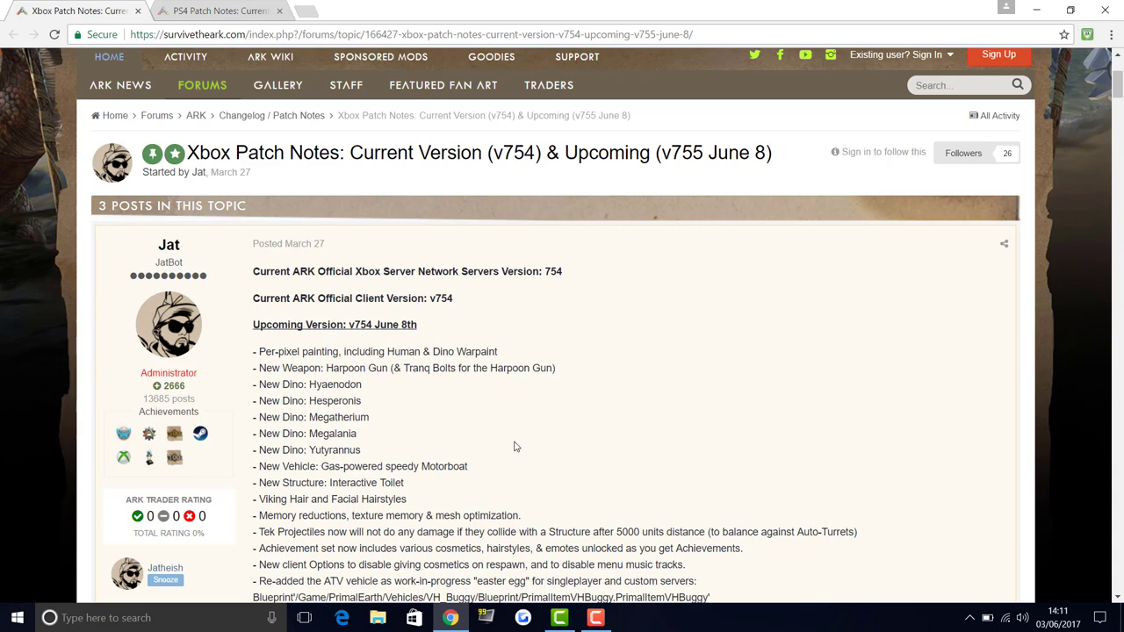
pyautogui.moveTo(499, 397)
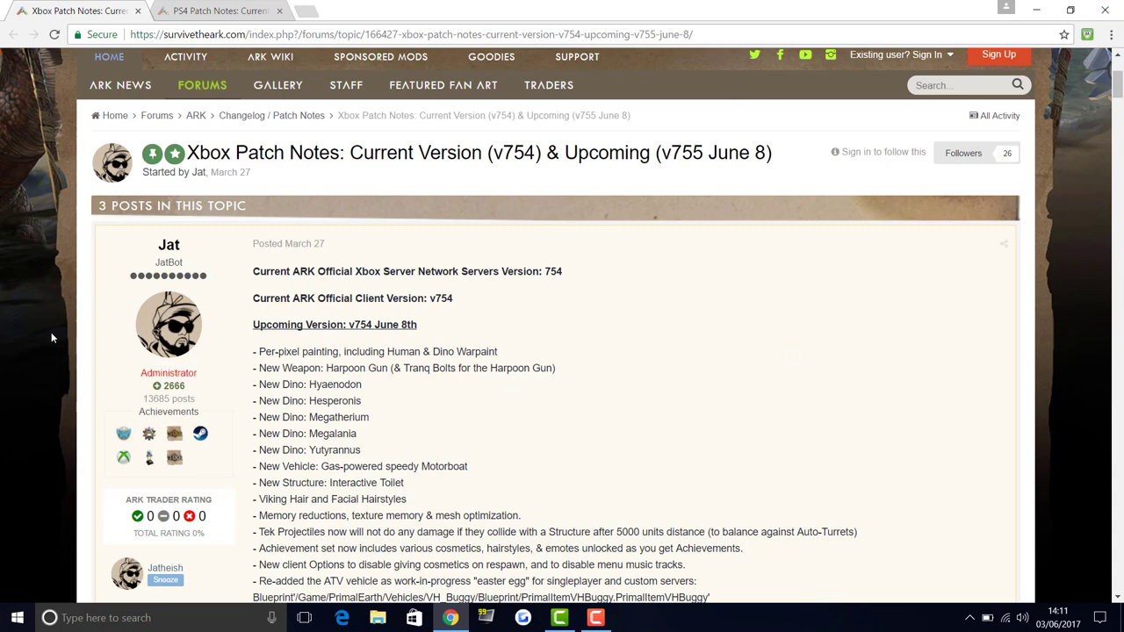
pyautogui.moveTo(474, 397)
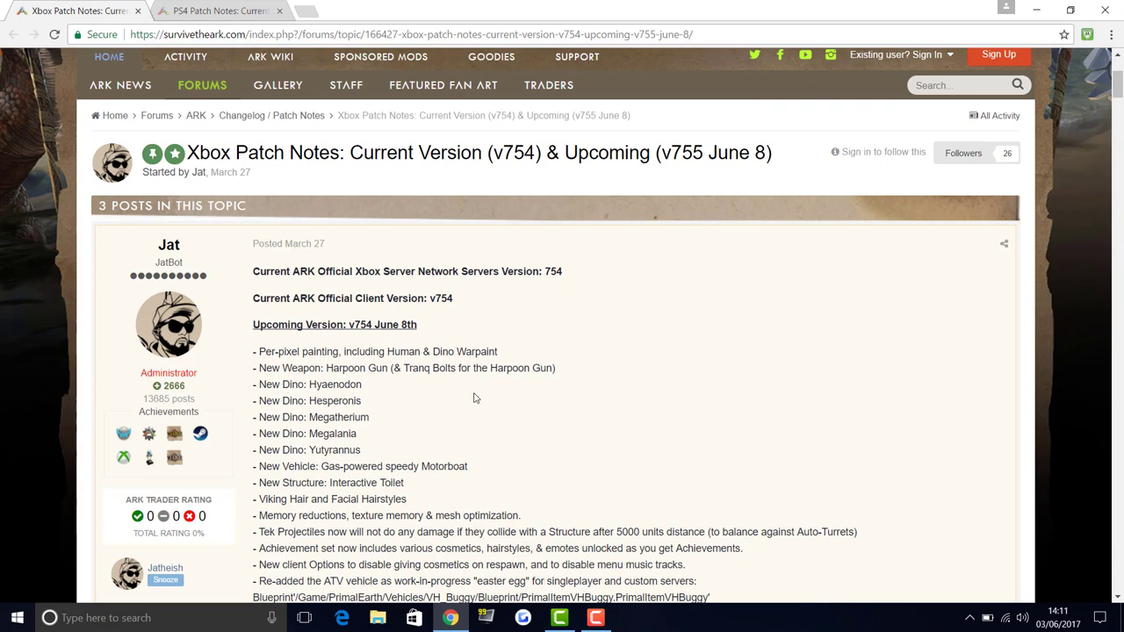
pyautogui.moveTo(333, 530)
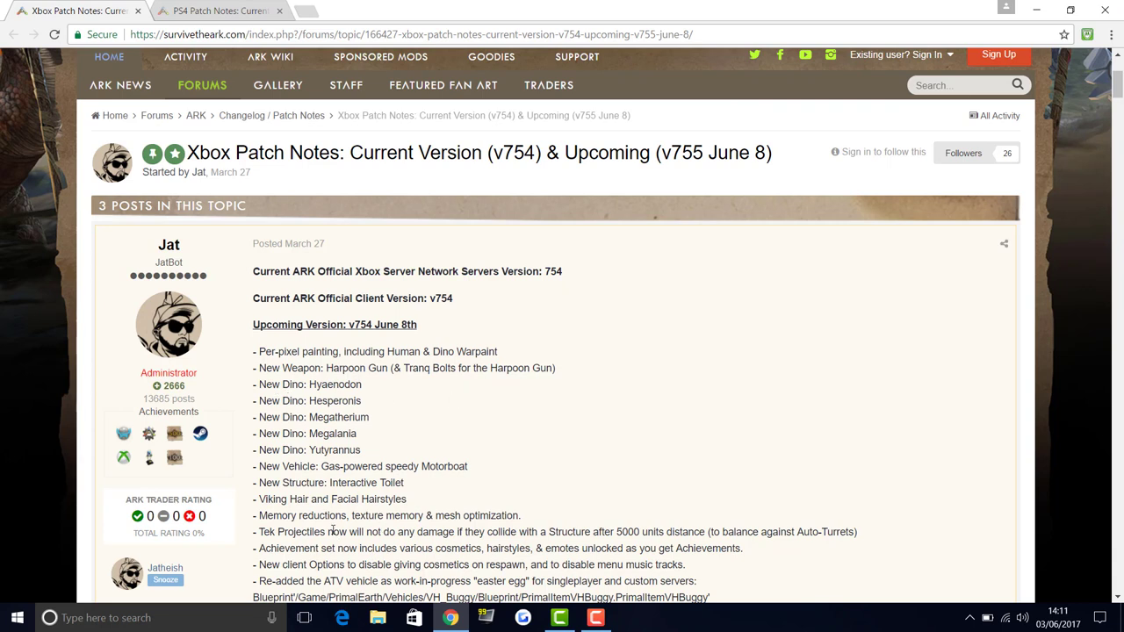
pyautogui.moveTo(415, 517)
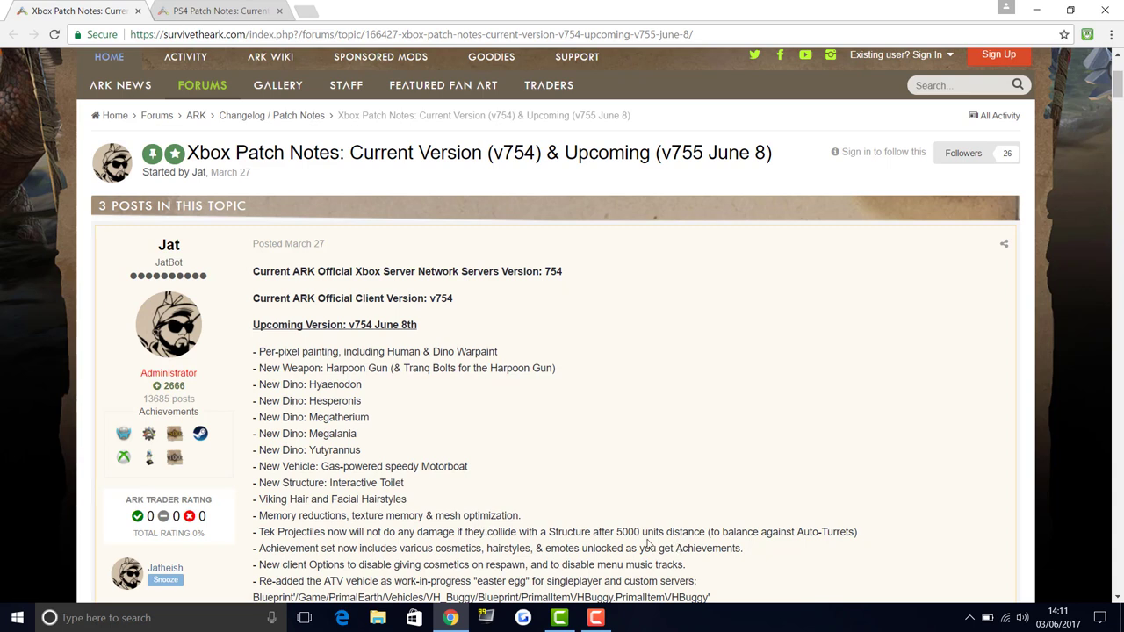
pyautogui.moveTo(650, 536)
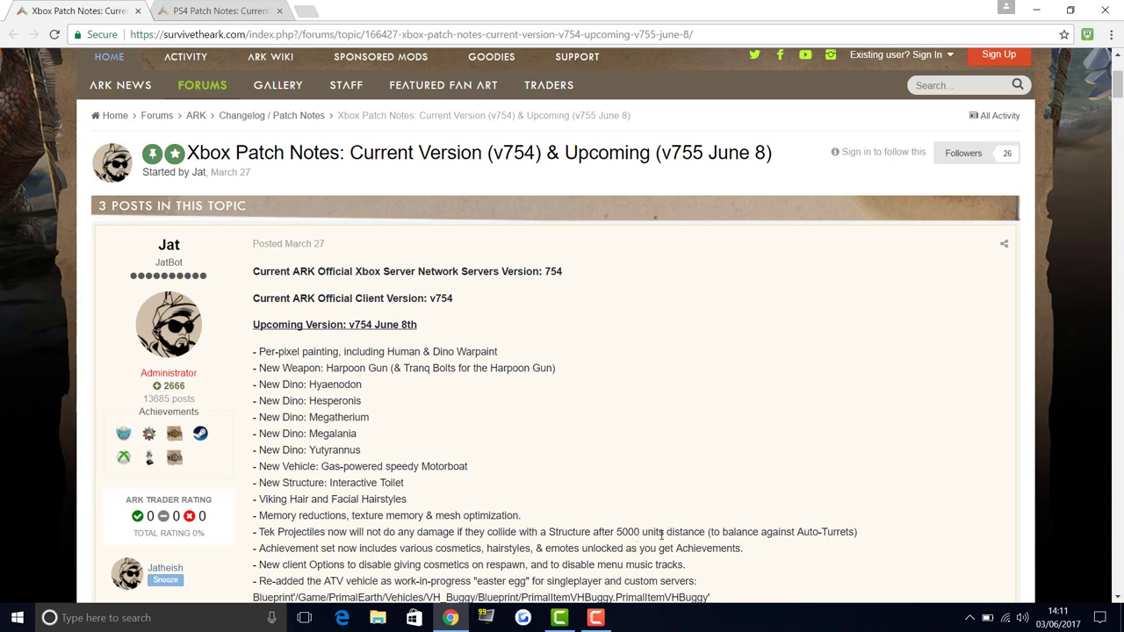
pyautogui.moveTo(766, 530)
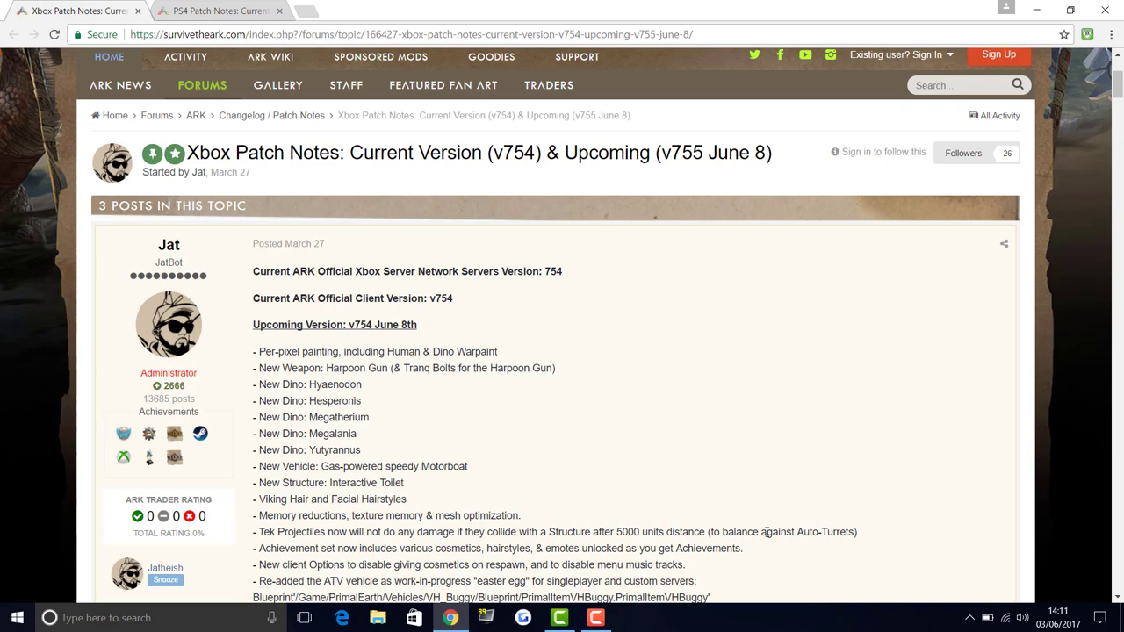
pyautogui.moveTo(192, 559)
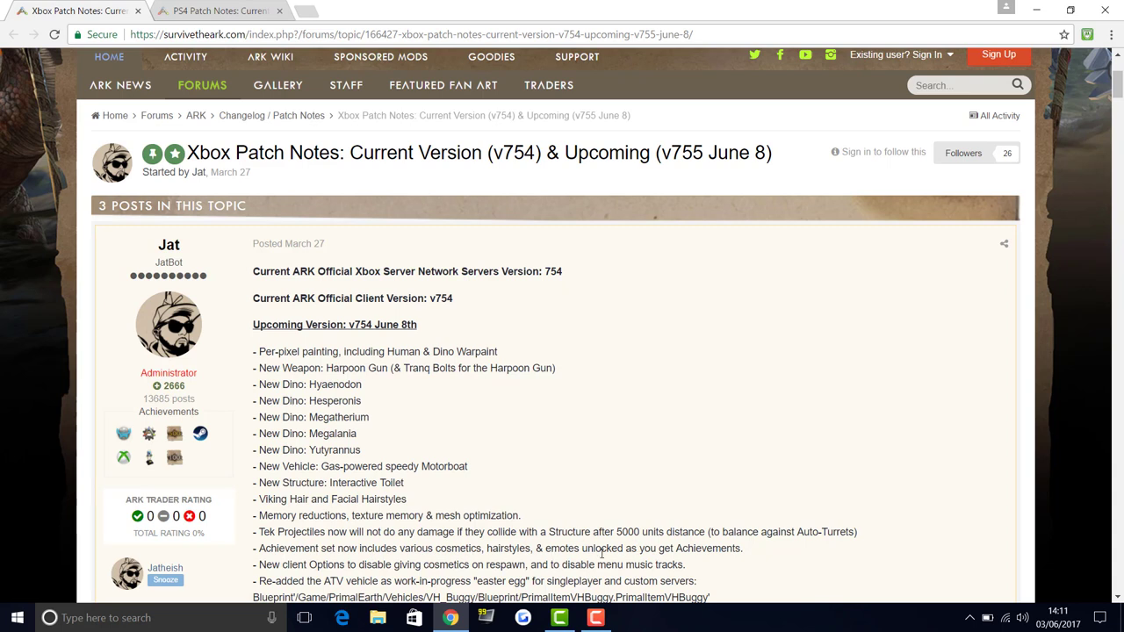
pyautogui.moveTo(488, 580)
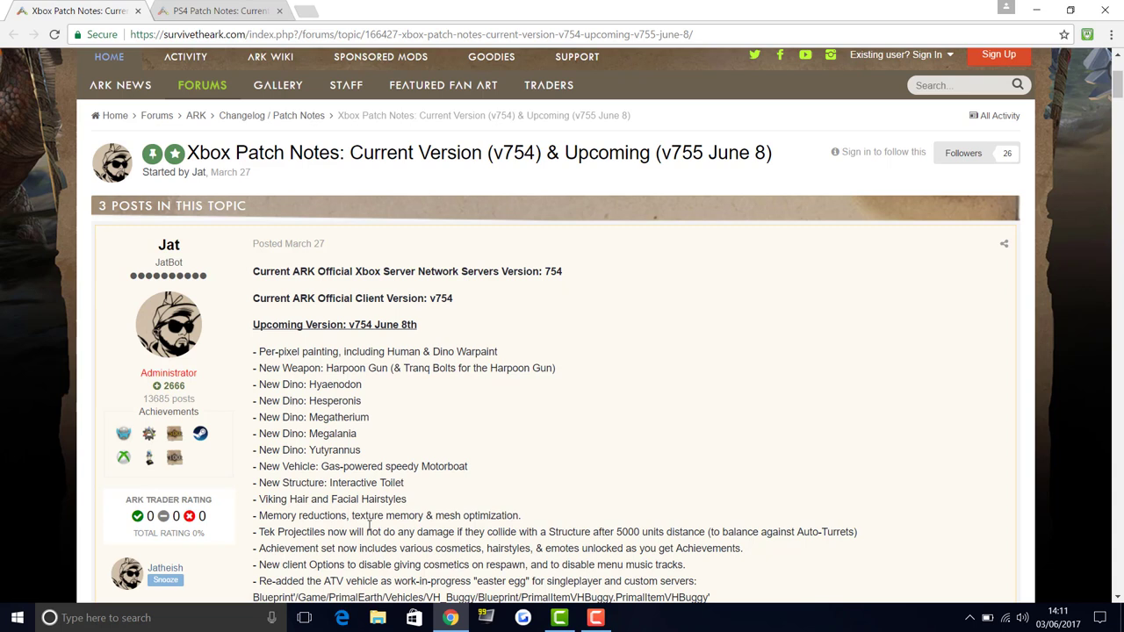
pyautogui.moveTo(369, 525)
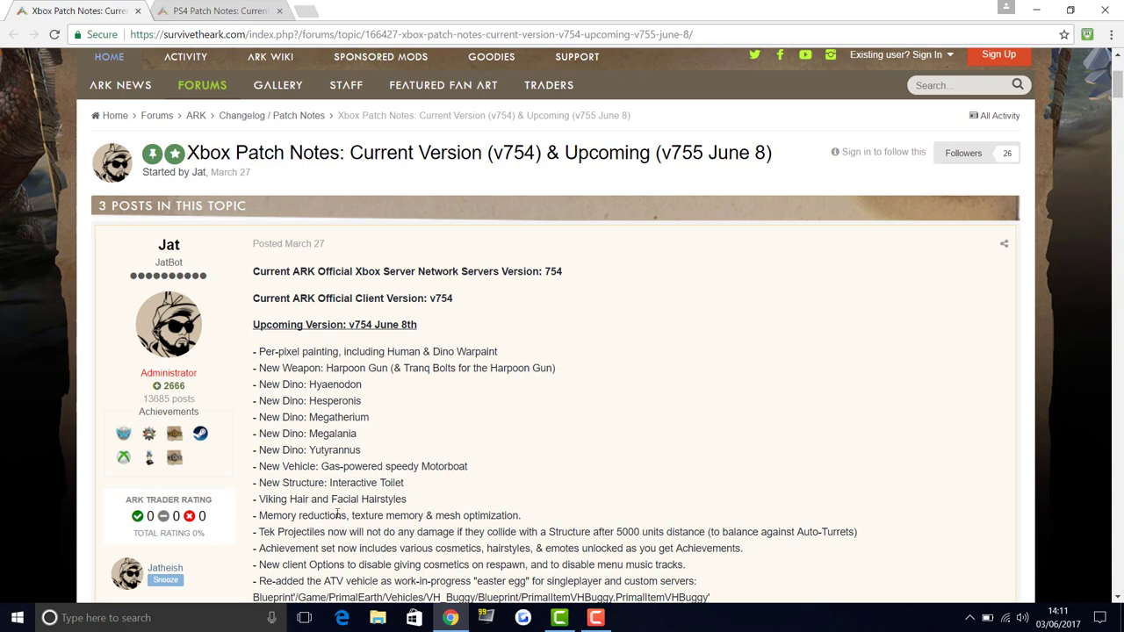
pyautogui.moveTo(309, 565)
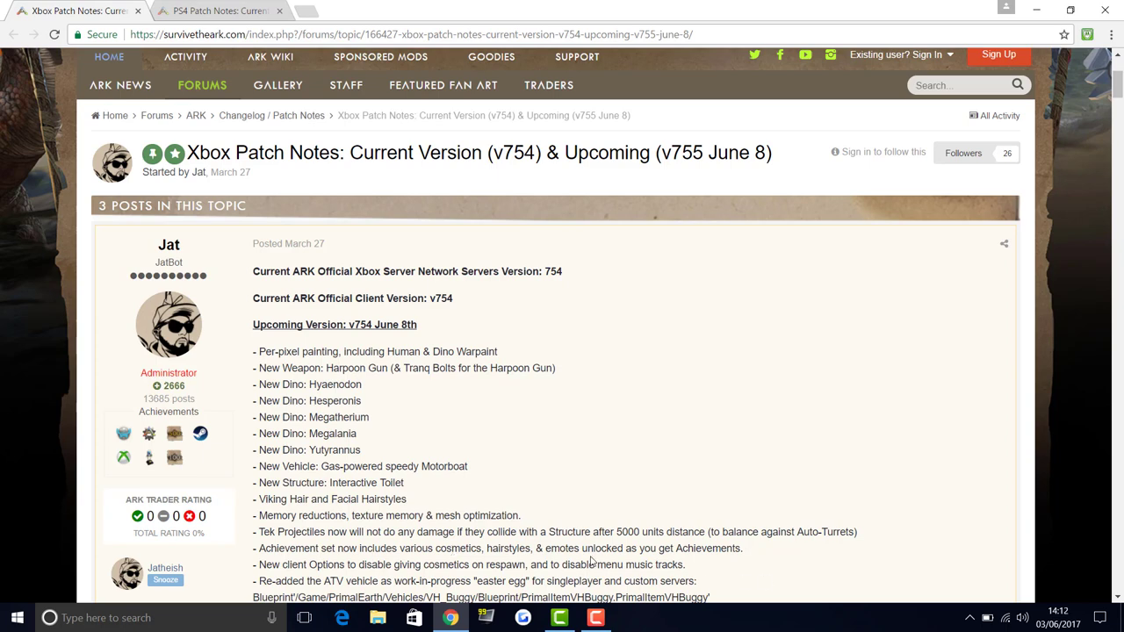
pyautogui.moveTo(421, 606)
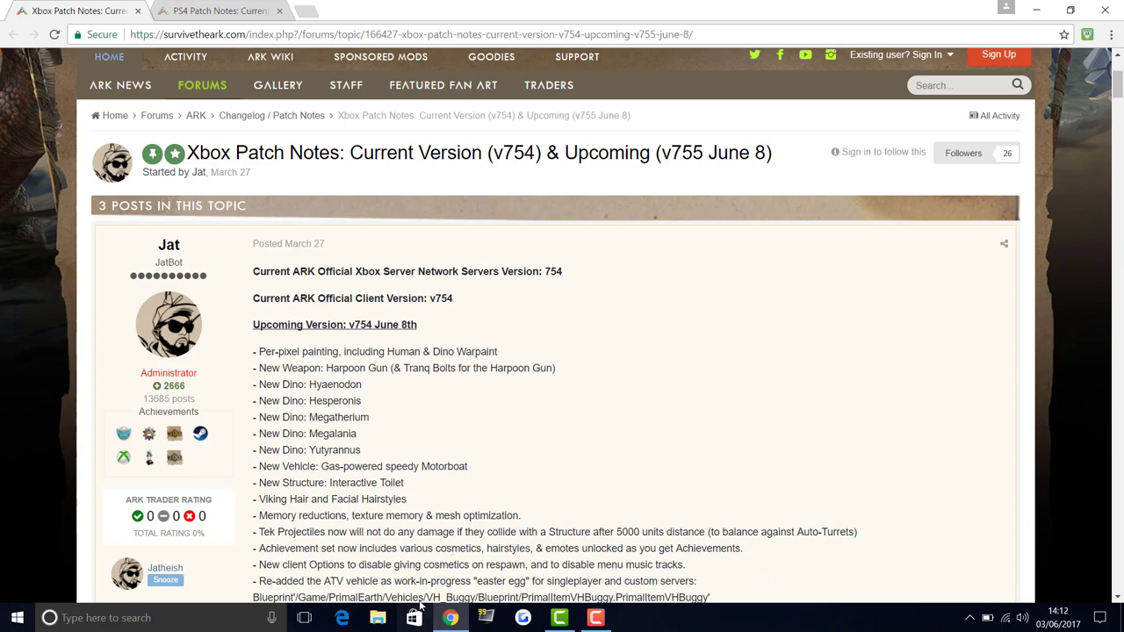
pyautogui.scroll(-3)
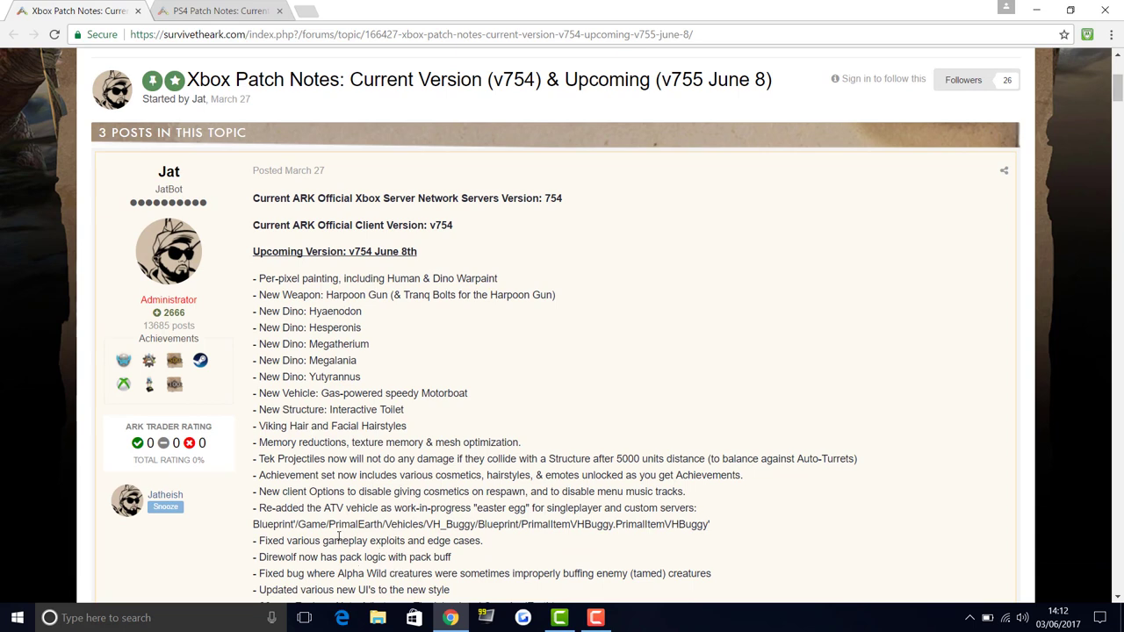
pyautogui.moveTo(397, 527)
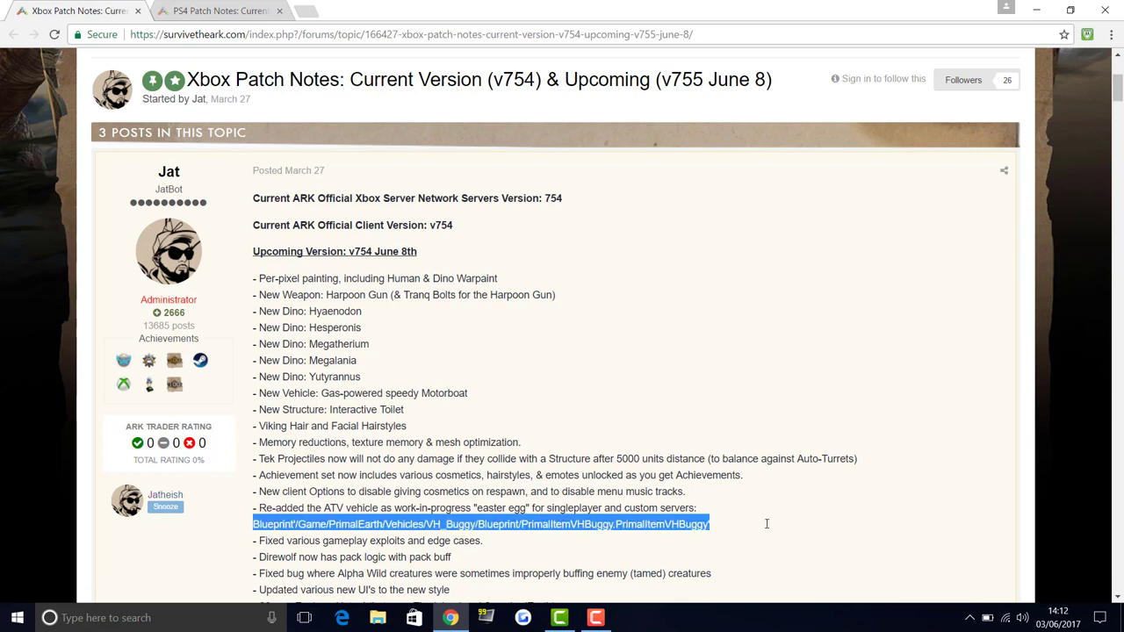
pyautogui.click(641, 524)
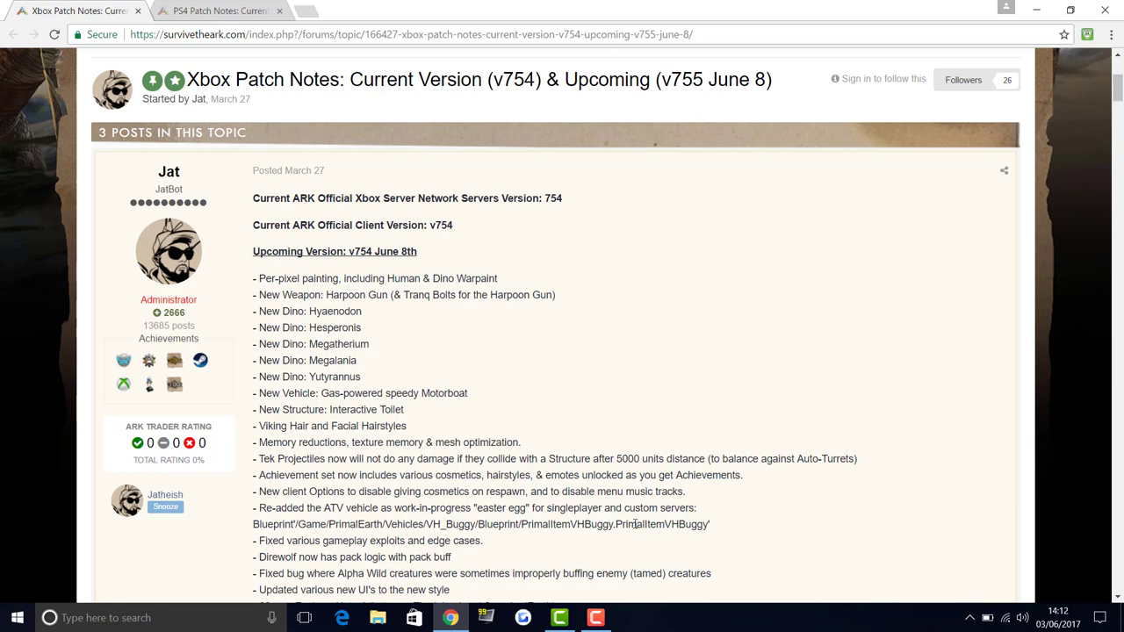
pyautogui.moveTo(626, 539)
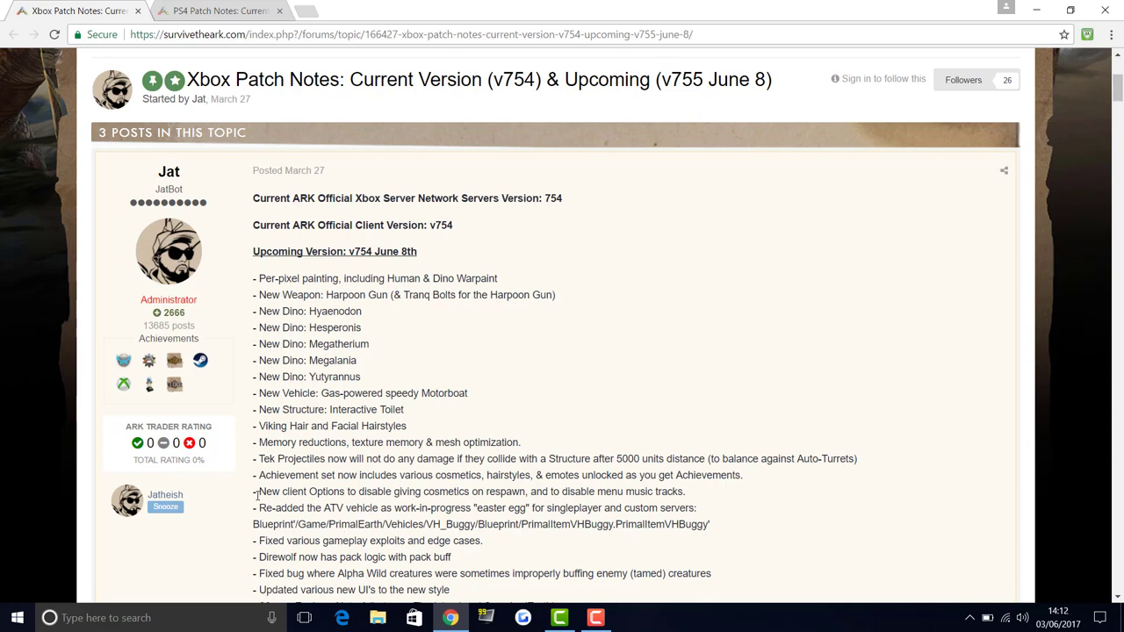
pyautogui.moveTo(256, 495)
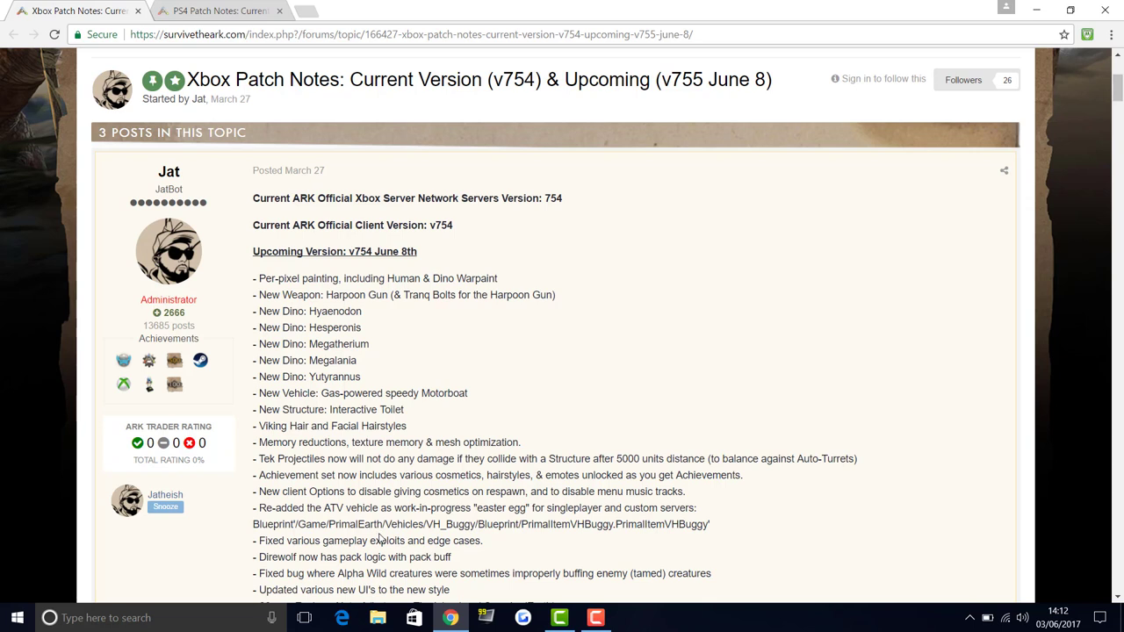
pyautogui.moveTo(428, 537)
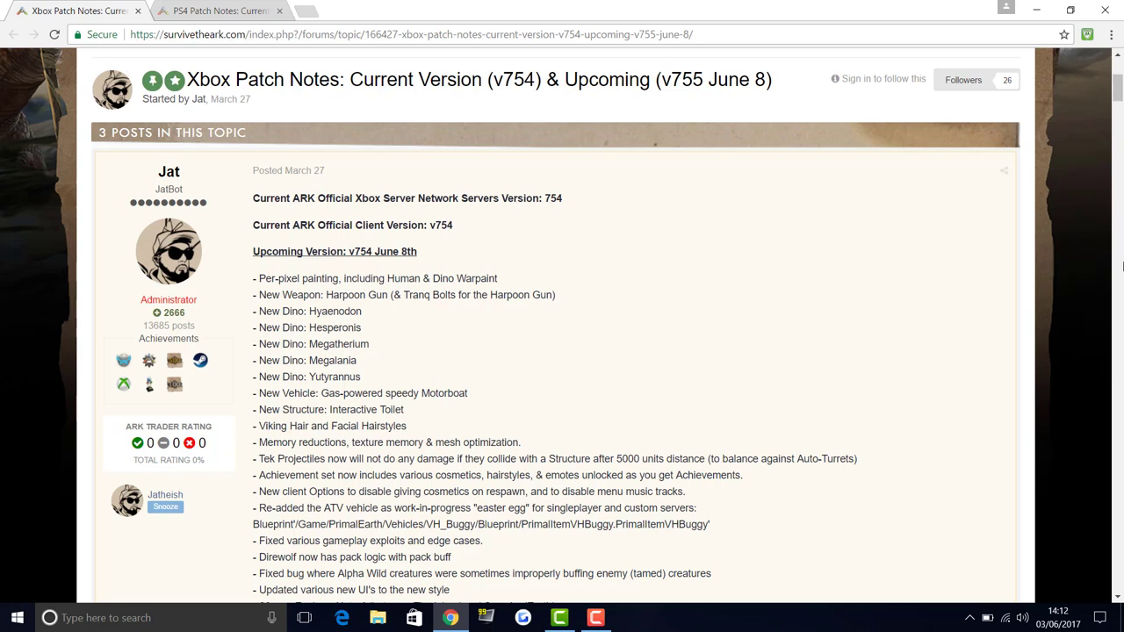
pyautogui.moveTo(422, 540)
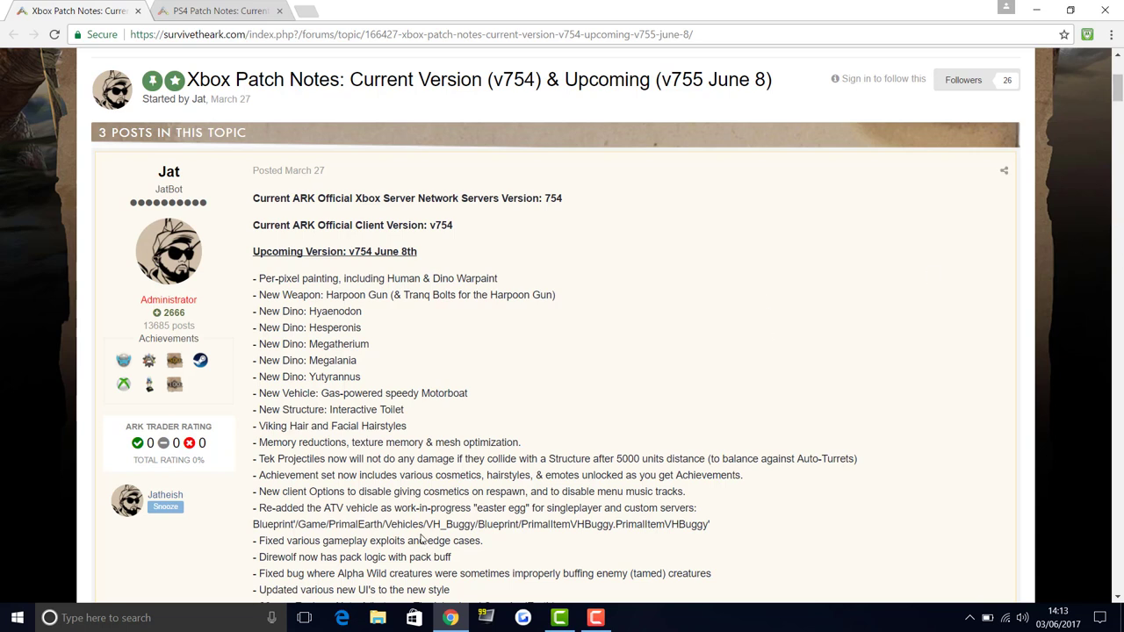
pyautogui.moveTo(302, 558)
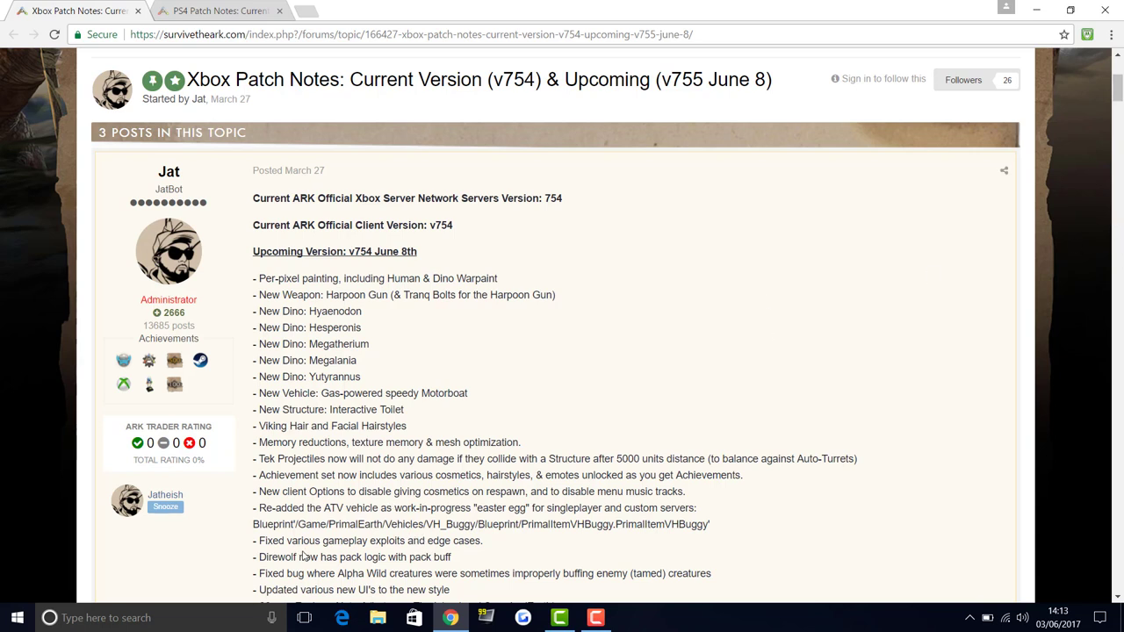
pyautogui.moveTo(383, 569)
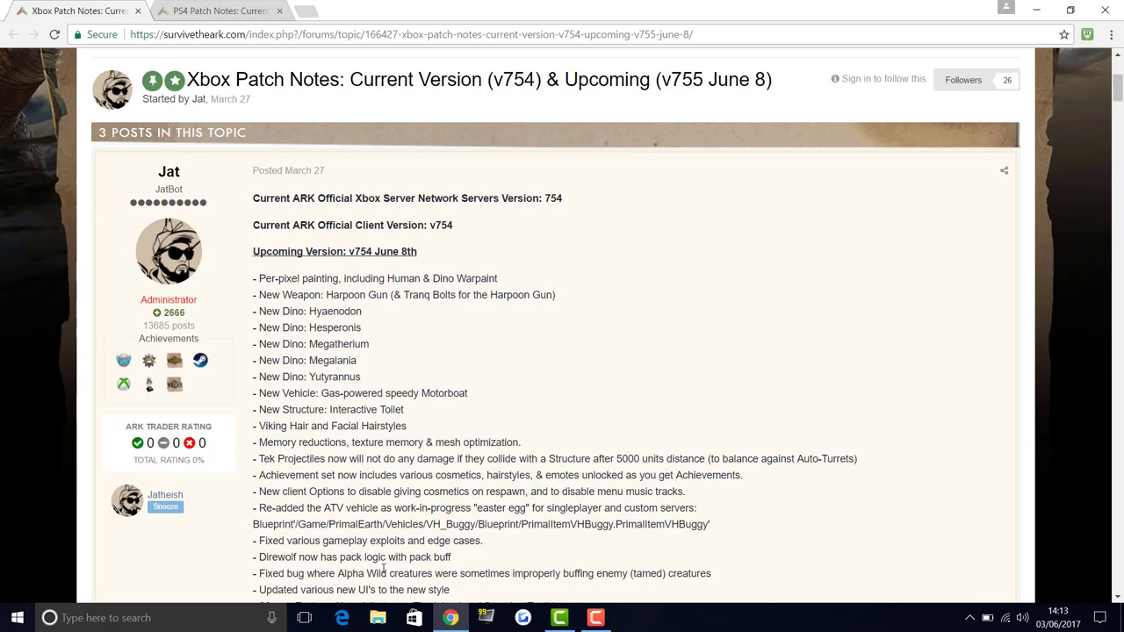
# Continue down past the patch list to the linked Primitive Plus 1.5 and v755 thread cards
pyautogui.scroll(-3)
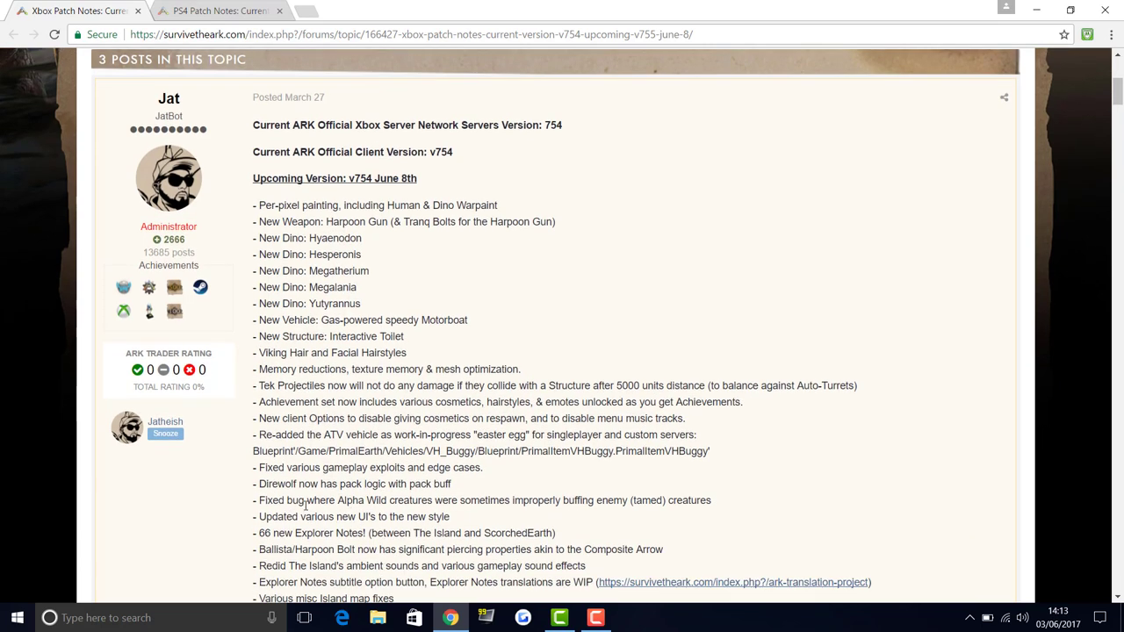
pyautogui.moveTo(123, 534)
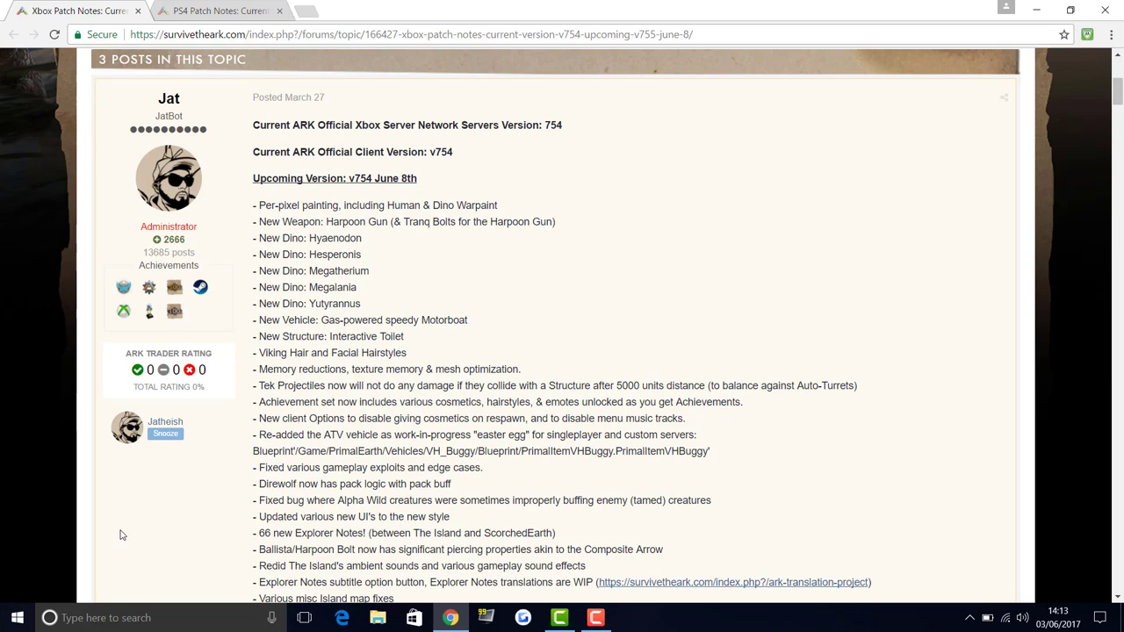
pyautogui.moveTo(137, 546)
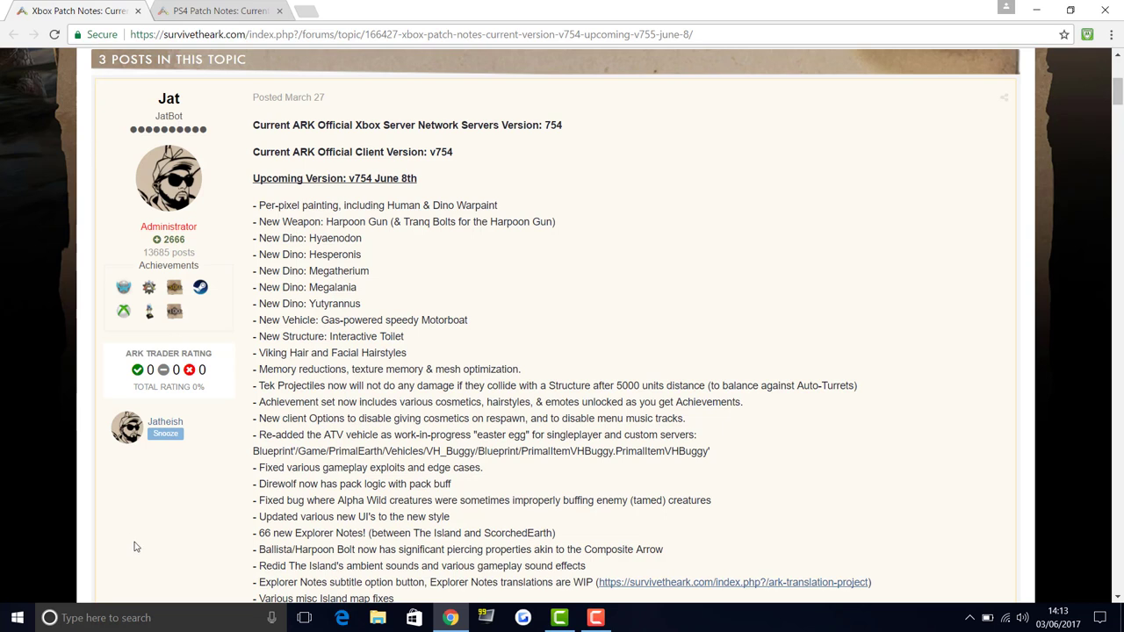
pyautogui.moveTo(288, 489)
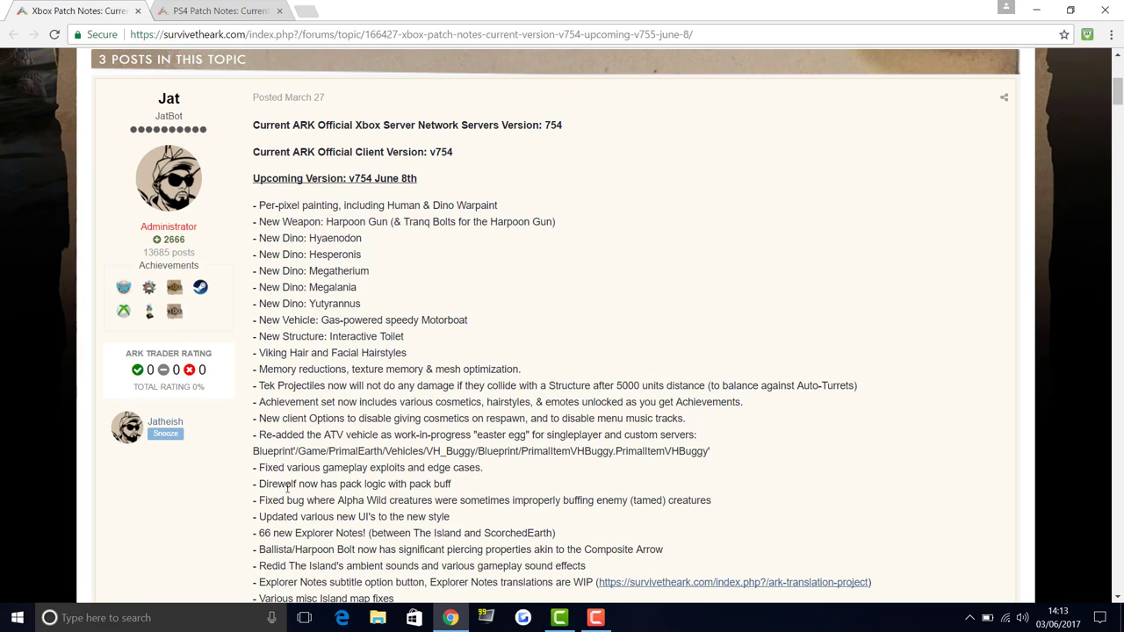
pyautogui.moveTo(447, 415)
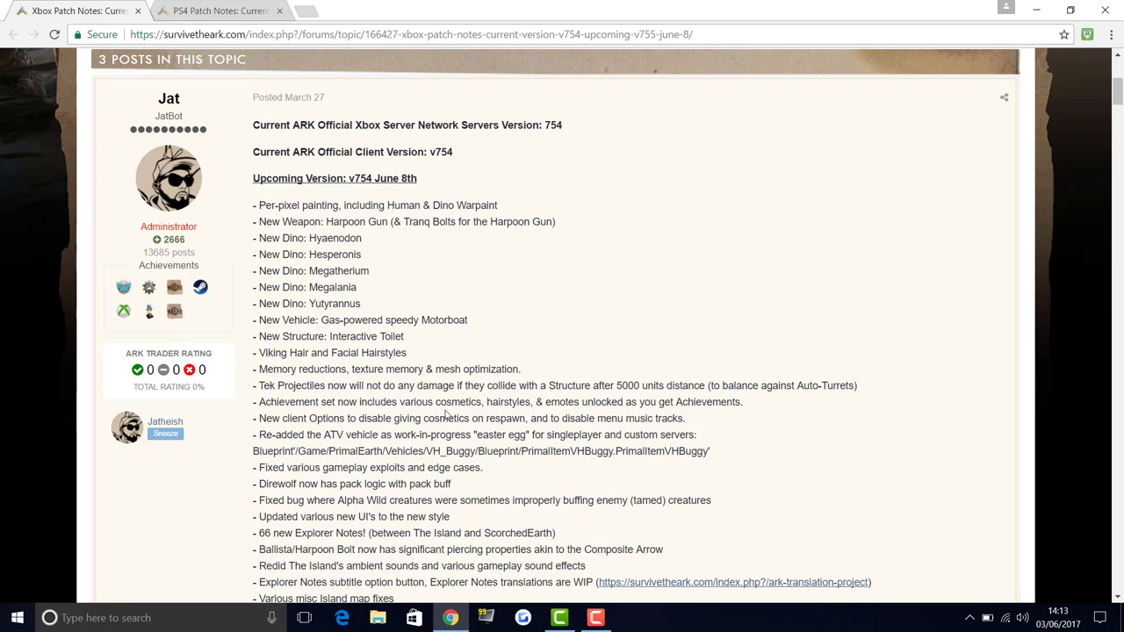
pyautogui.moveTo(420, 436)
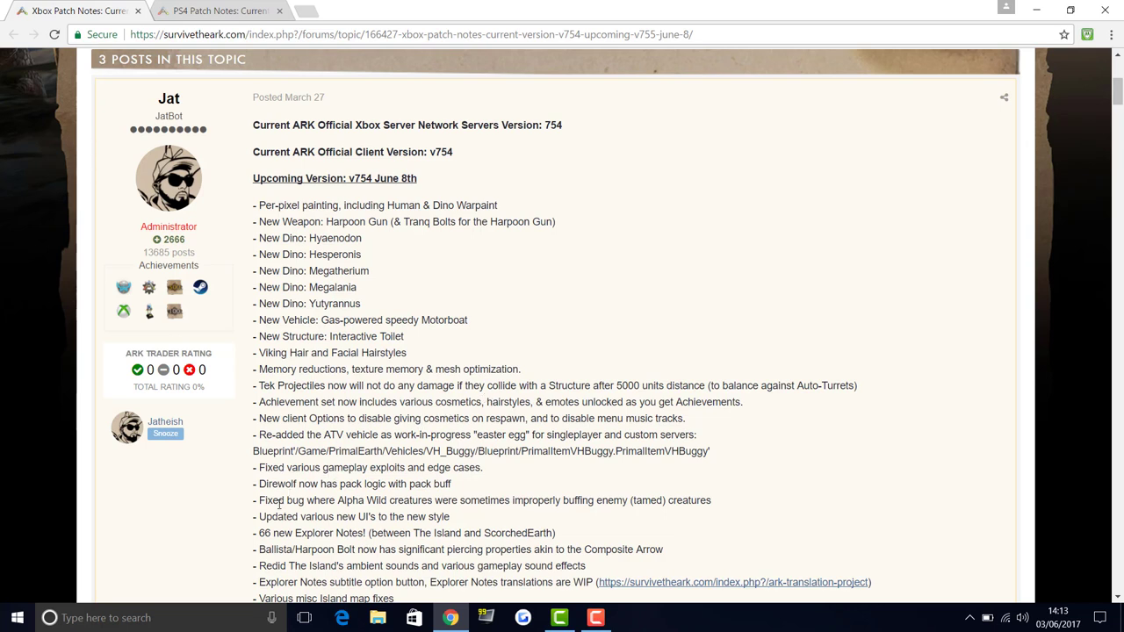
pyautogui.moveTo(524, 498)
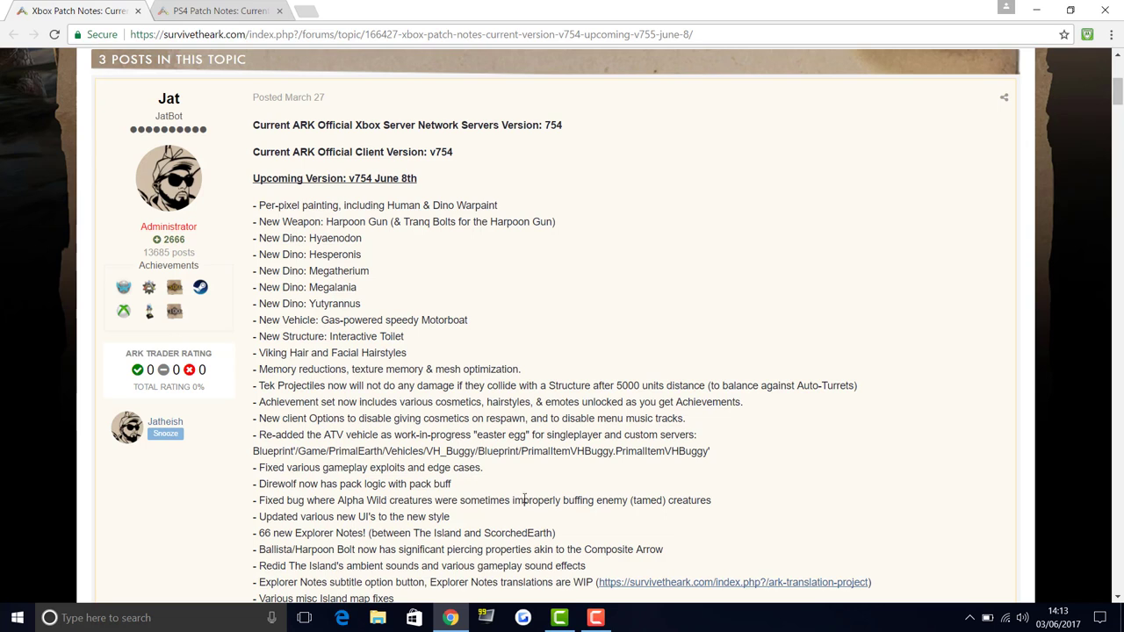
pyautogui.moveTo(696, 495)
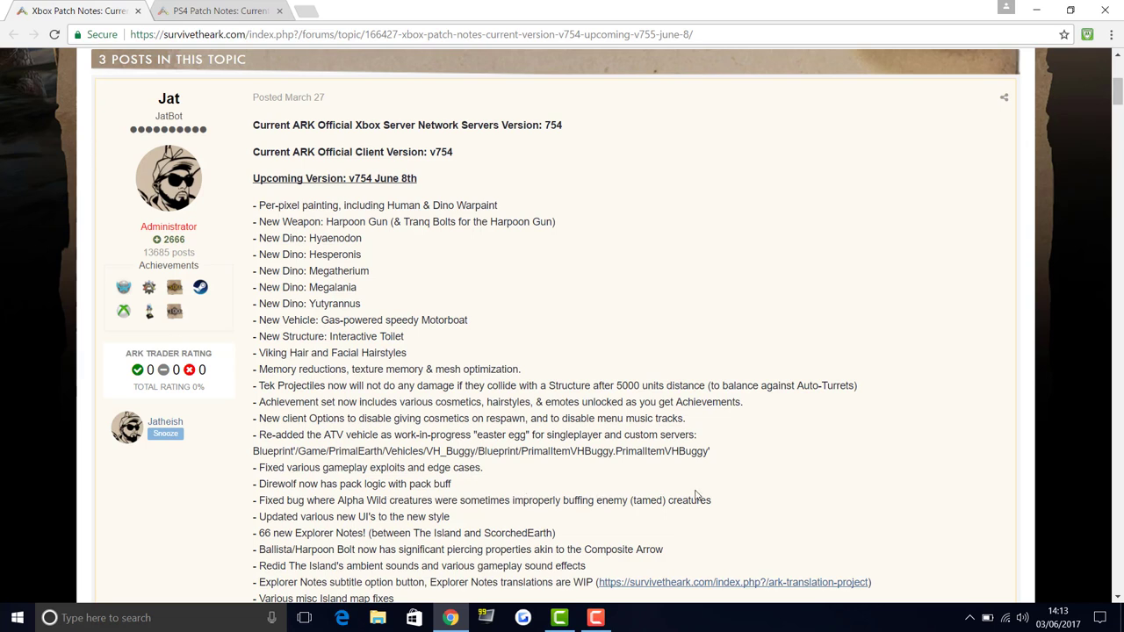
pyautogui.moveTo(643, 495)
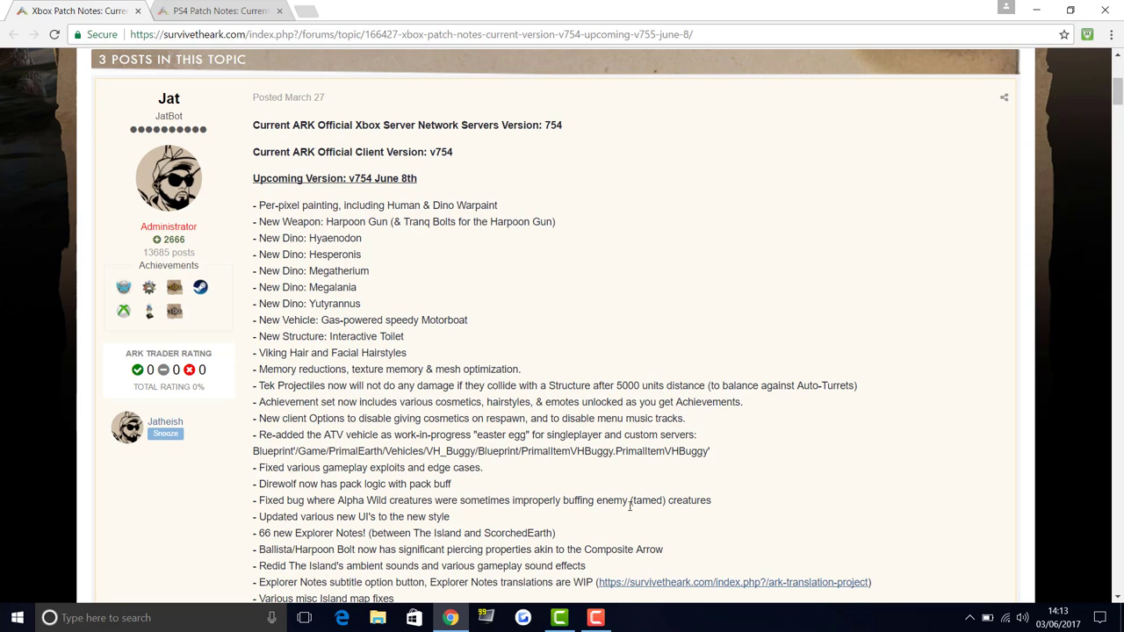
pyautogui.moveTo(163, 369)
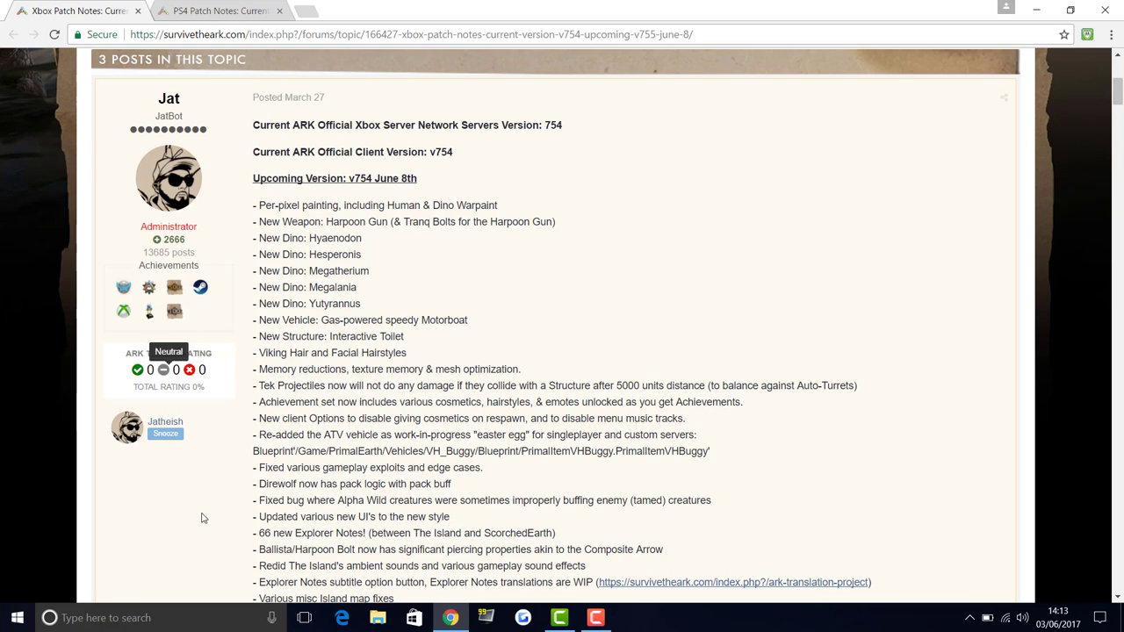
pyautogui.moveTo(414, 499)
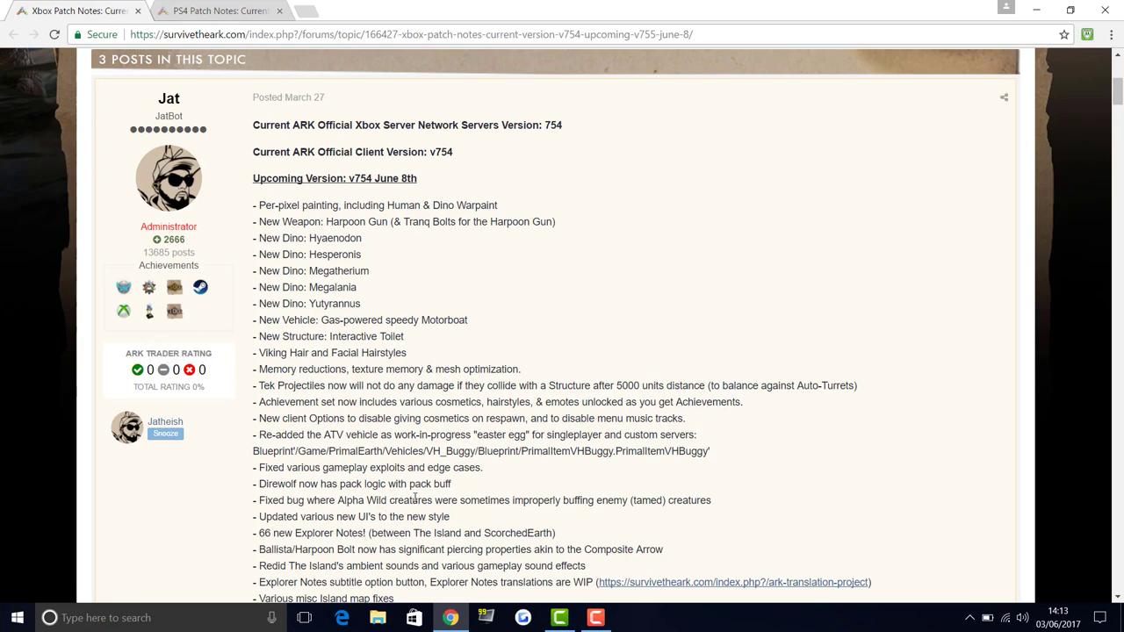
pyautogui.moveTo(386, 520)
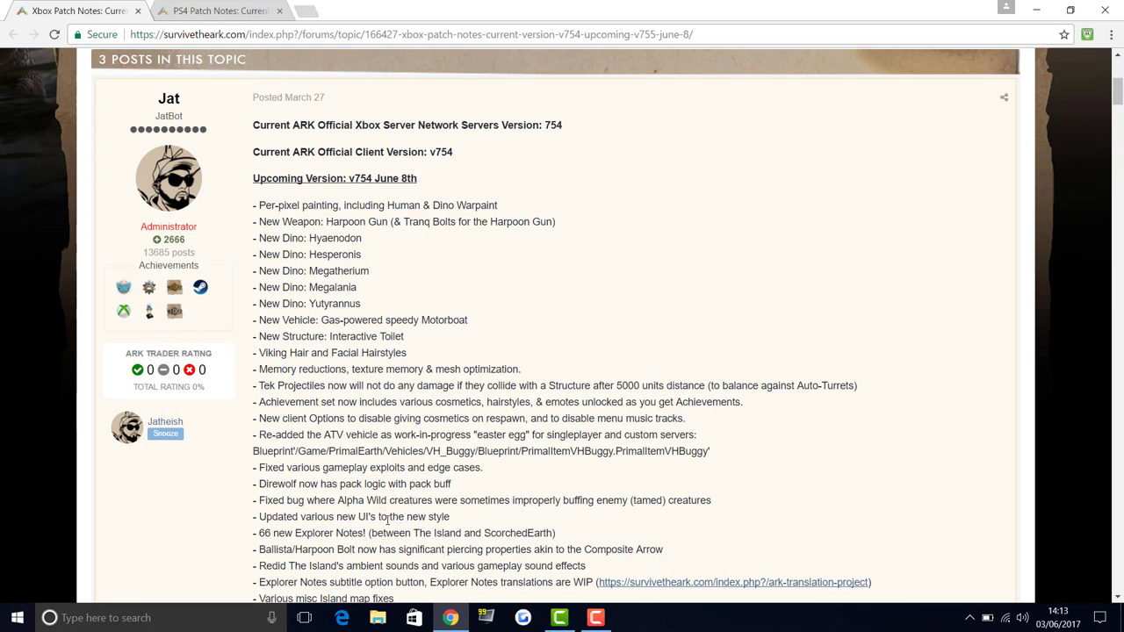
pyautogui.moveTo(492, 499)
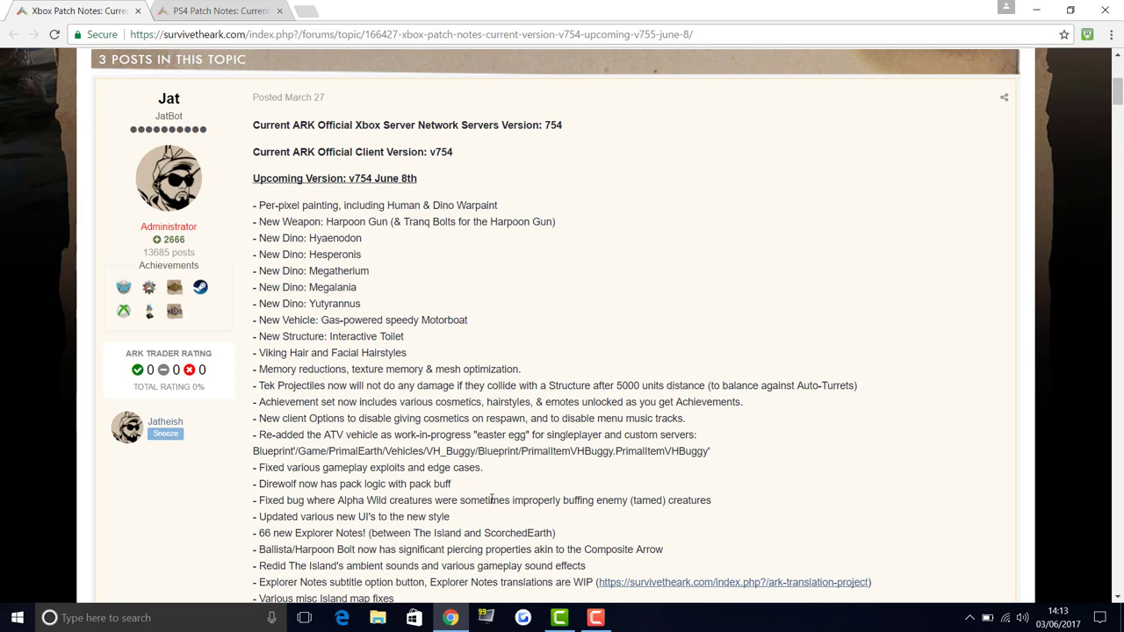
pyautogui.moveTo(495, 513)
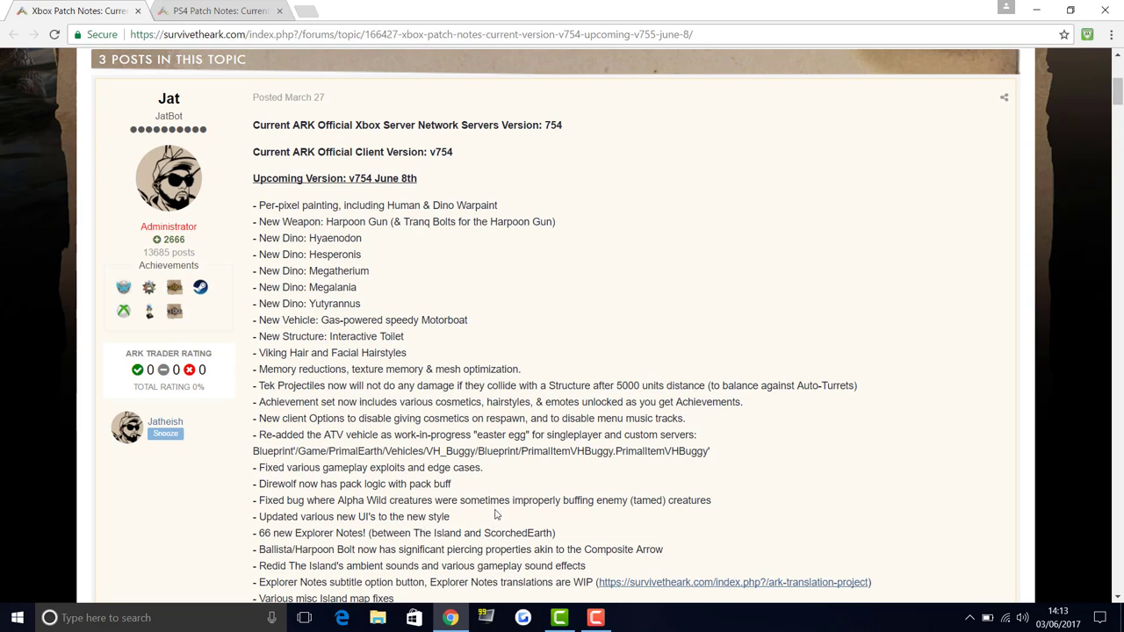
pyautogui.moveTo(506, 527)
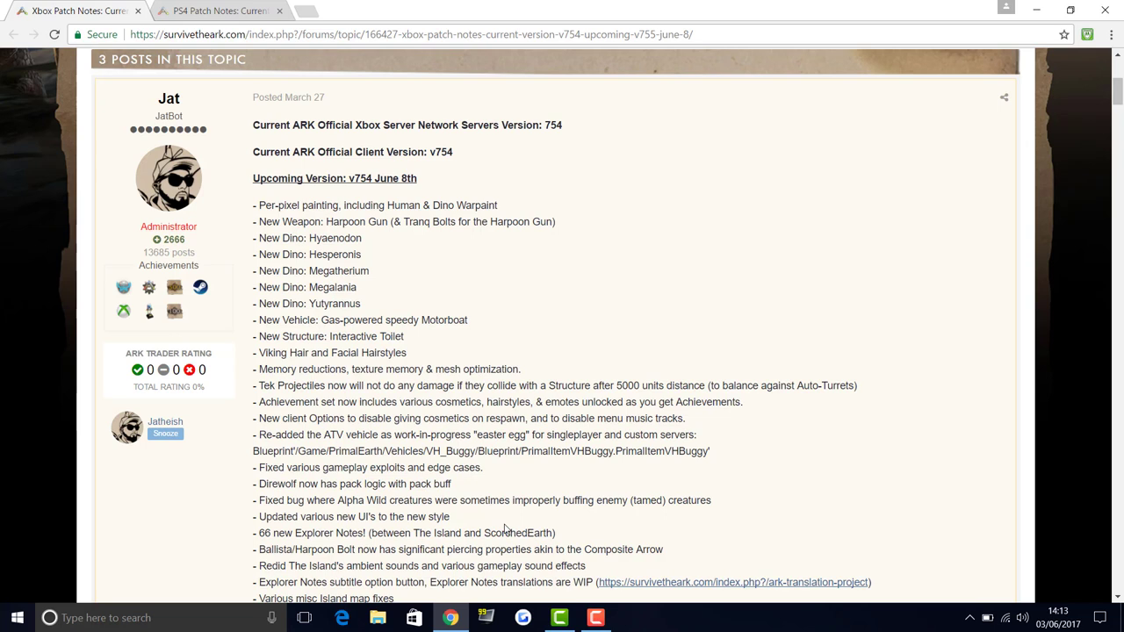
pyautogui.moveTo(439, 534)
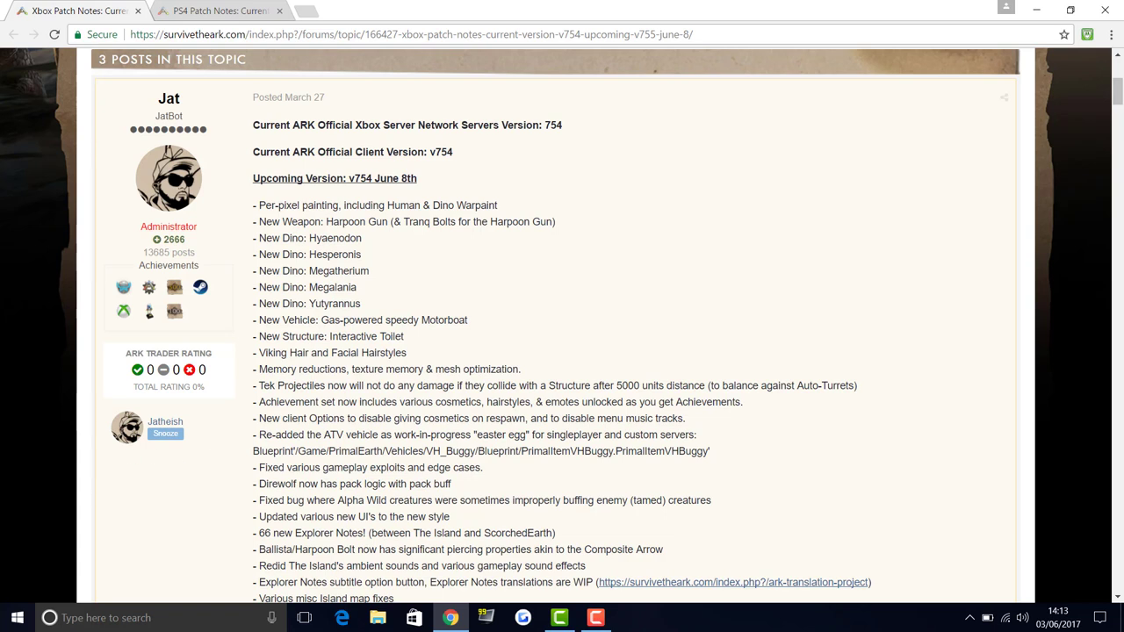
pyautogui.moveTo(298, 534)
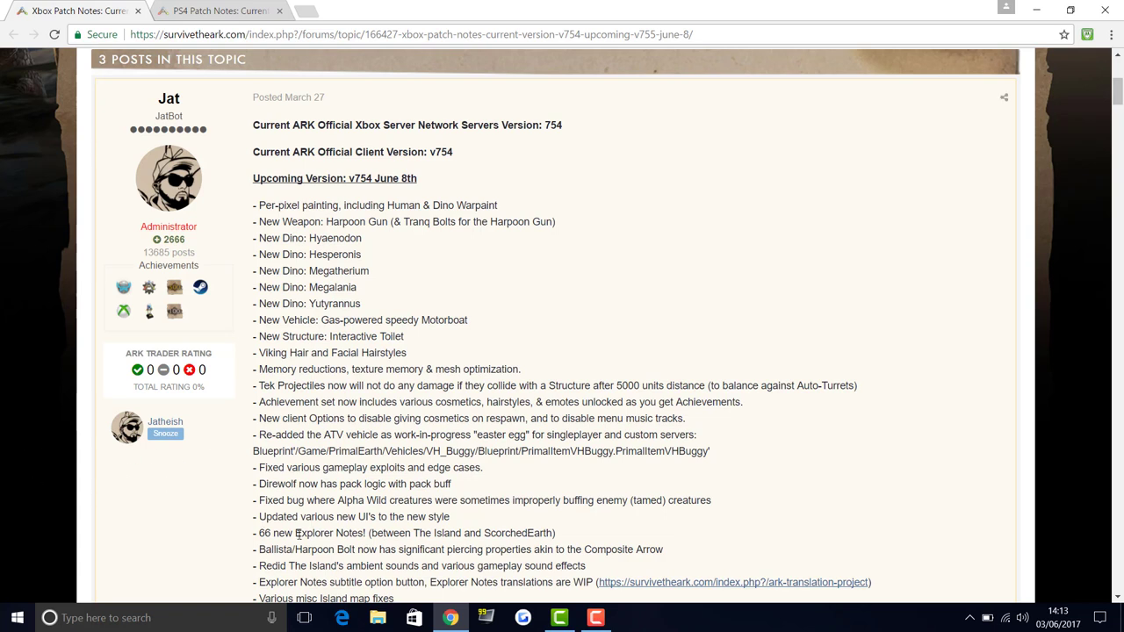
pyautogui.moveTo(425, 545)
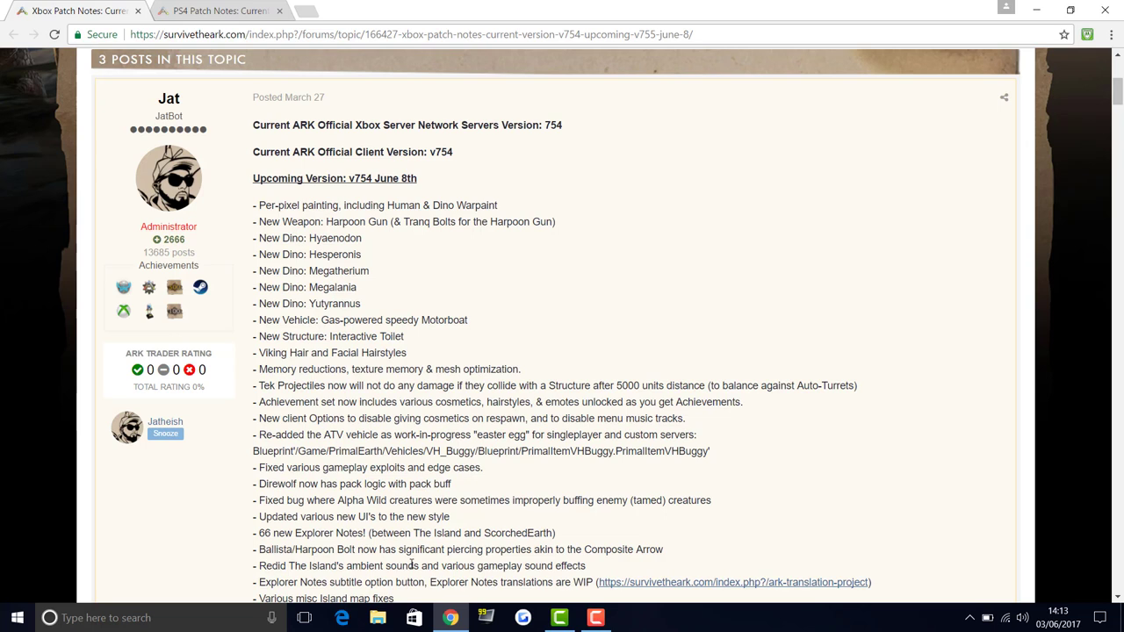
pyautogui.moveTo(418, 576)
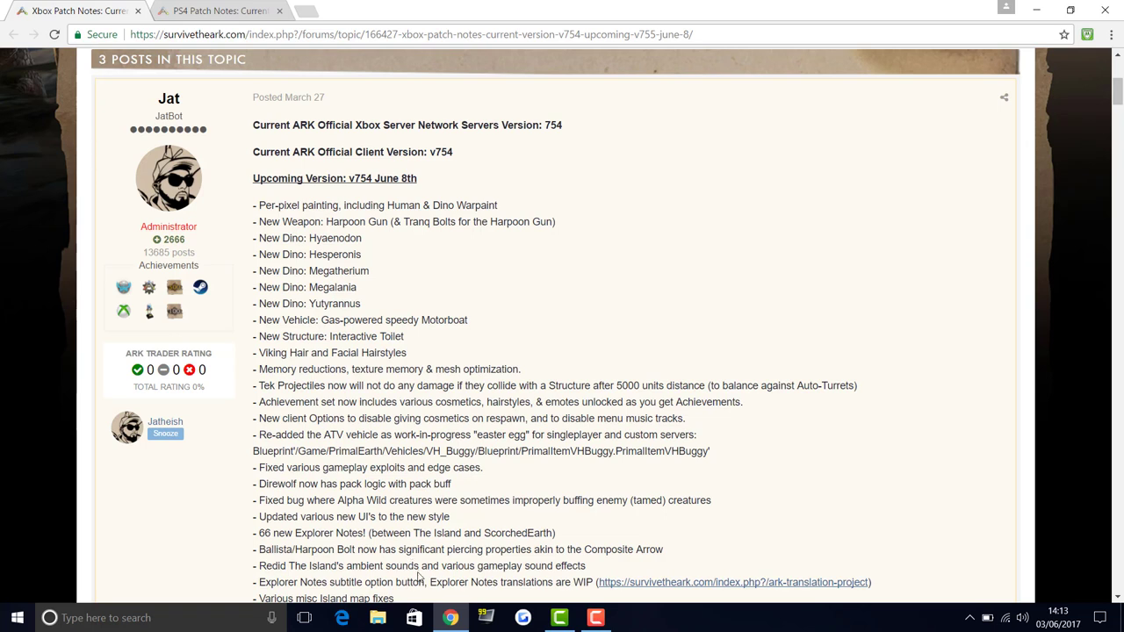
pyautogui.moveTo(261, 583)
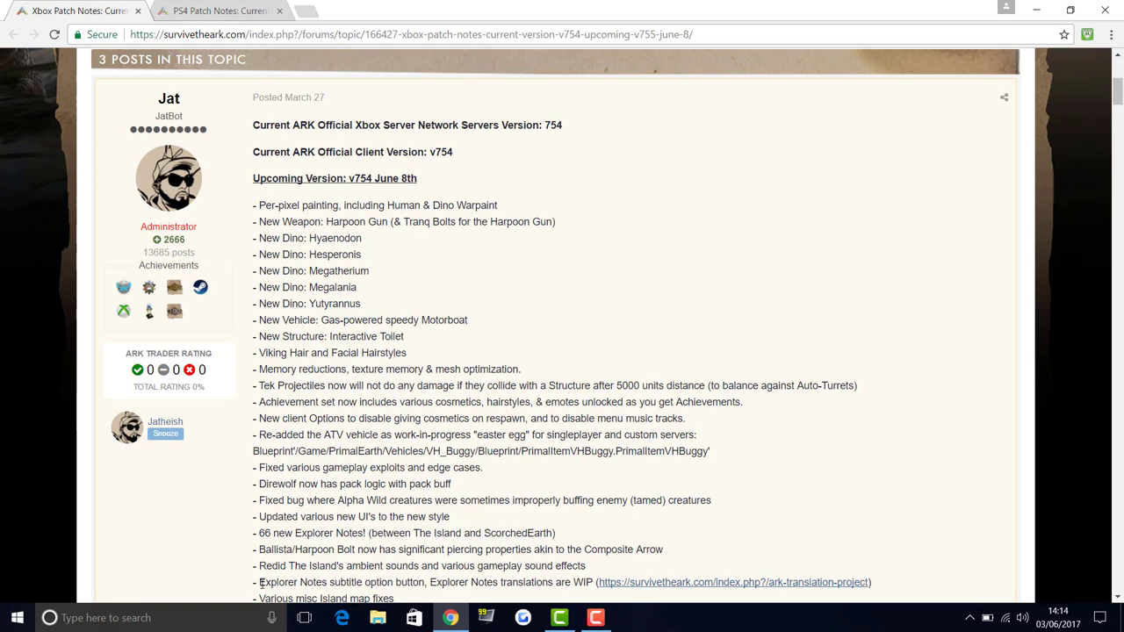
pyautogui.moveTo(359, 562)
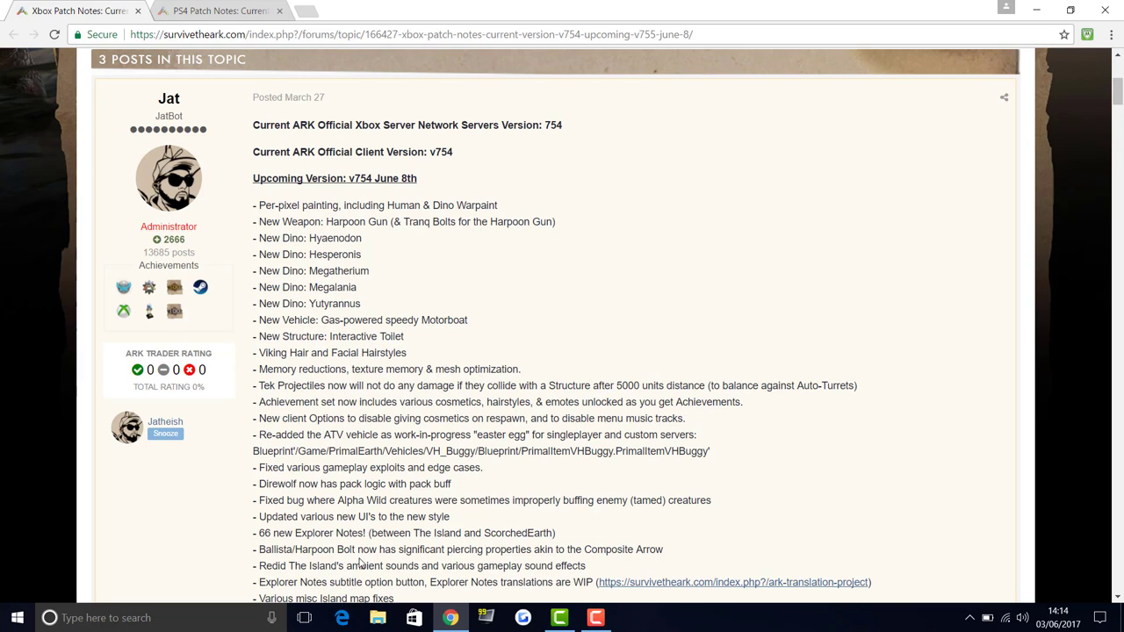
pyautogui.moveTo(510, 548)
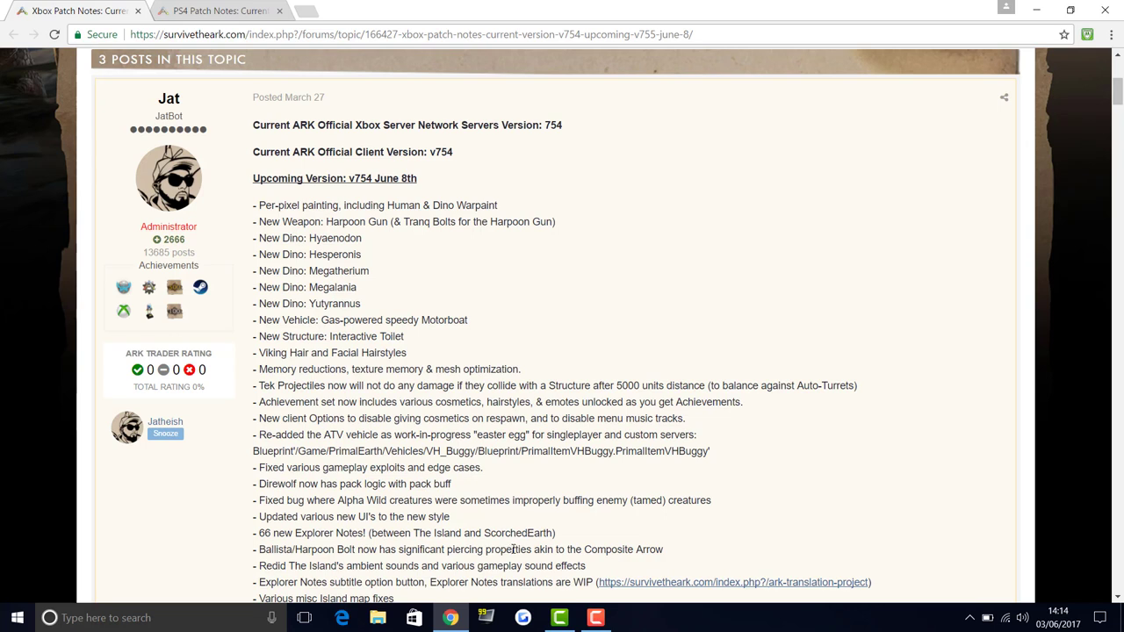
pyautogui.moveTo(412, 569)
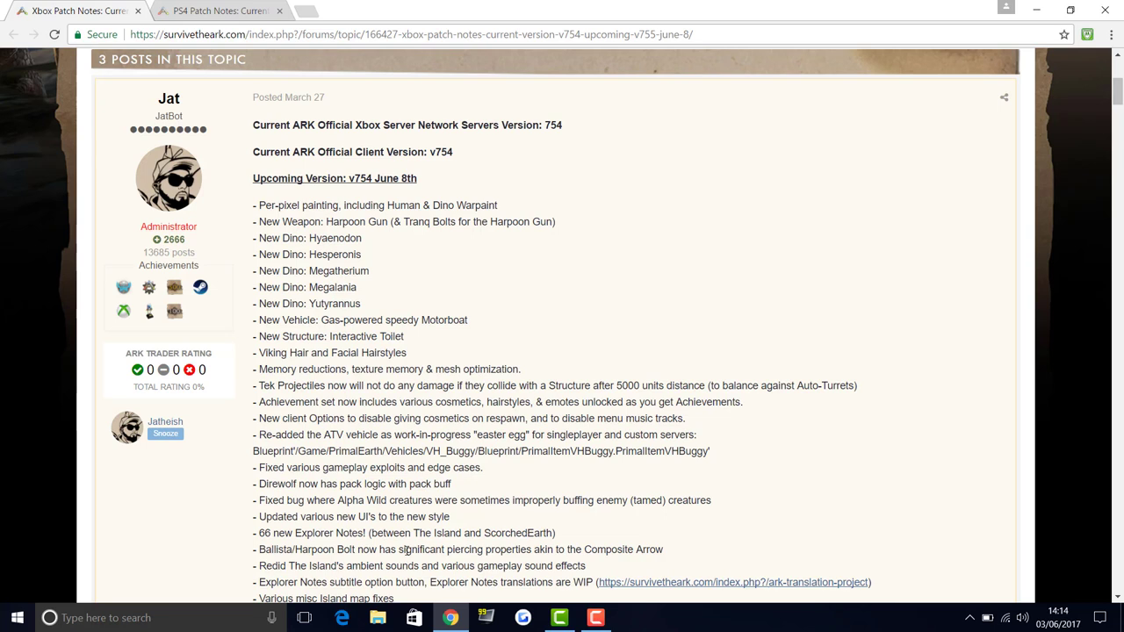
pyautogui.moveTo(418, 566)
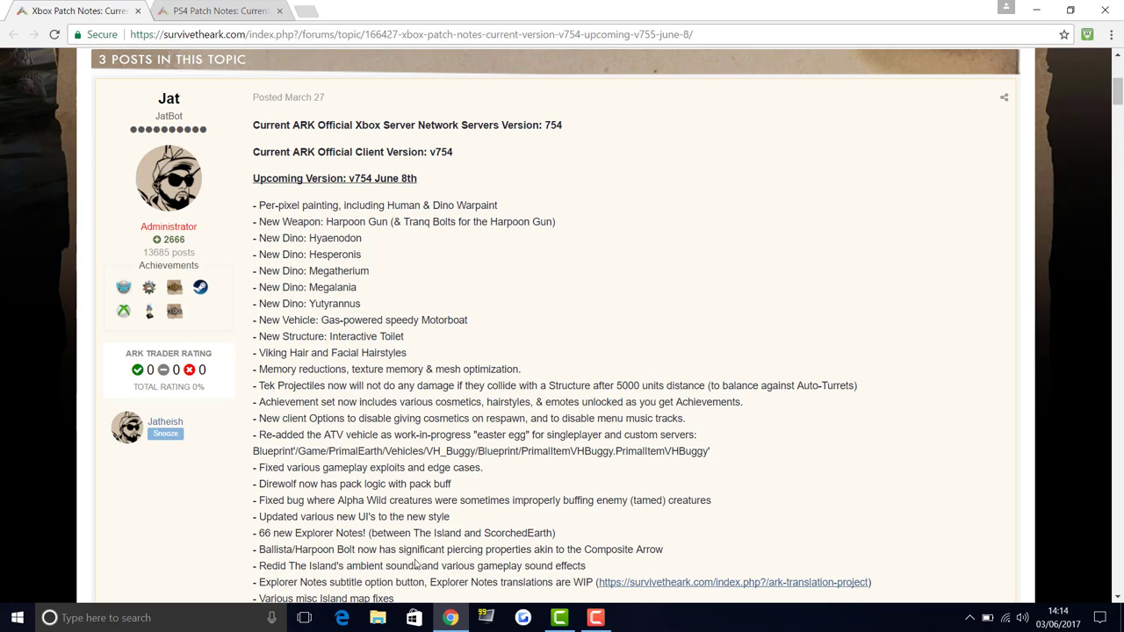
pyautogui.moveTo(358, 566)
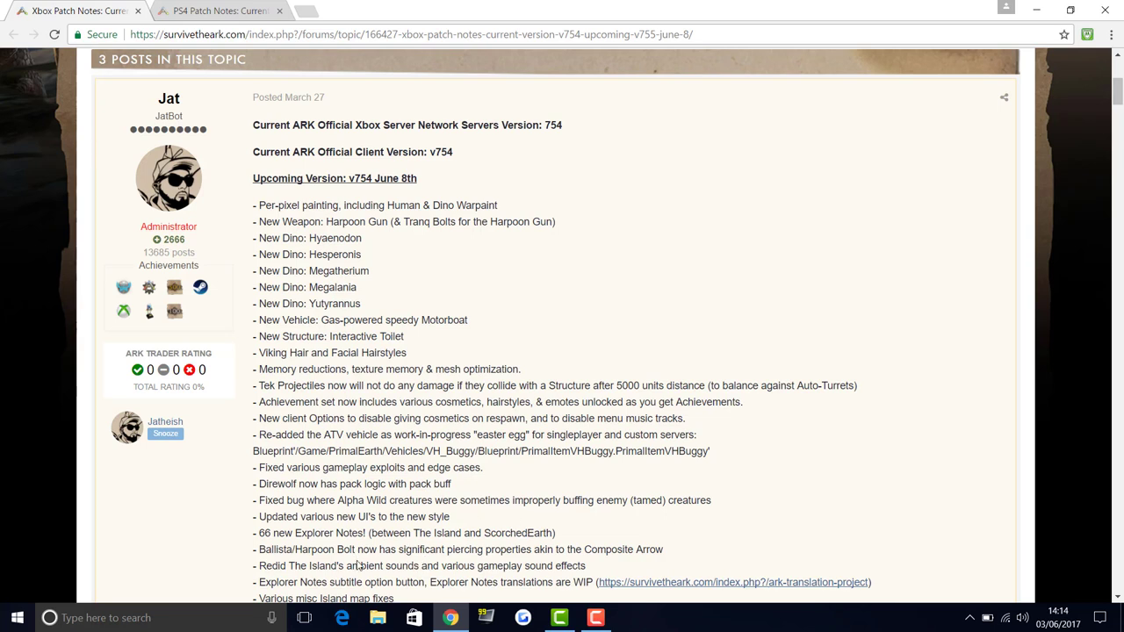
pyautogui.moveTo(562, 519)
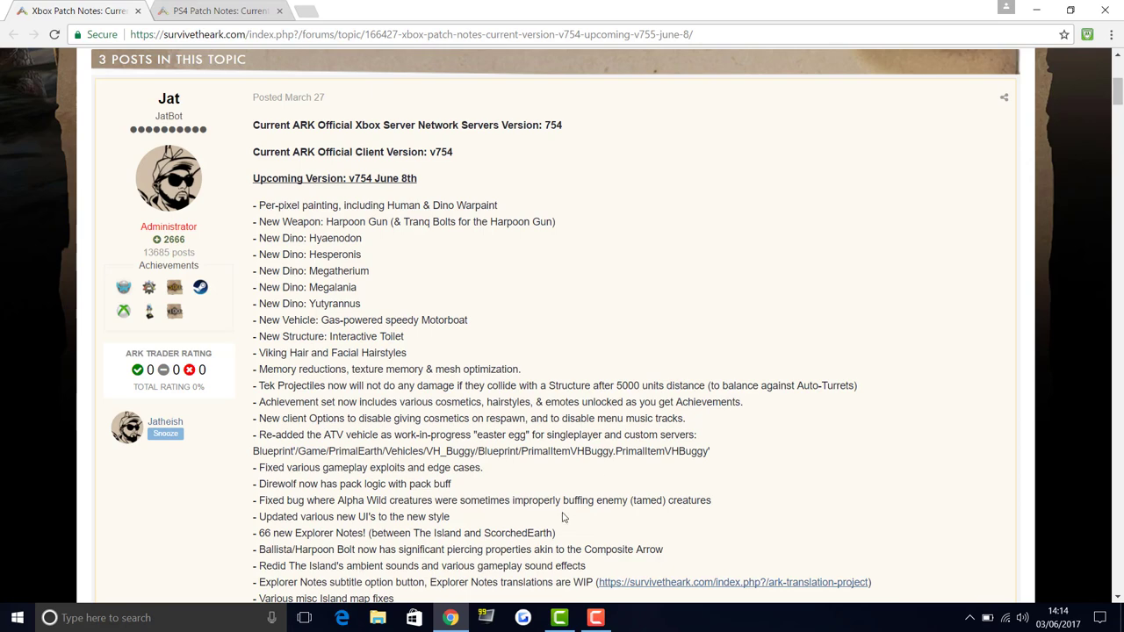
pyautogui.scroll(-3)
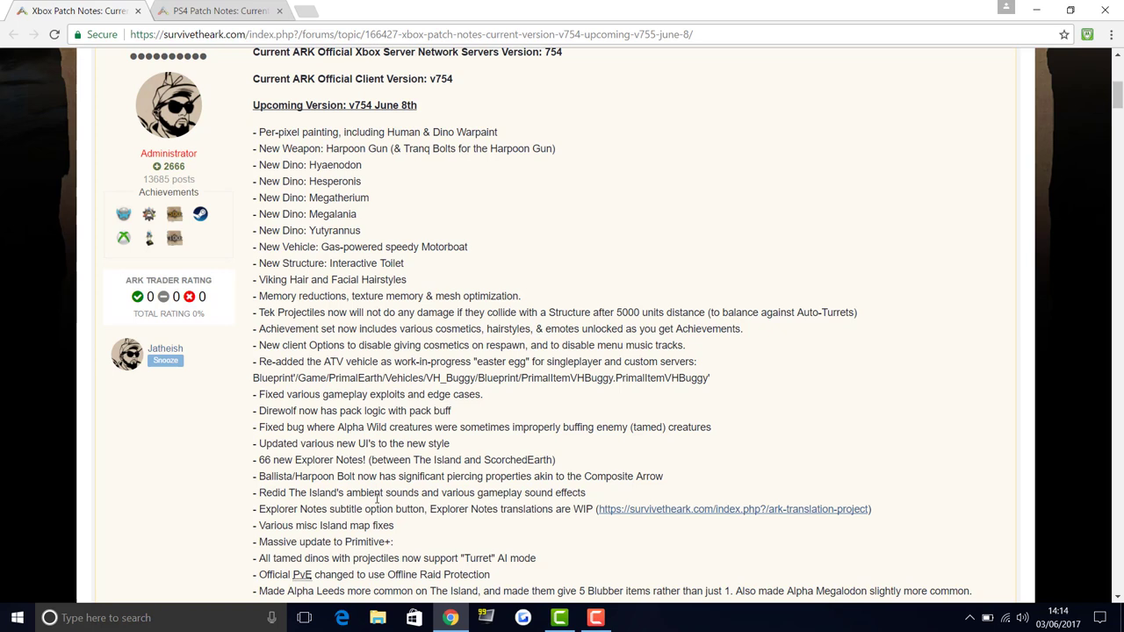
pyautogui.moveTo(359, 501)
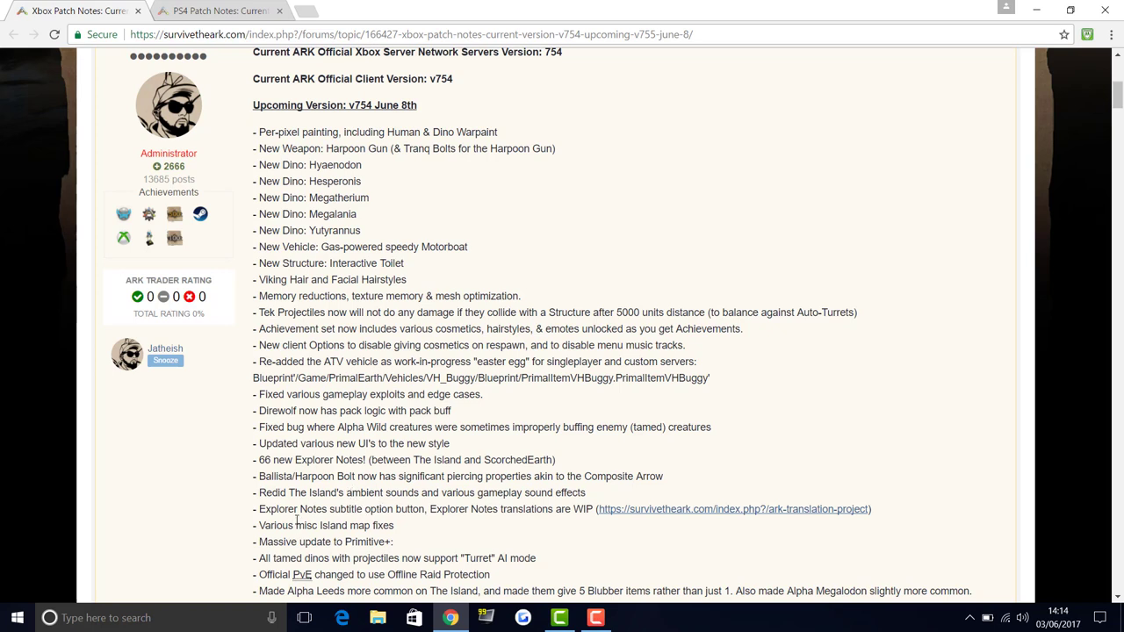
pyautogui.moveTo(289, 414)
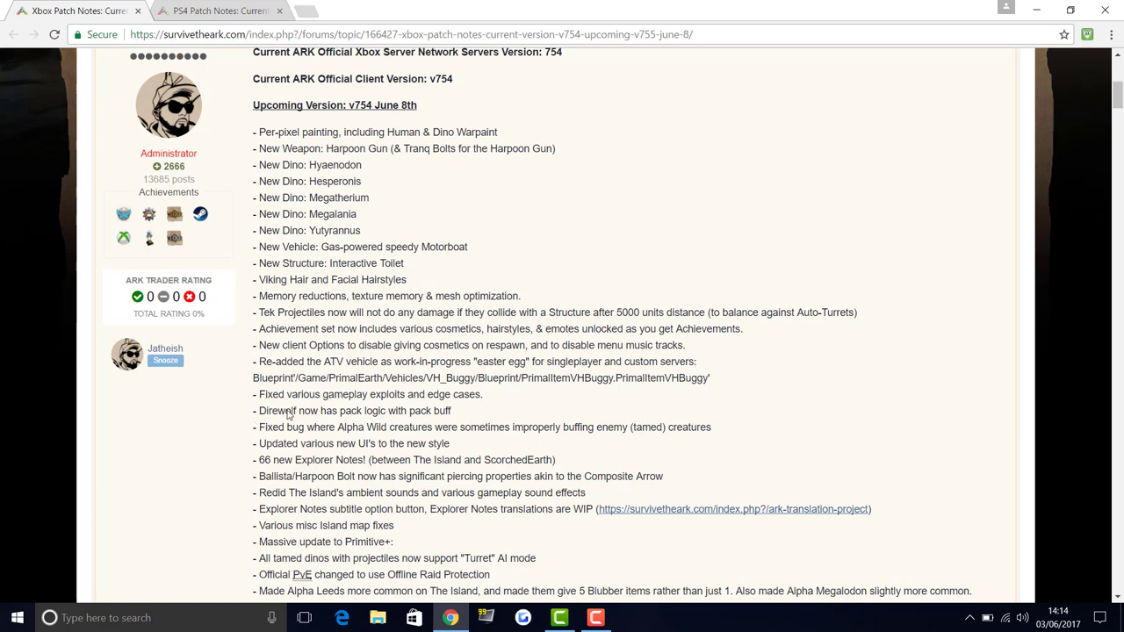
pyautogui.moveTo(295, 427)
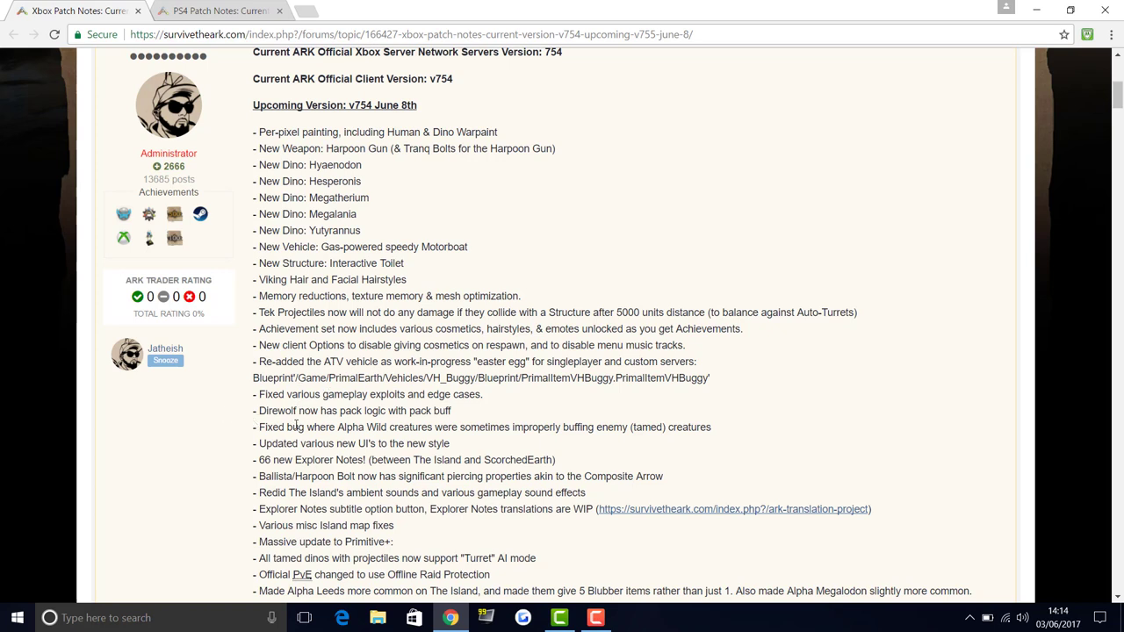
pyautogui.moveTo(179, 550)
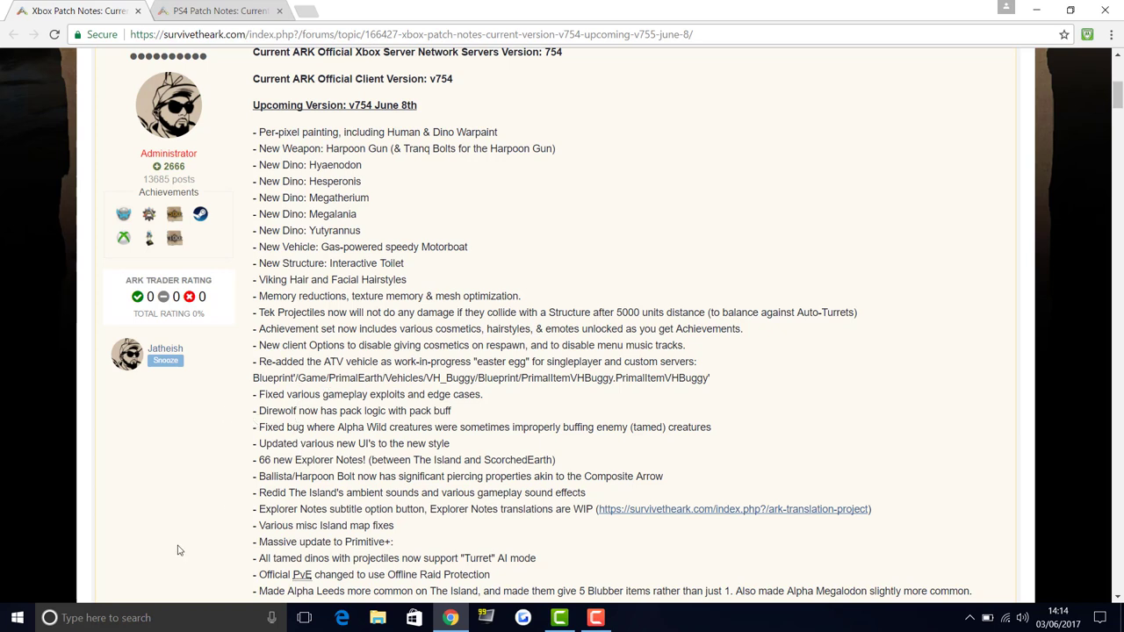
pyautogui.moveTo(316, 516)
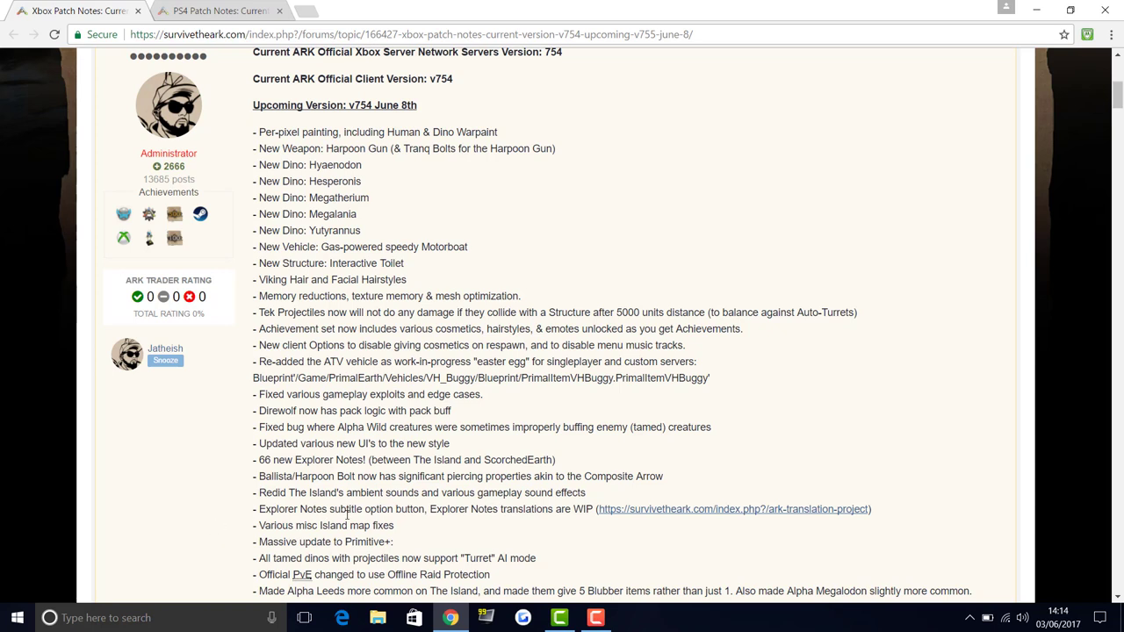
pyautogui.moveTo(351, 513)
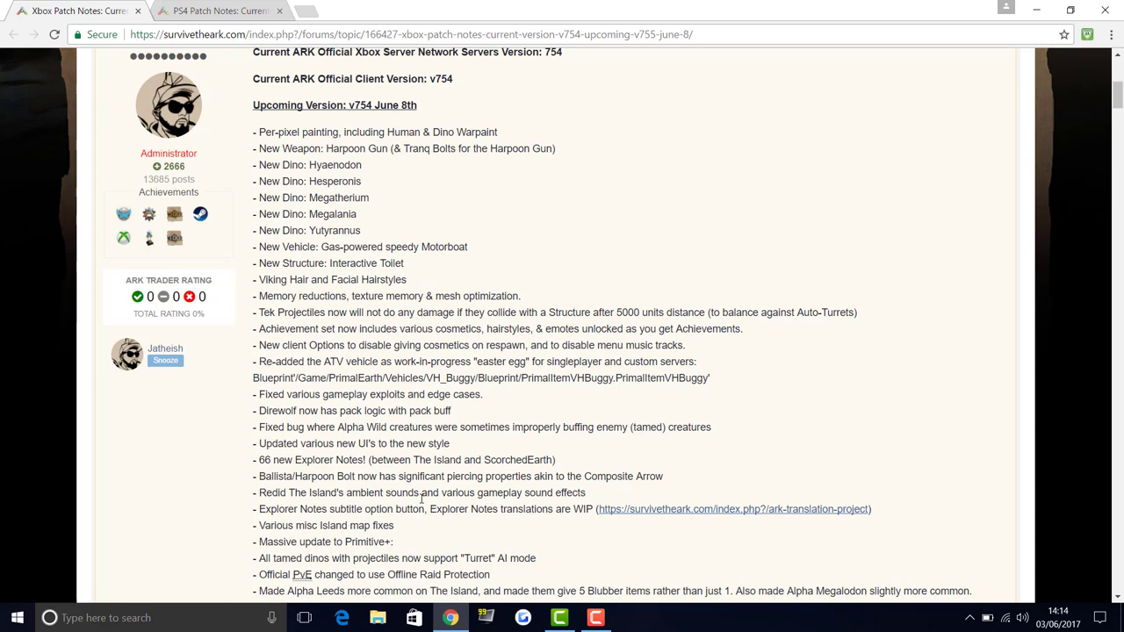
pyautogui.moveTo(474, 509)
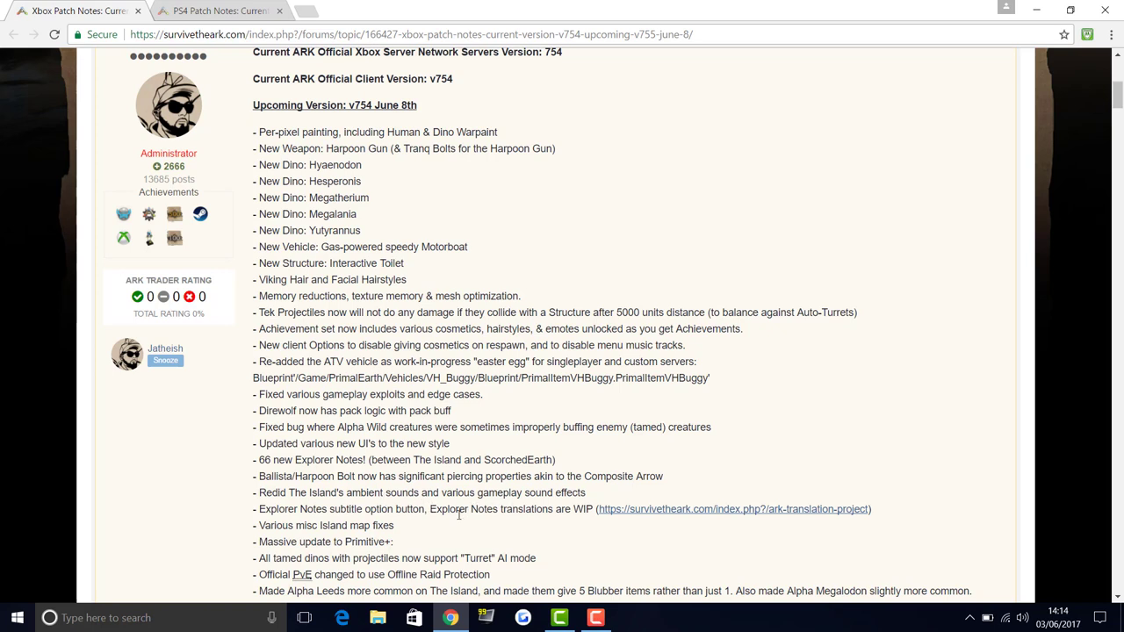
pyautogui.moveTo(461, 520)
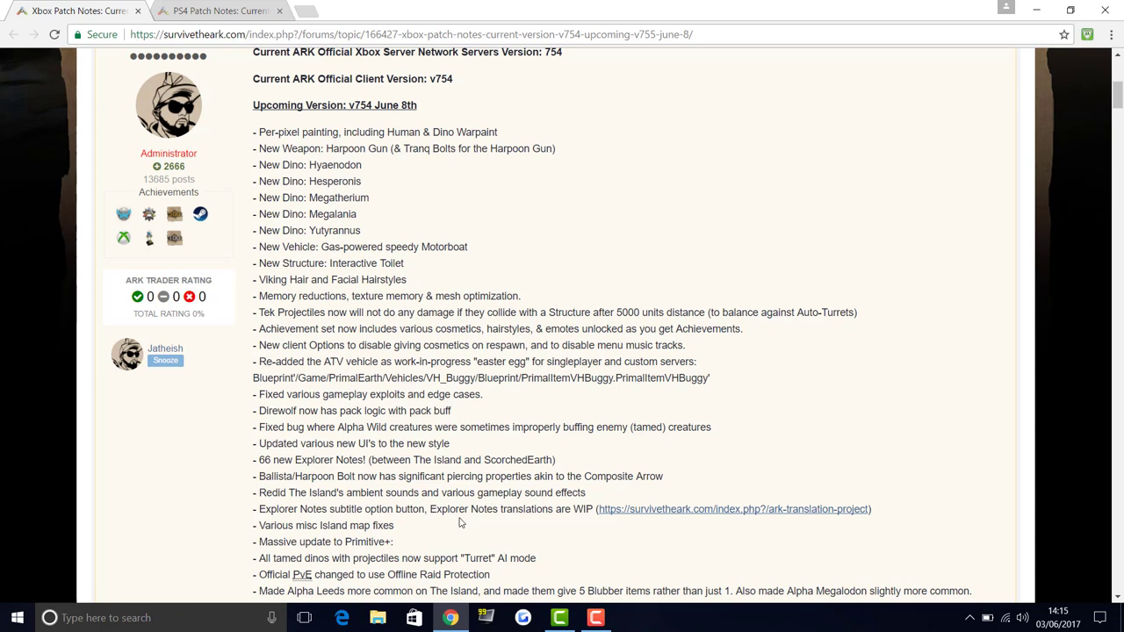
pyautogui.moveTo(430, 555)
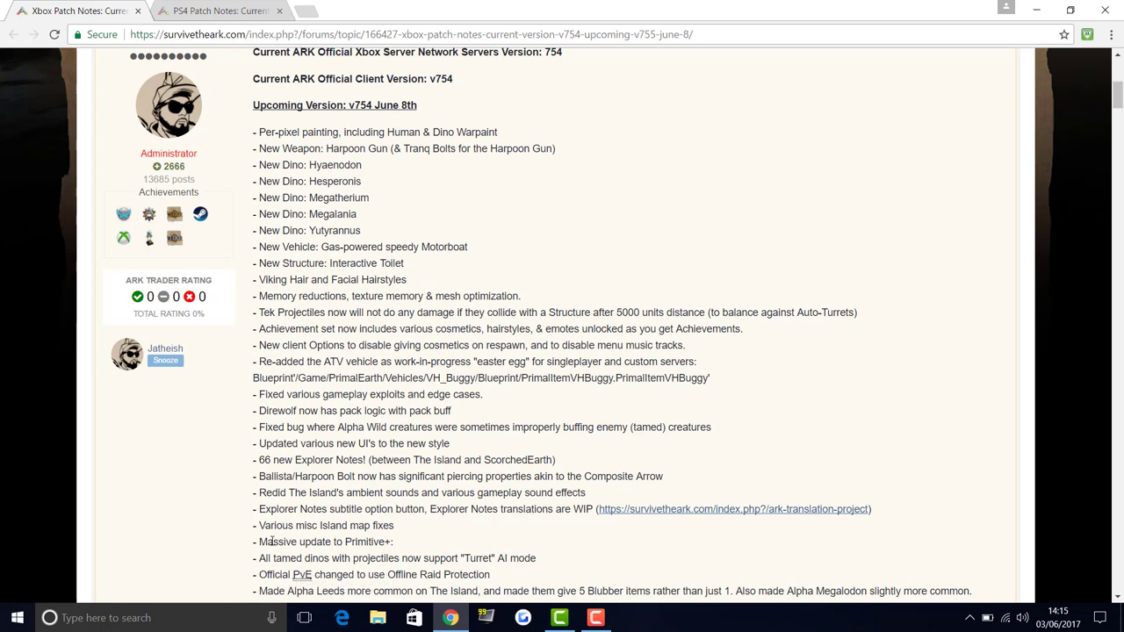
pyautogui.moveTo(351, 545)
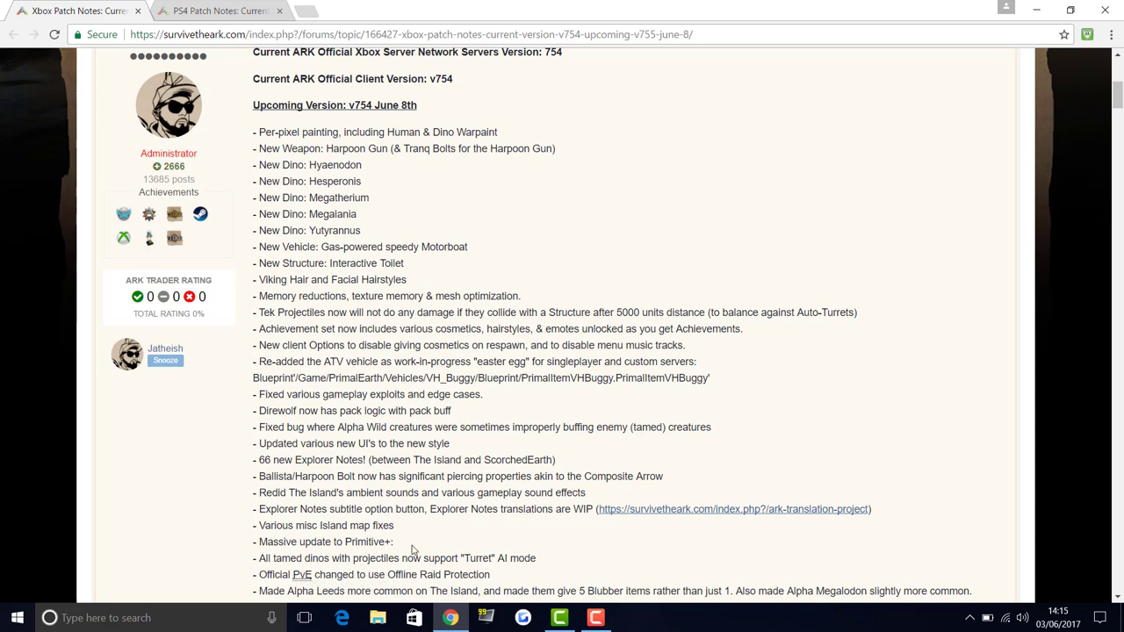
pyautogui.moveTo(402, 541)
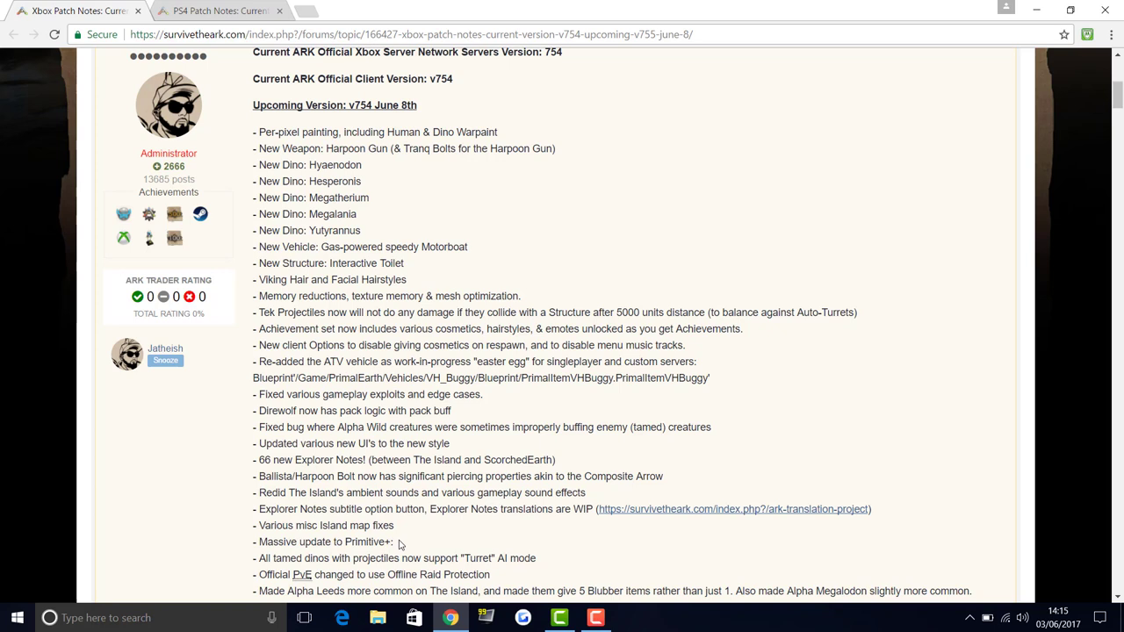
pyautogui.moveTo(393, 555)
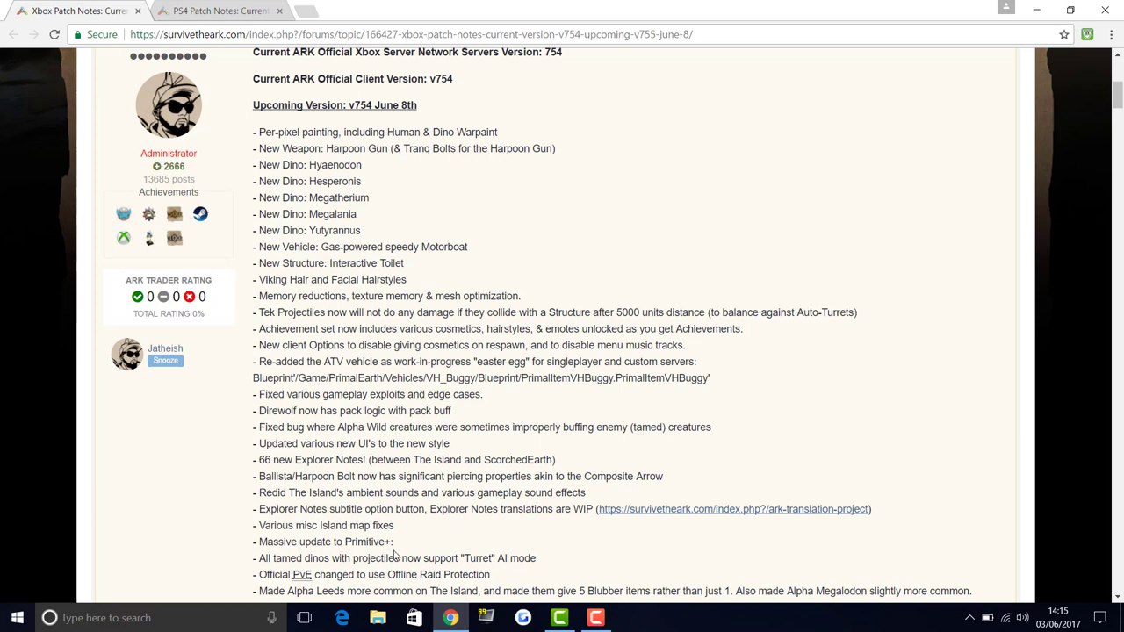
pyautogui.moveTo(404, 546)
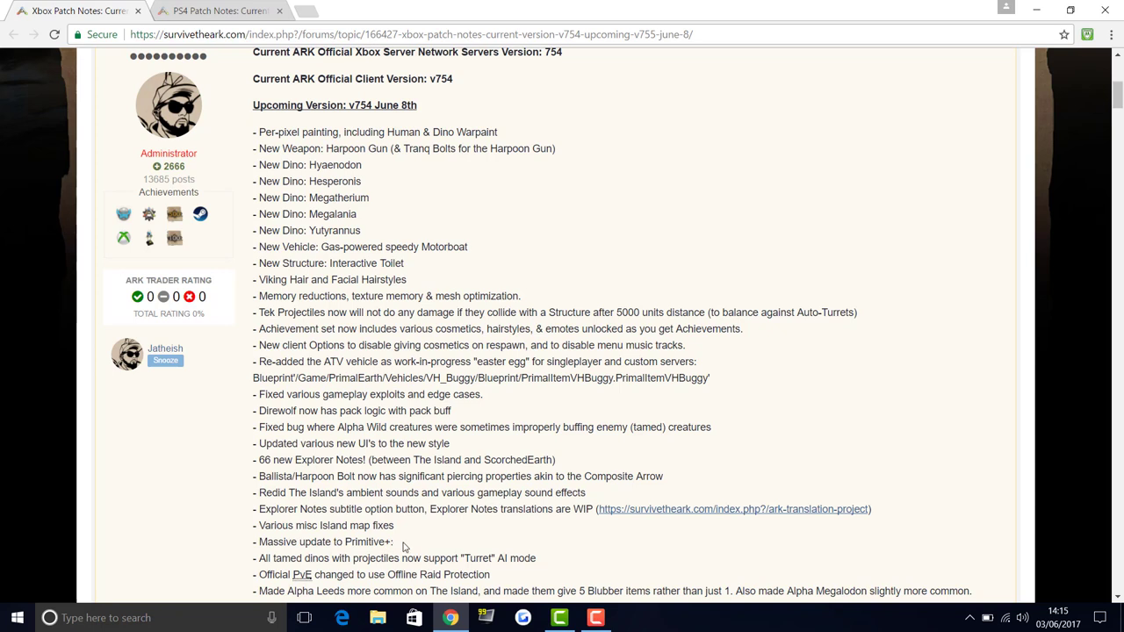
pyautogui.moveTo(253, 573)
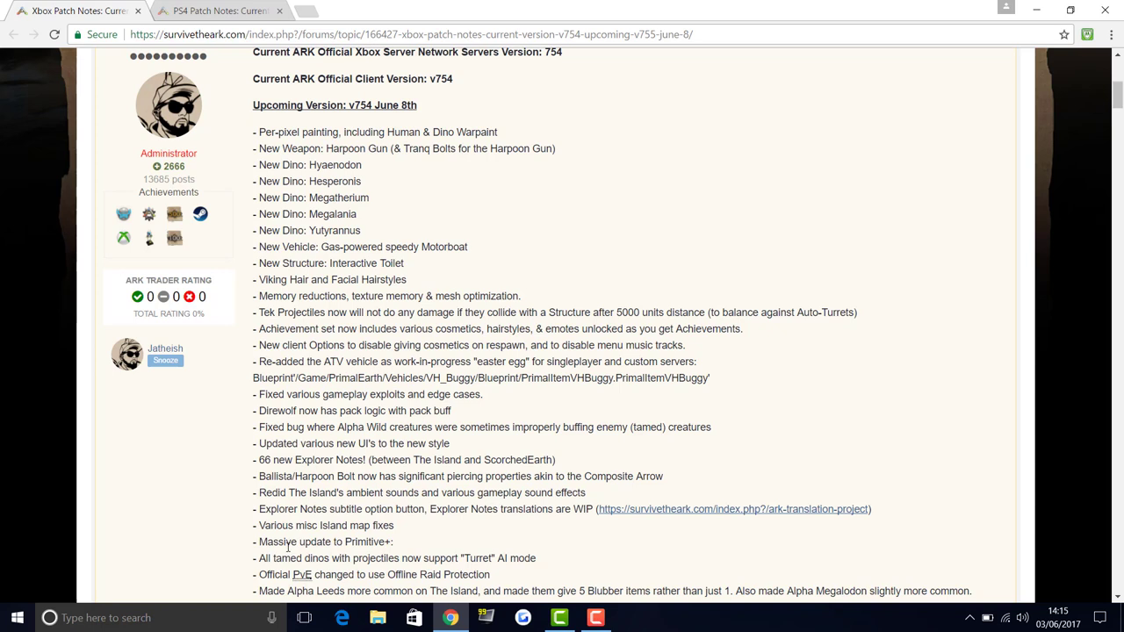
pyautogui.moveTo(295, 558)
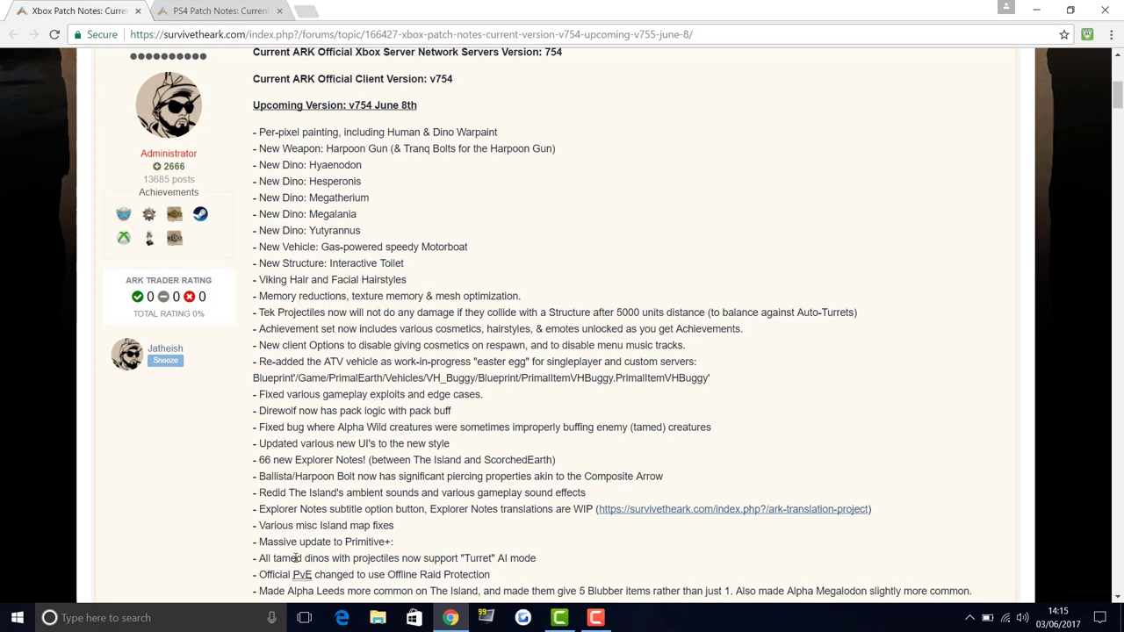
pyautogui.moveTo(347, 558)
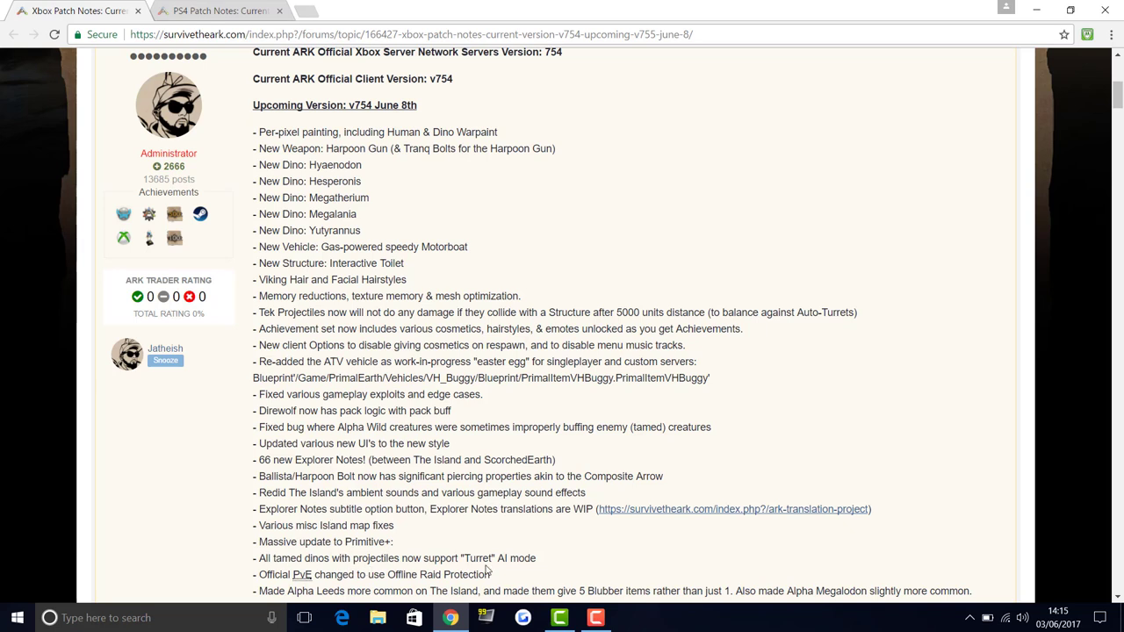
pyautogui.moveTo(406, 556)
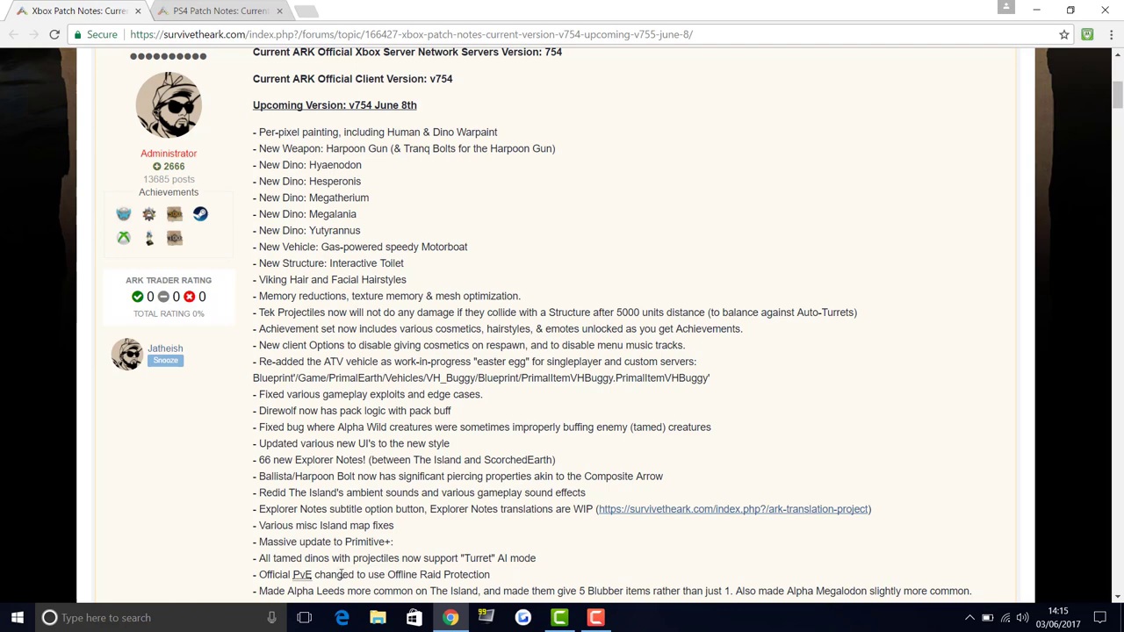
pyautogui.scroll(-3)
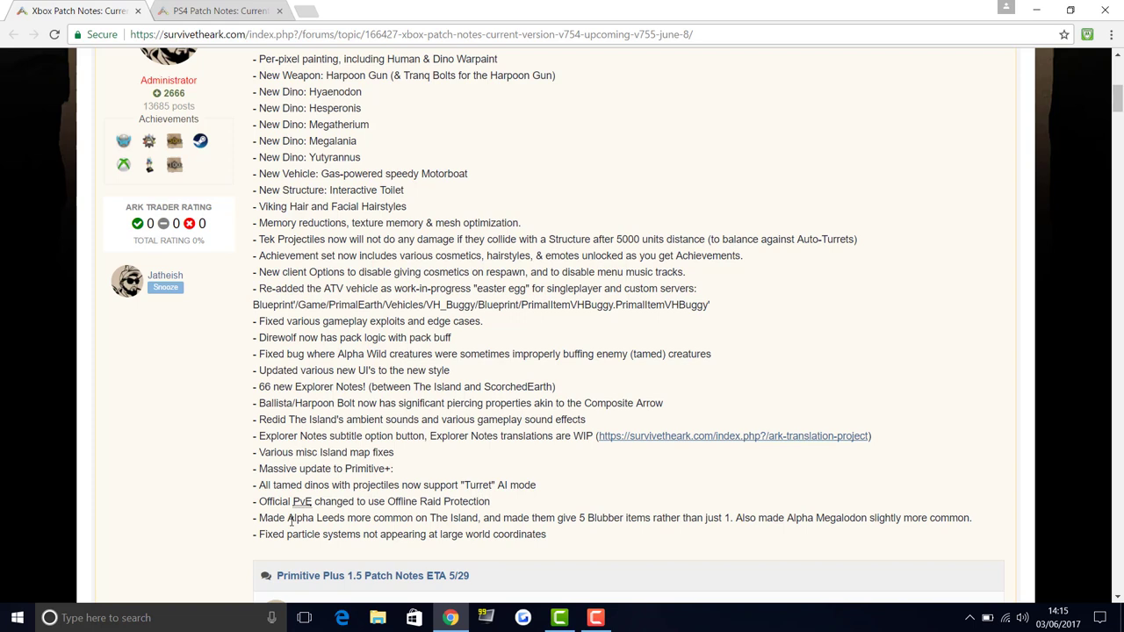
pyautogui.moveTo(516, 538)
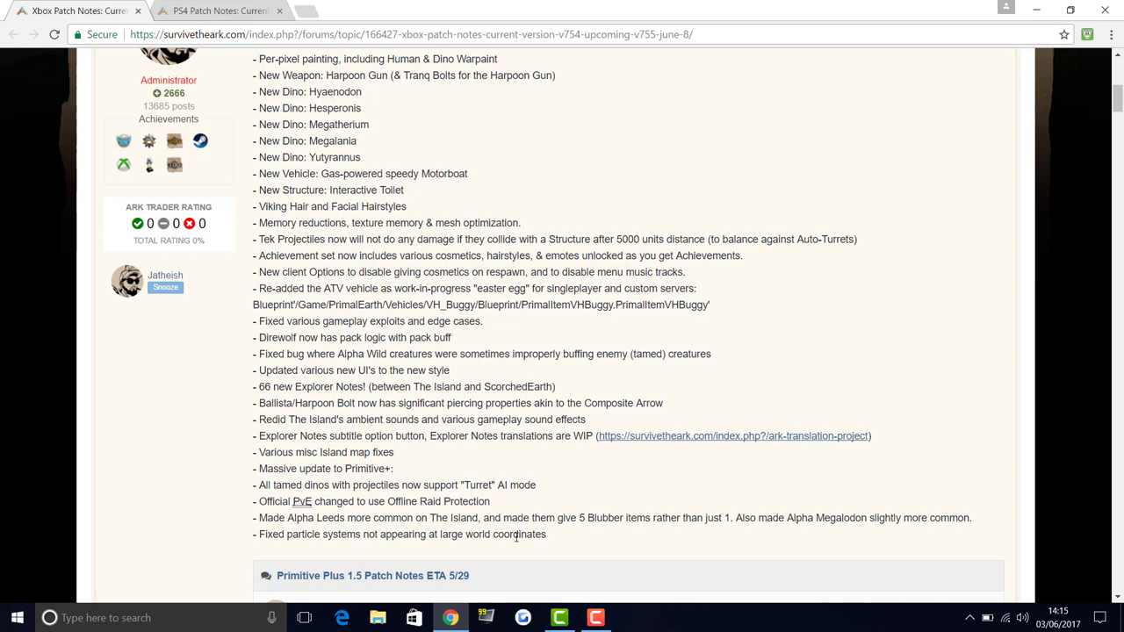
pyautogui.moveTo(711, 551)
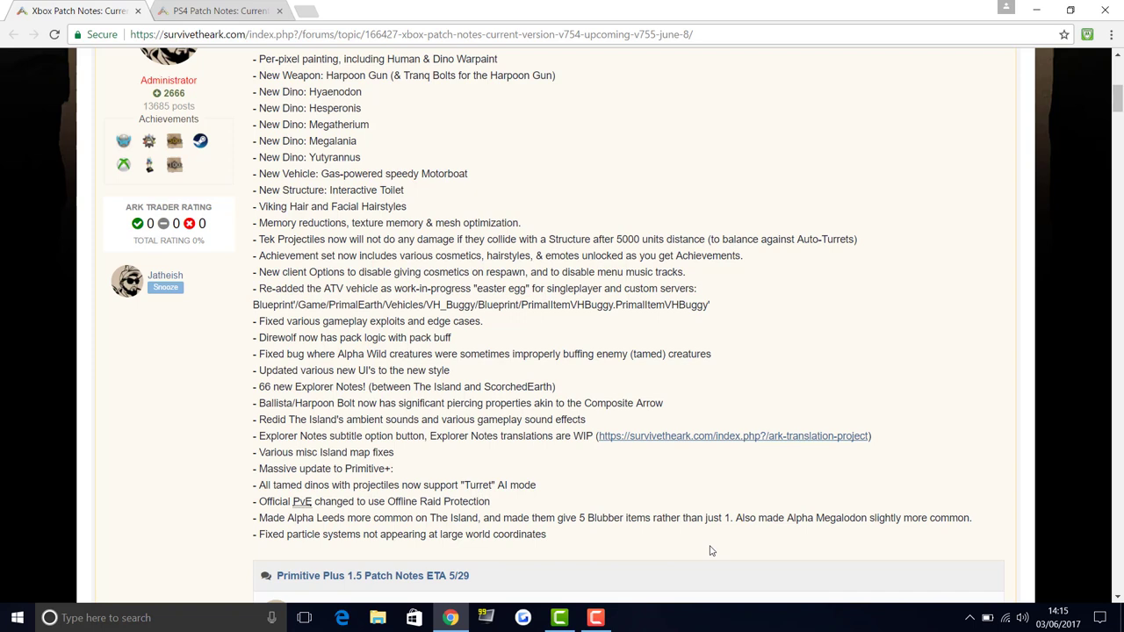
pyautogui.moveTo(836, 533)
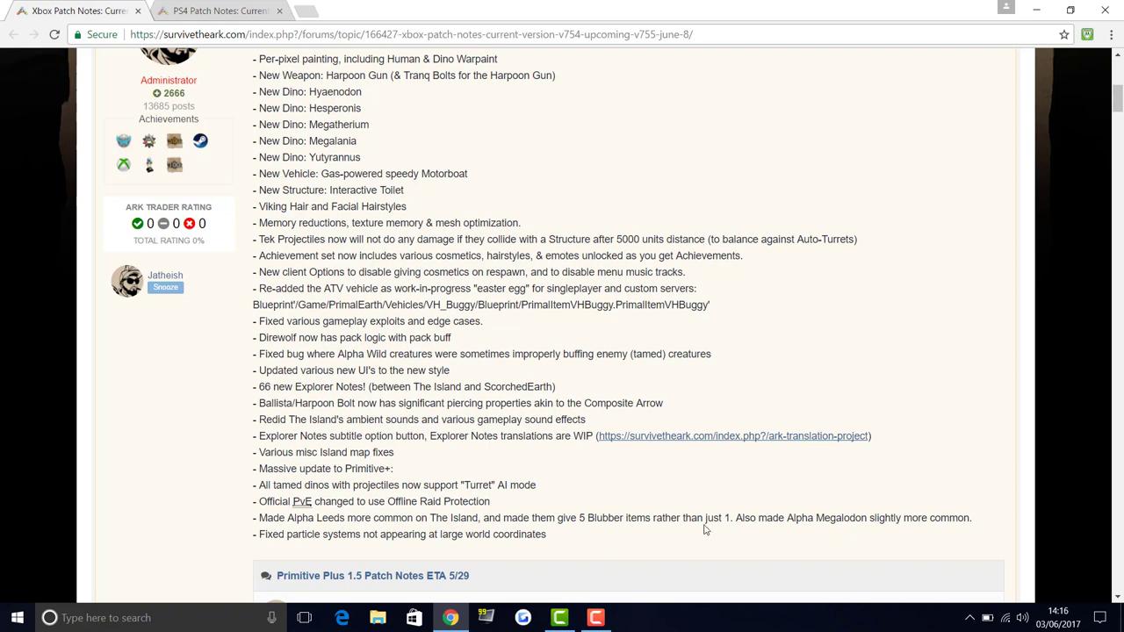
pyautogui.moveTo(702, 527)
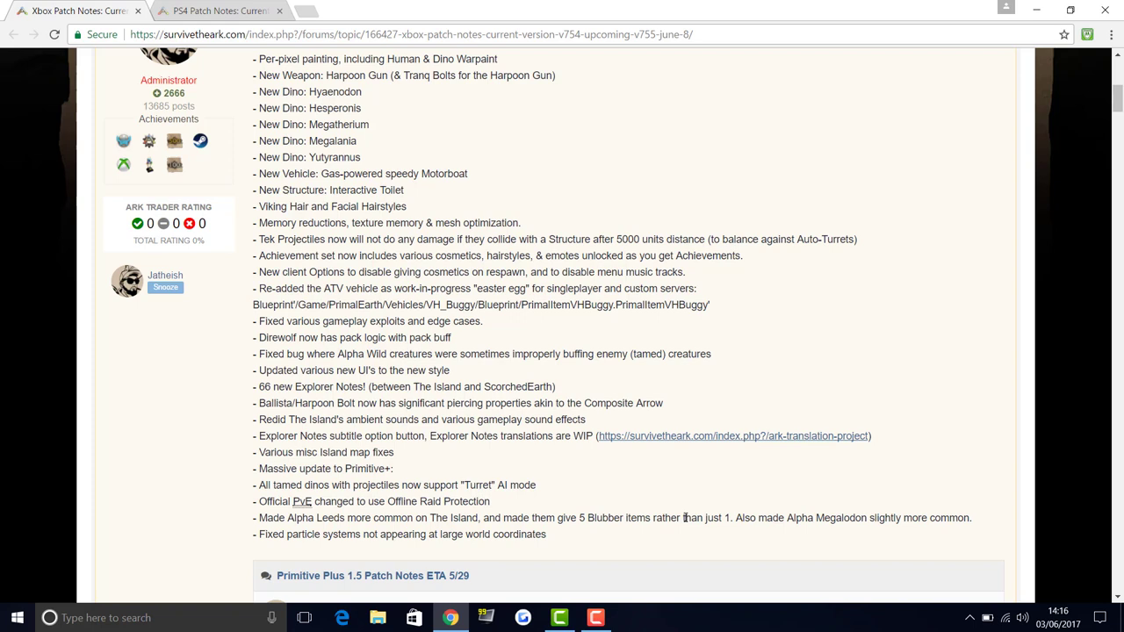
pyautogui.moveTo(659, 529)
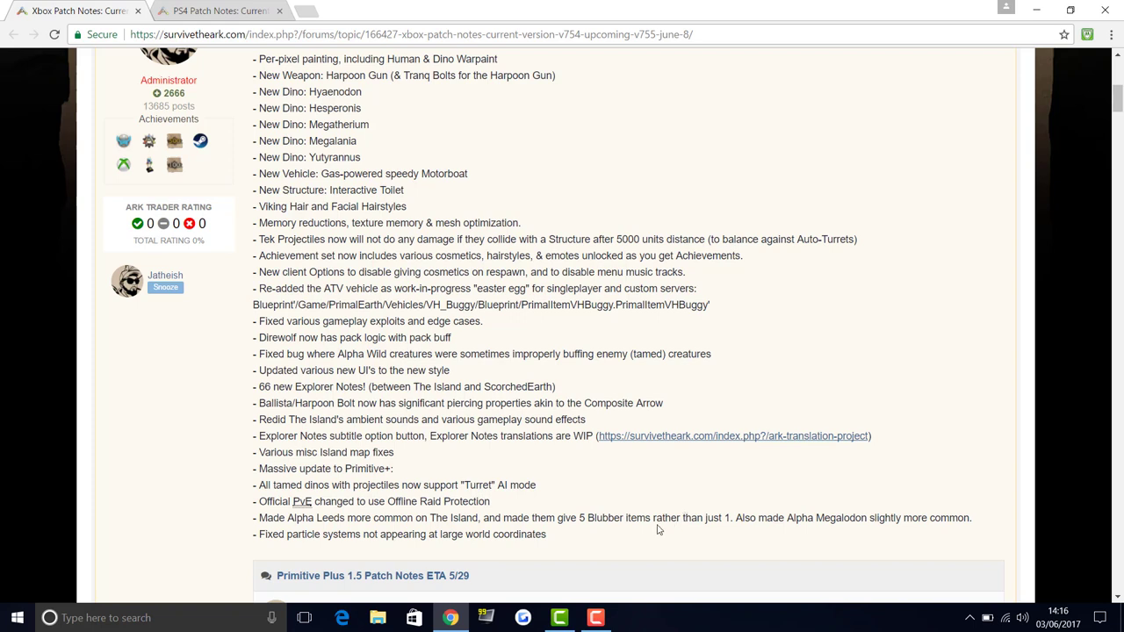
pyautogui.moveTo(657, 530)
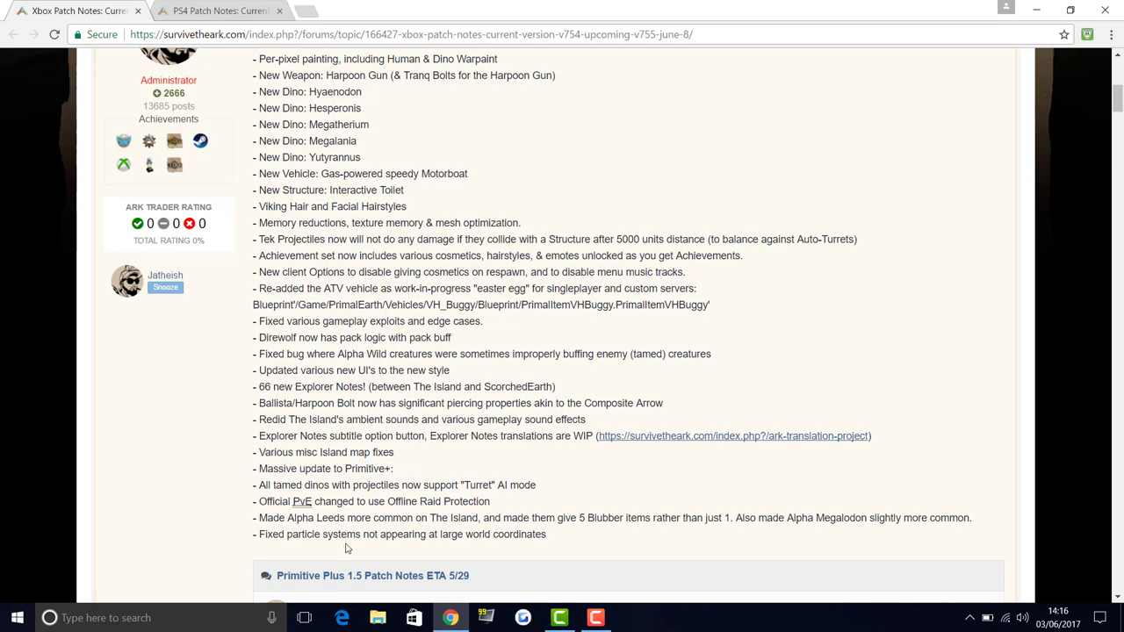
pyautogui.moveTo(384, 513)
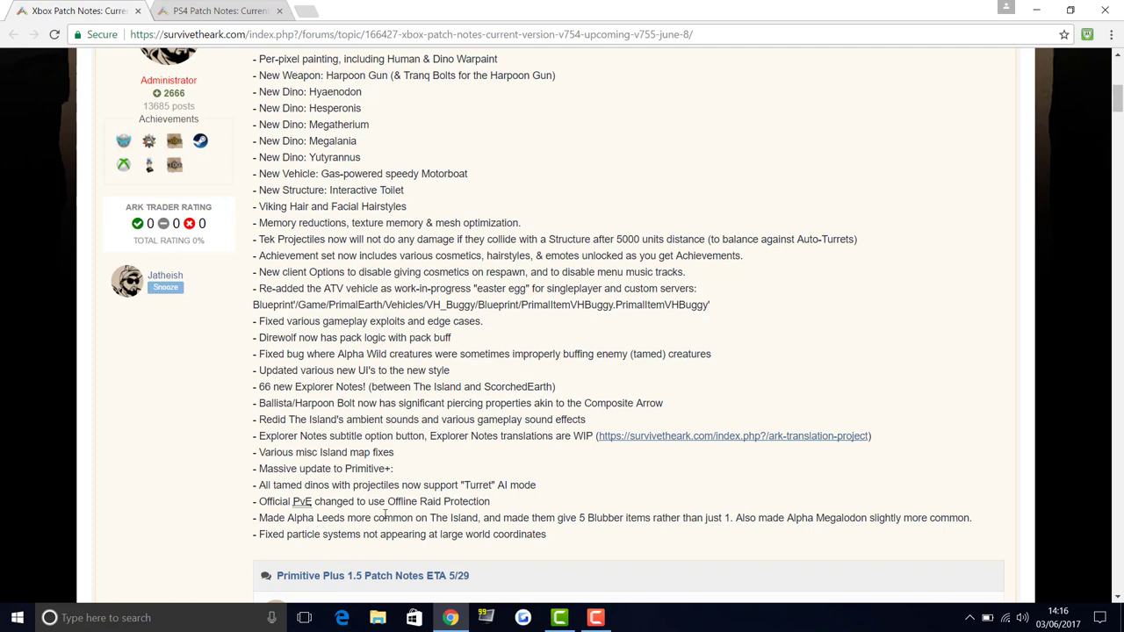
pyautogui.scroll(-3)
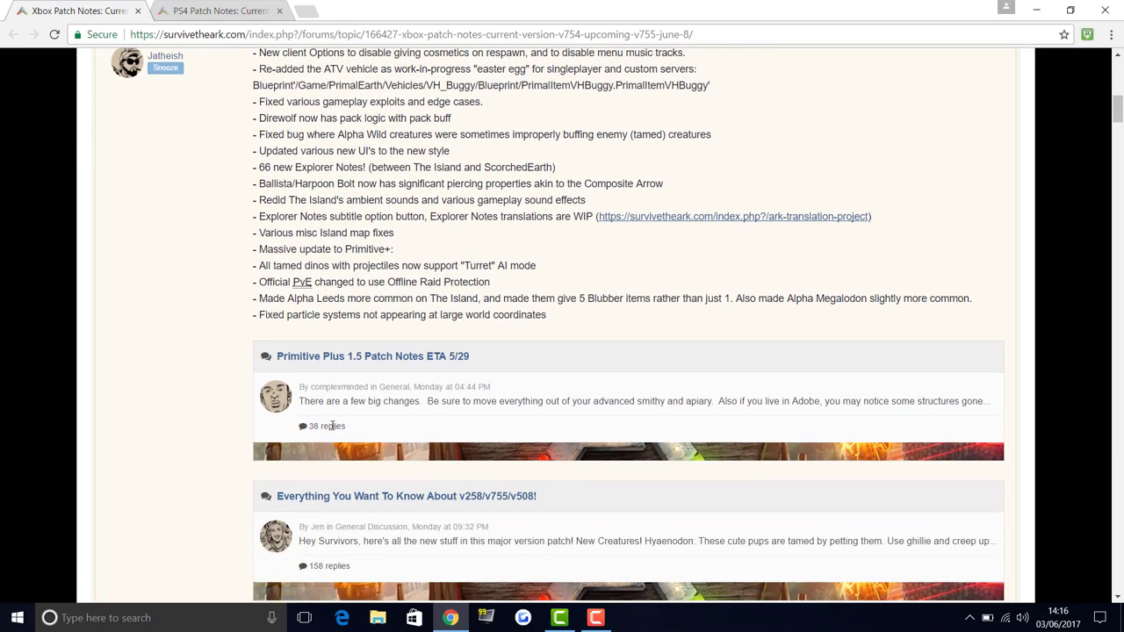
pyautogui.moveTo(374, 502)
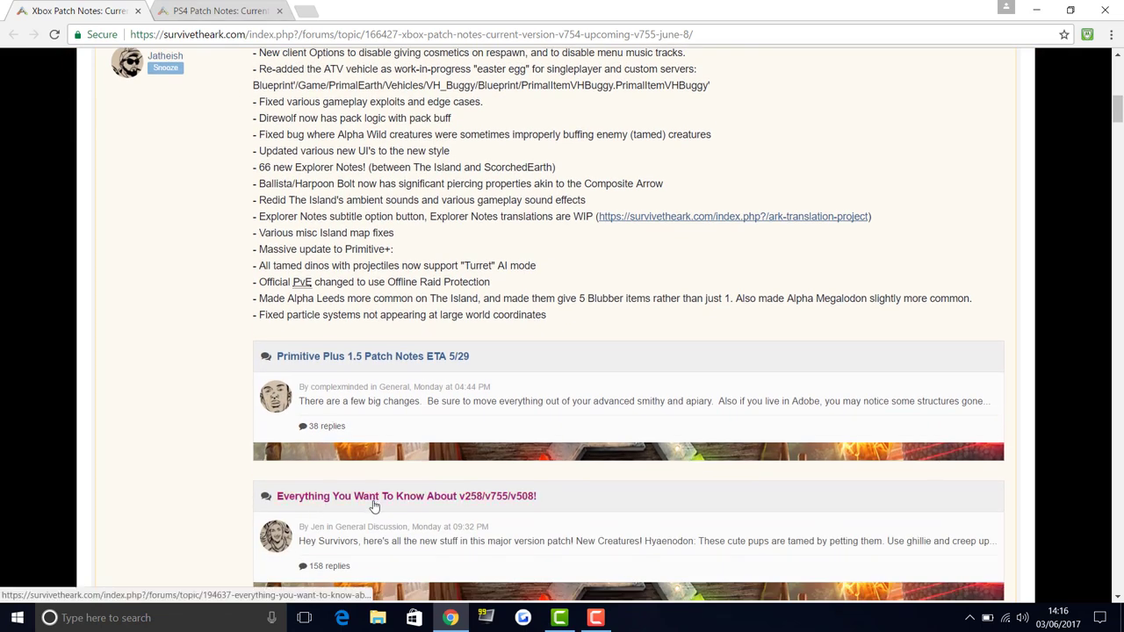
pyautogui.scroll(-3)
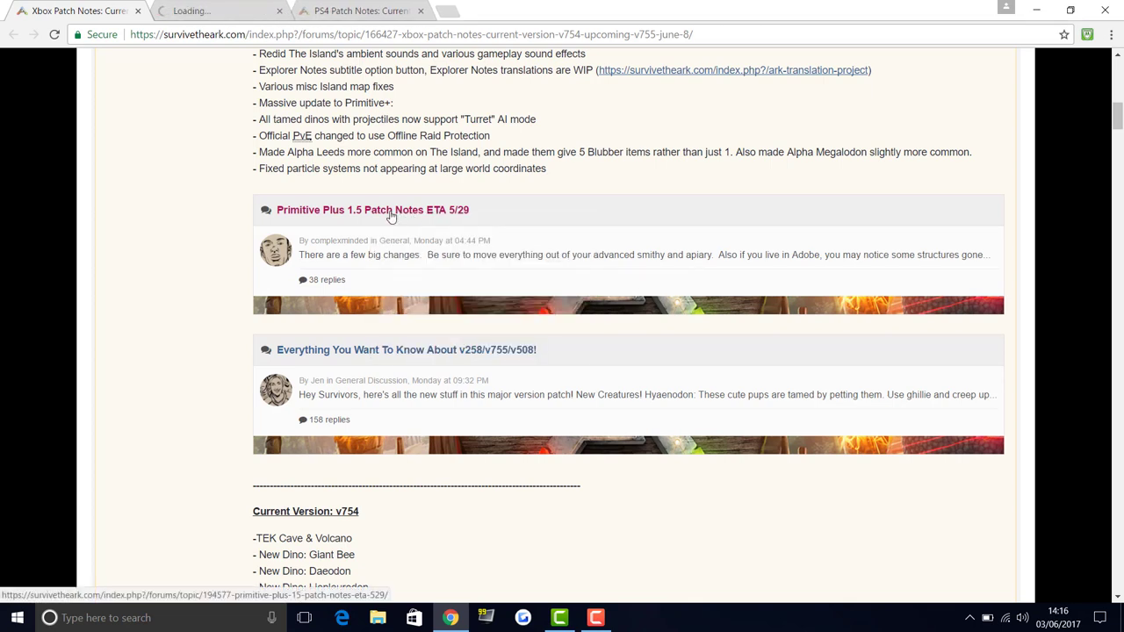
# Switch to the Primitive Plus 1.5 Patch Notes tab showing its first post's additions list
pyautogui.click(372, 209)
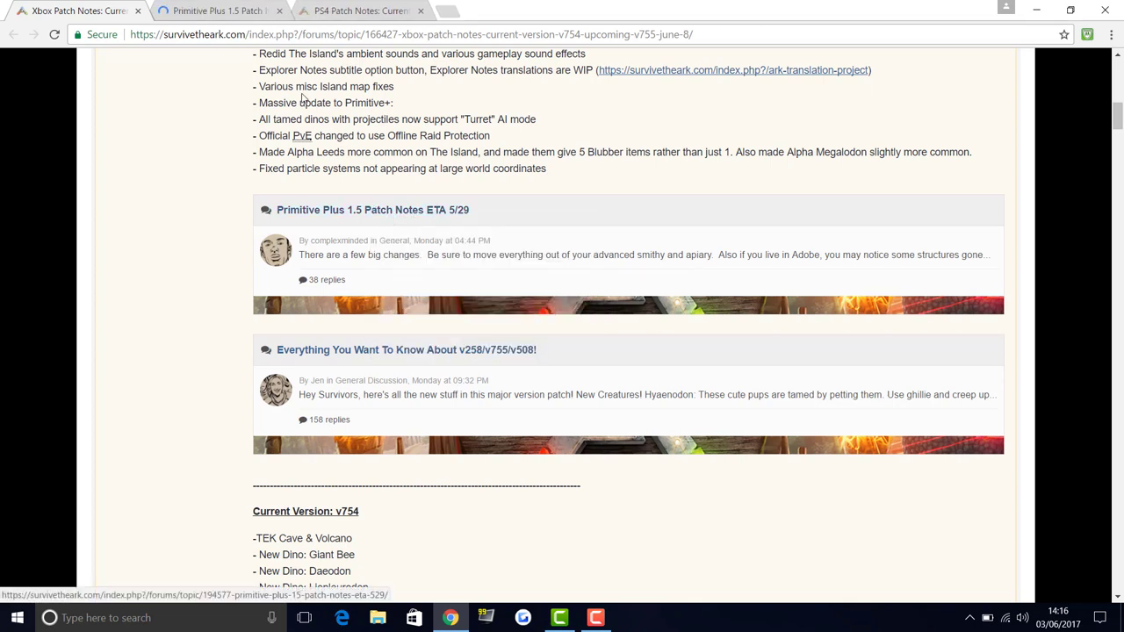
pyautogui.click(372, 209)
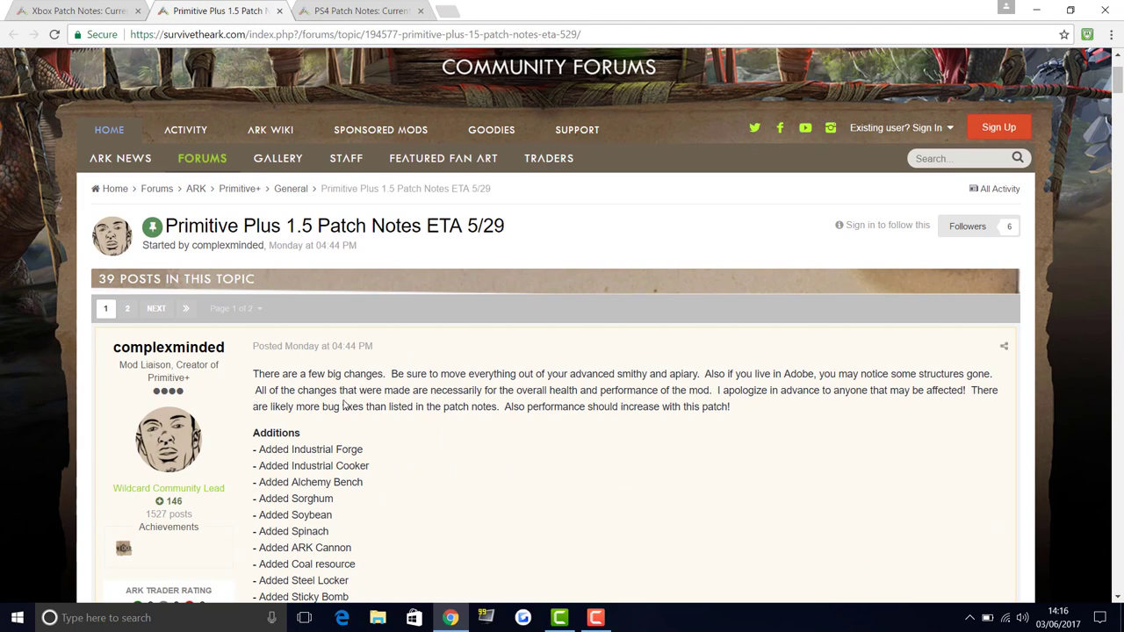
pyautogui.moveTo(569, 395)
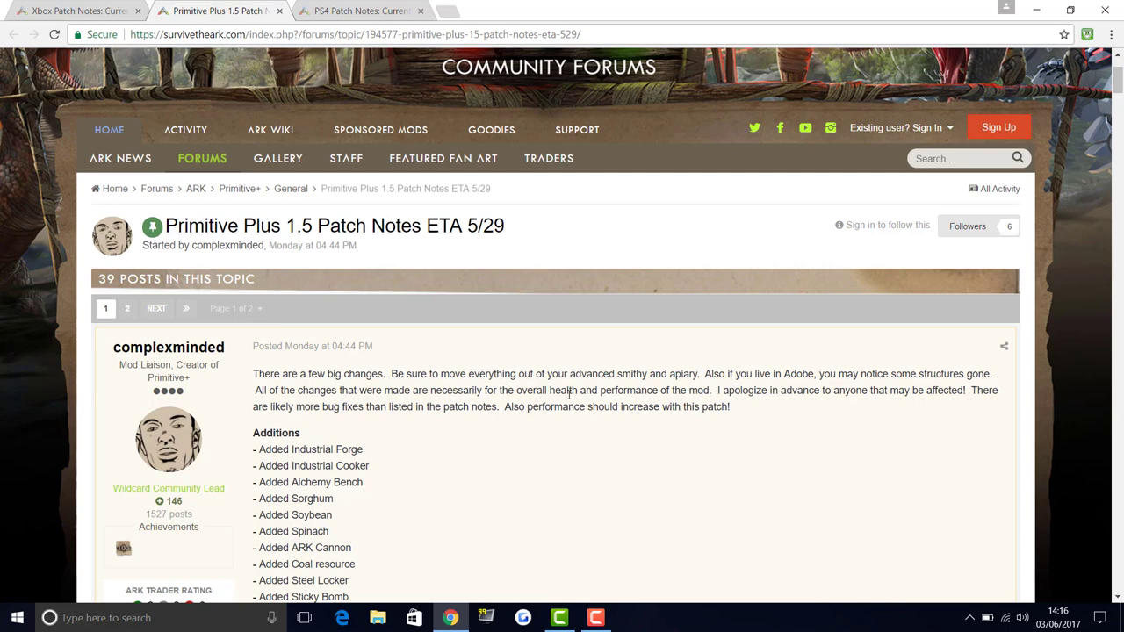
pyautogui.moveTo(595, 388)
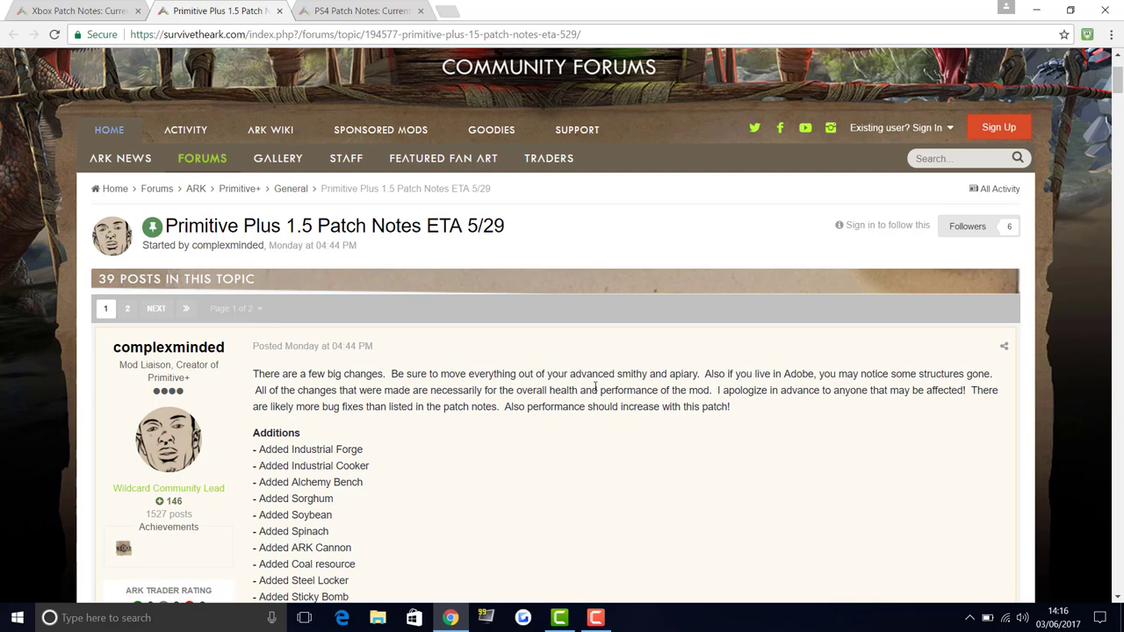
pyautogui.moveTo(772, 378)
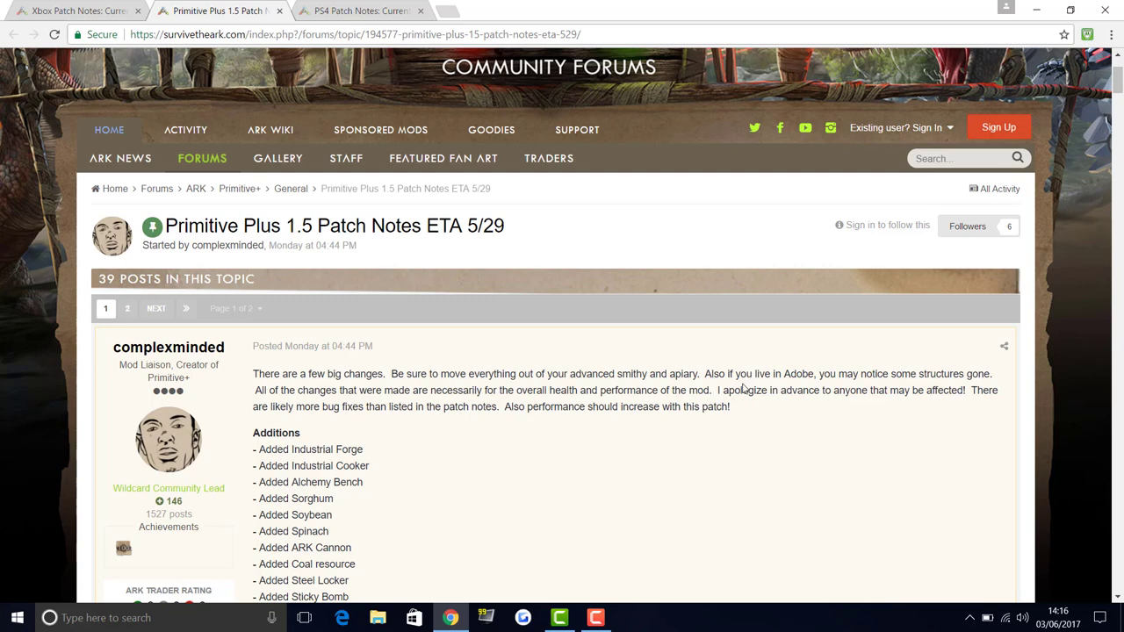
pyautogui.moveTo(499, 433)
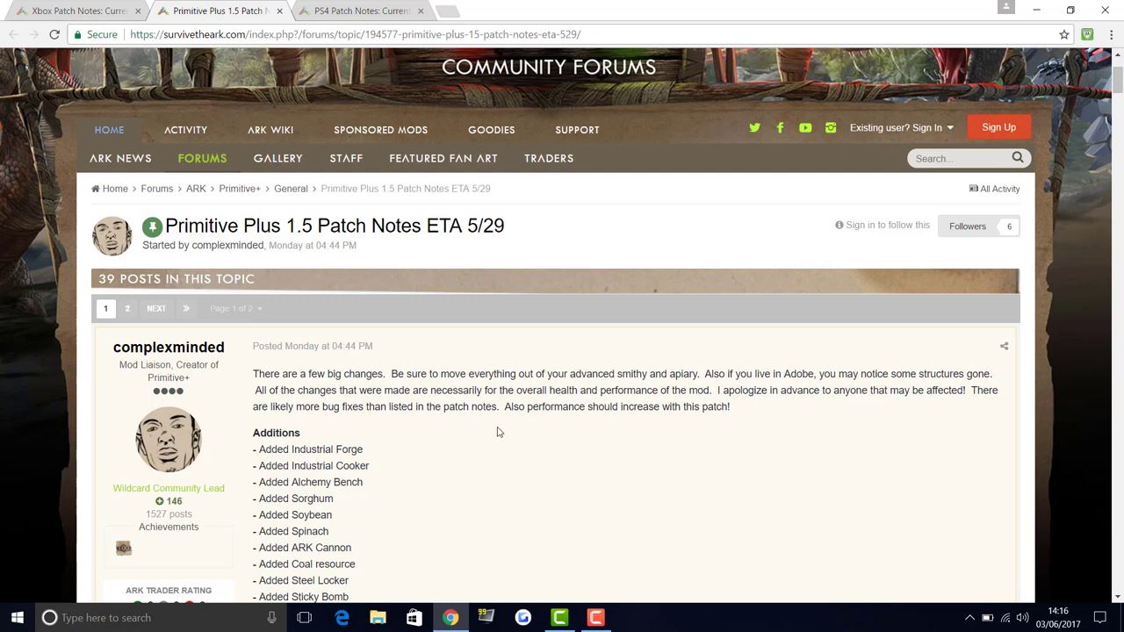
pyautogui.moveTo(495, 436)
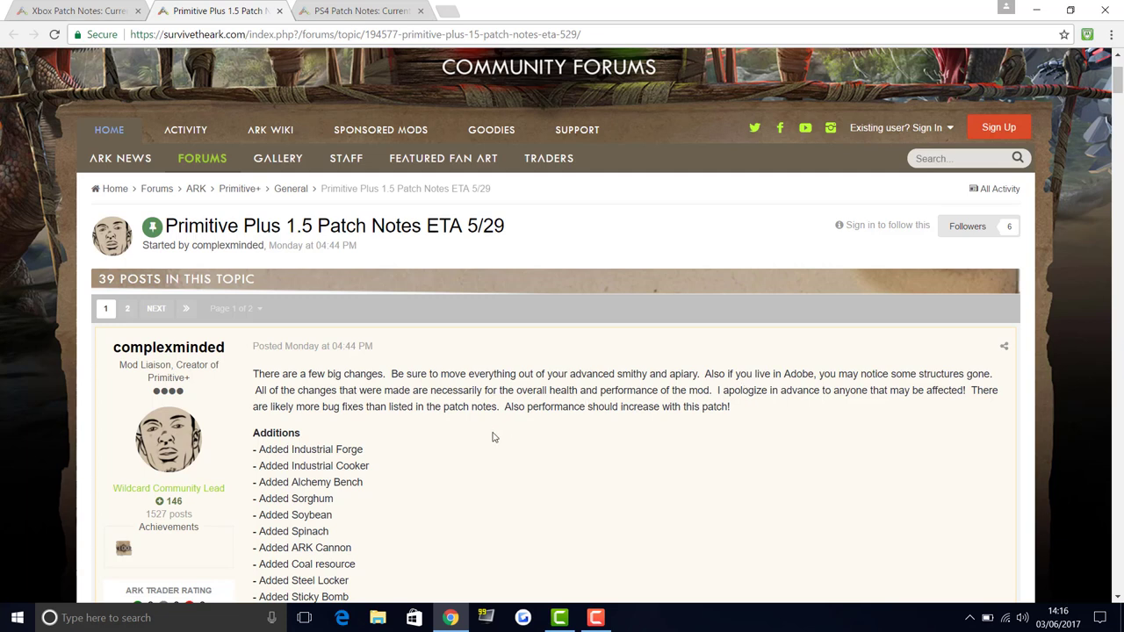
pyautogui.moveTo(507, 402)
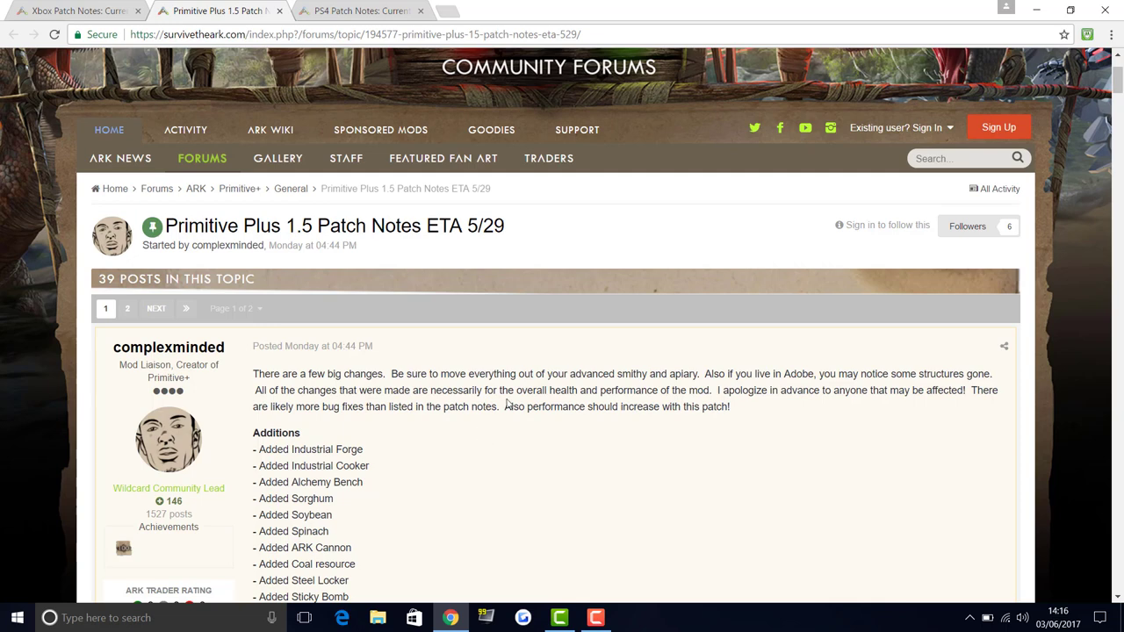
pyautogui.moveTo(857, 408)
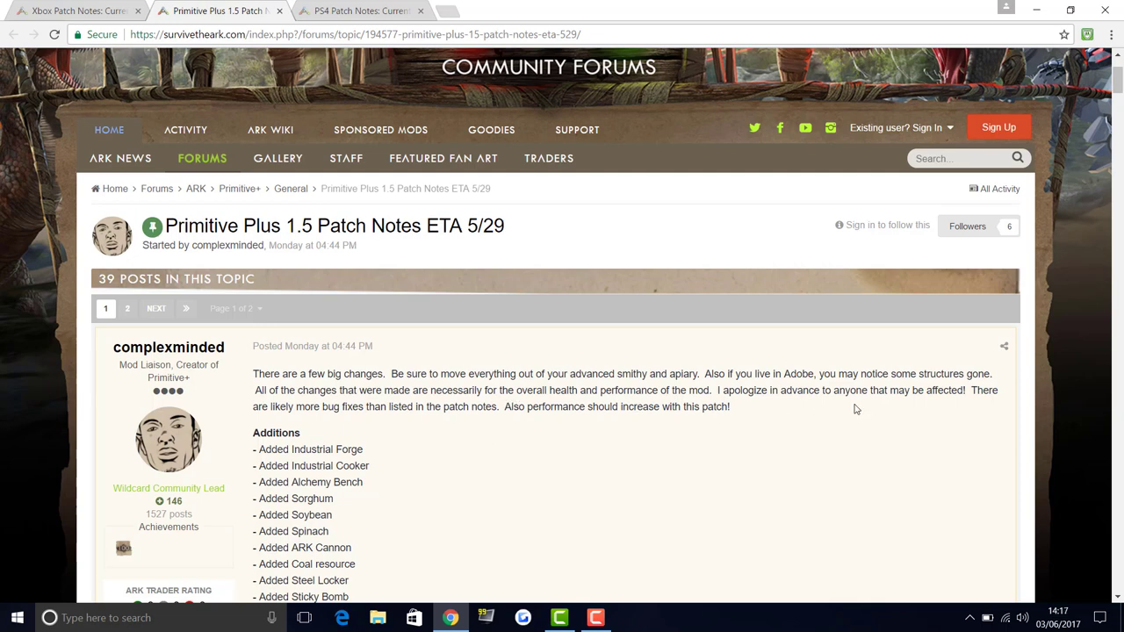
pyautogui.moveTo(530, 426)
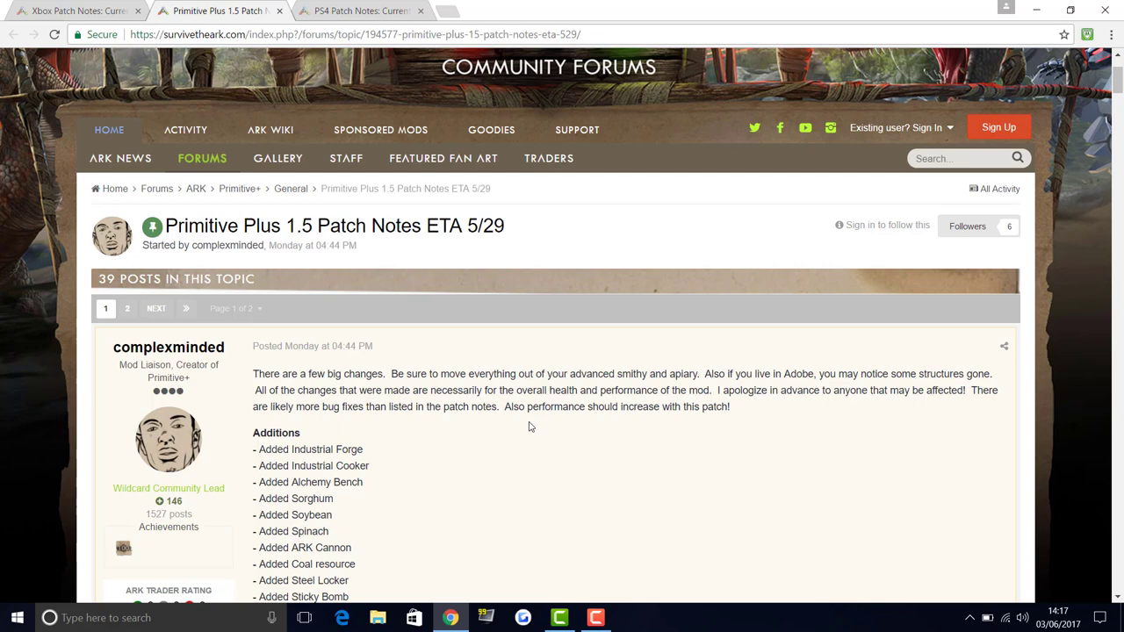
pyautogui.moveTo(552, 420)
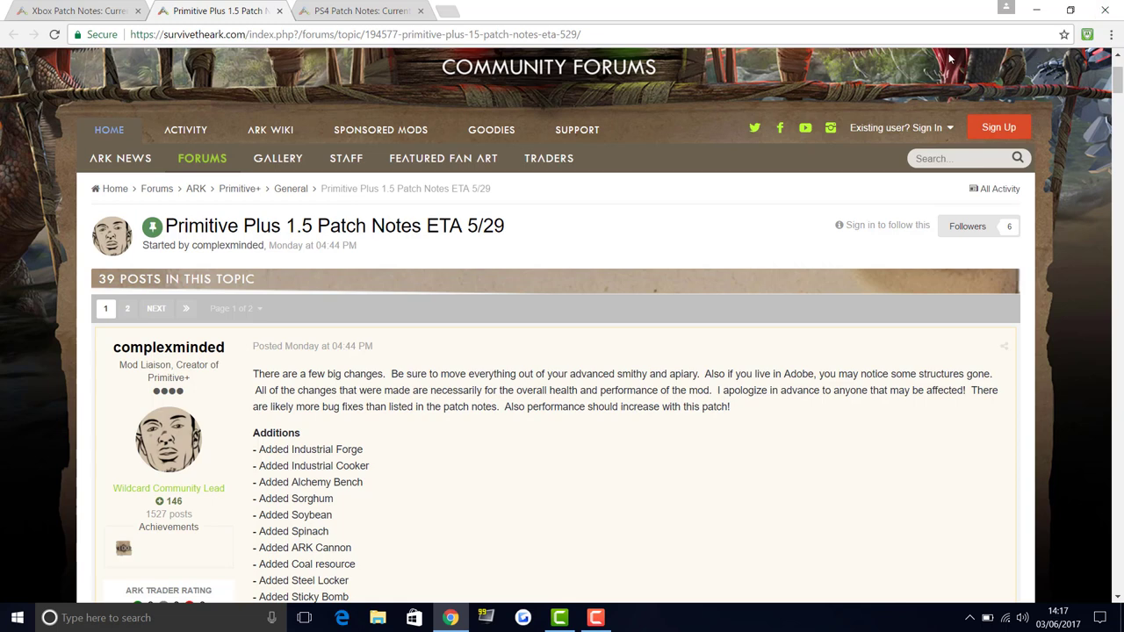
pyautogui.moveTo(643, 291)
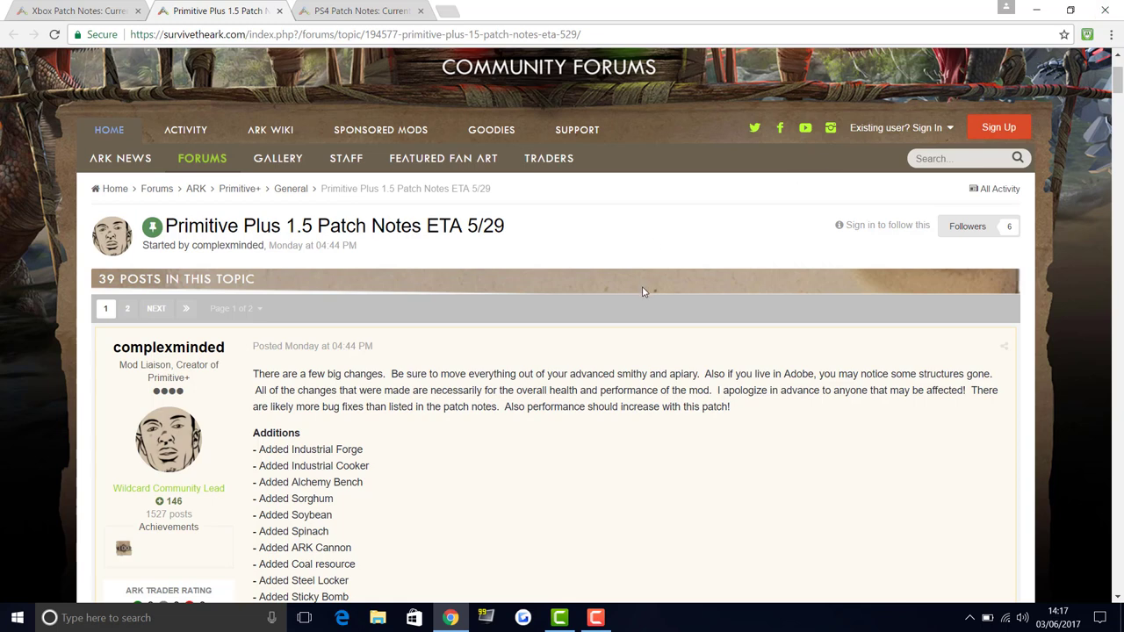
pyautogui.moveTo(580, 329)
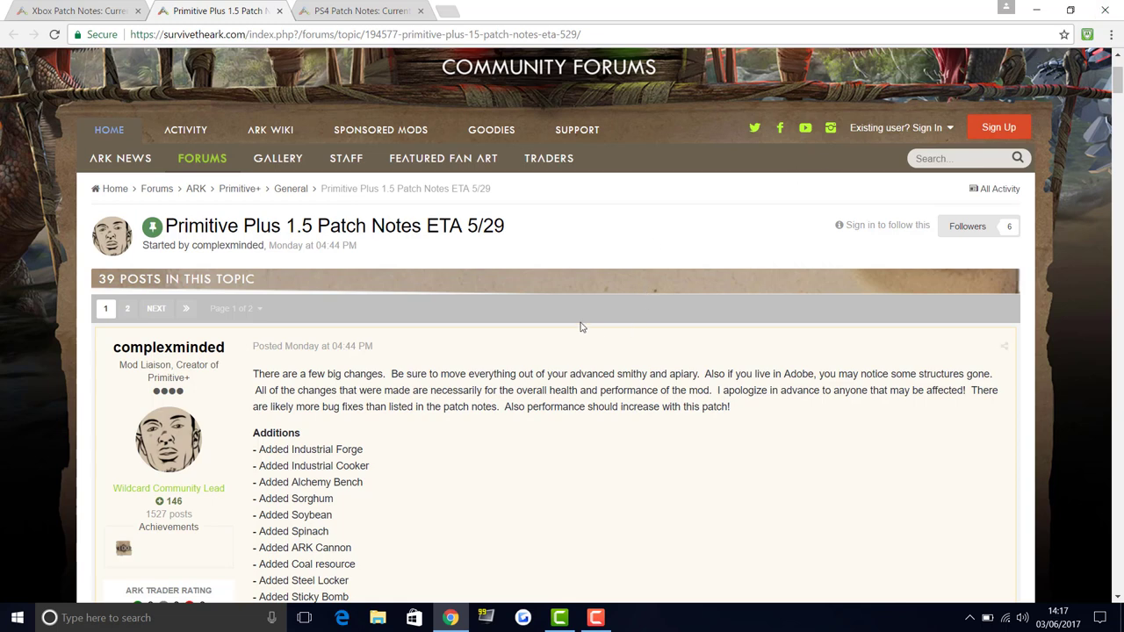
pyautogui.moveTo(608, 340)
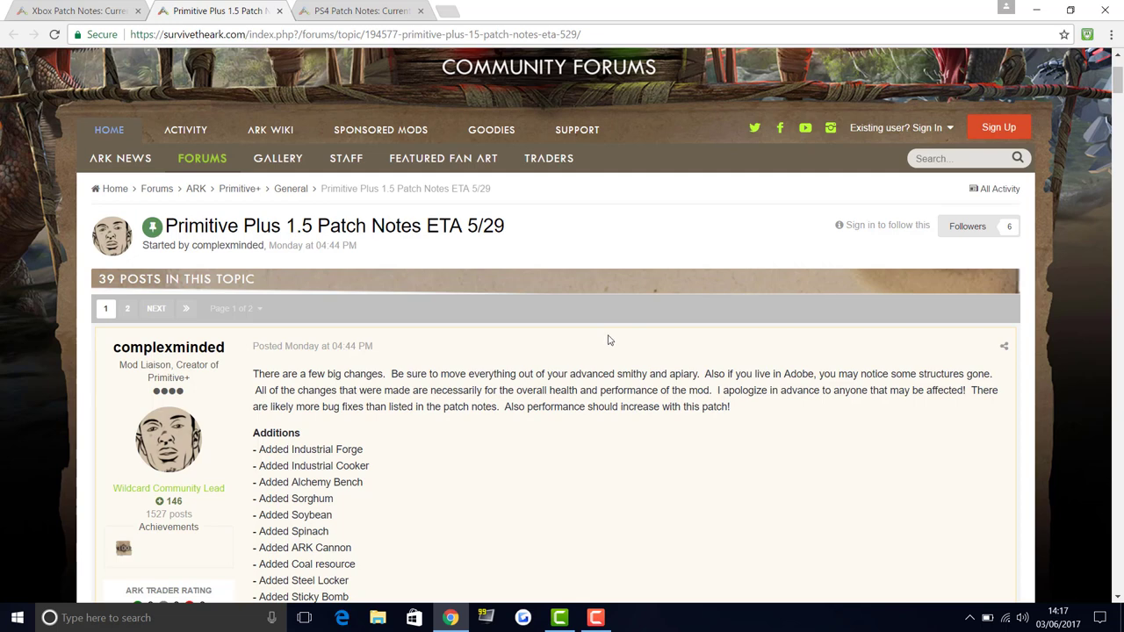
pyautogui.moveTo(485, 369)
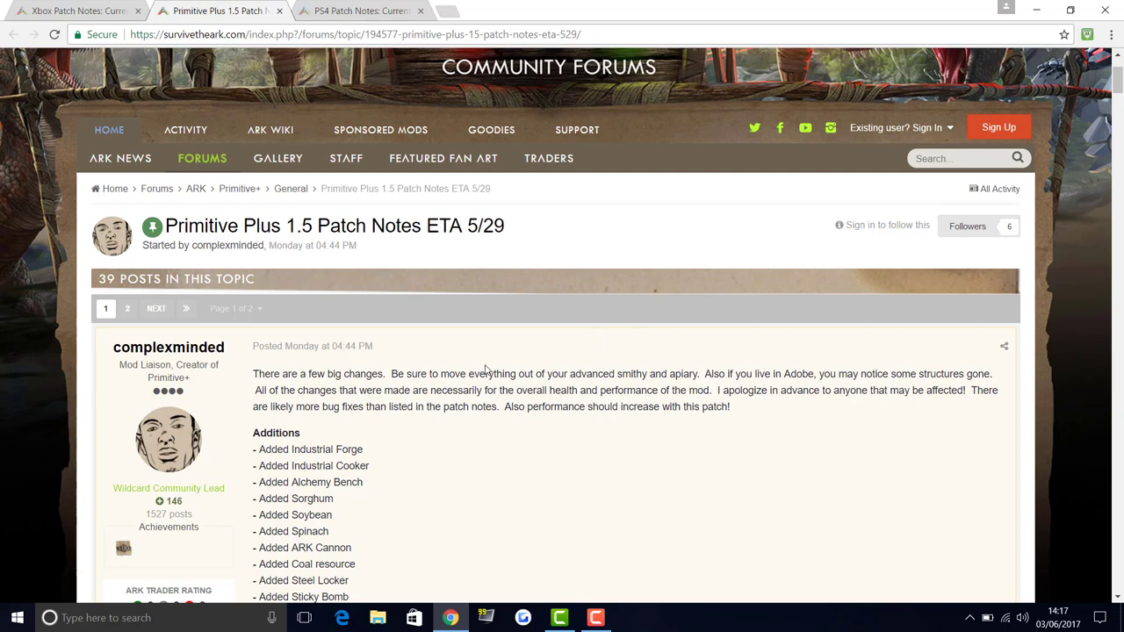
pyautogui.scroll(-3)
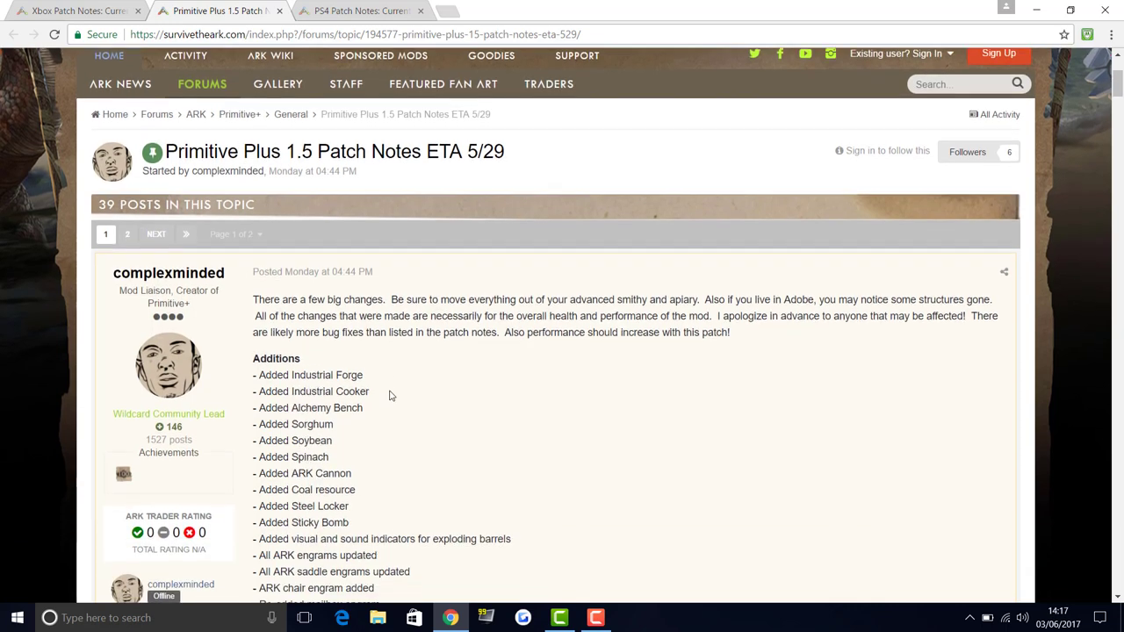
pyautogui.scroll(-3)
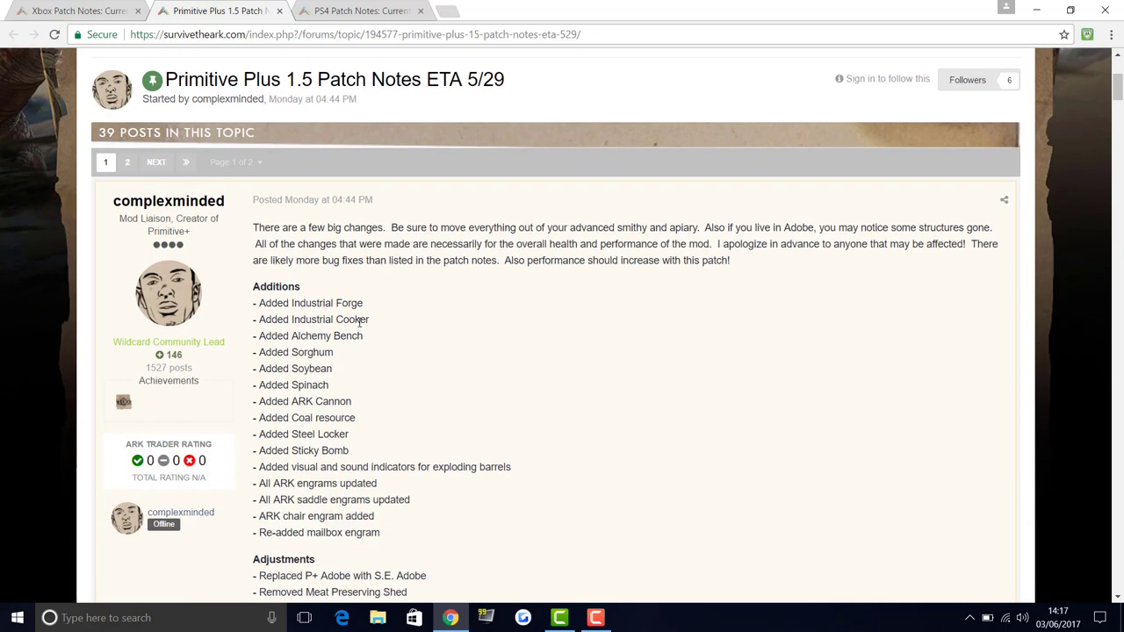
pyautogui.moveTo(355, 319)
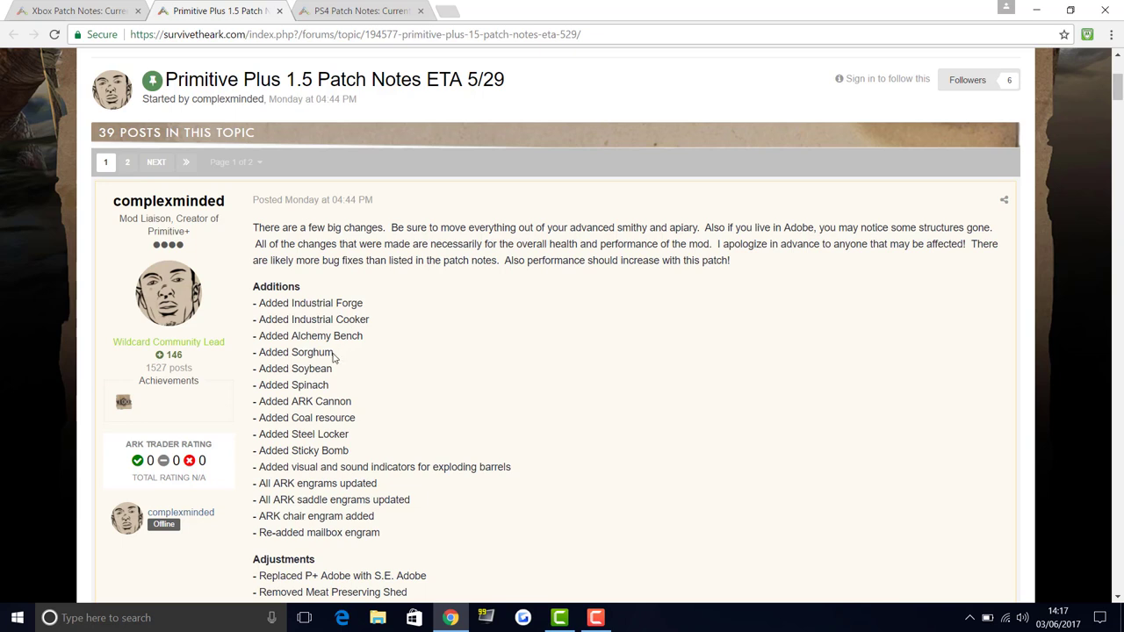
pyautogui.moveTo(332, 355)
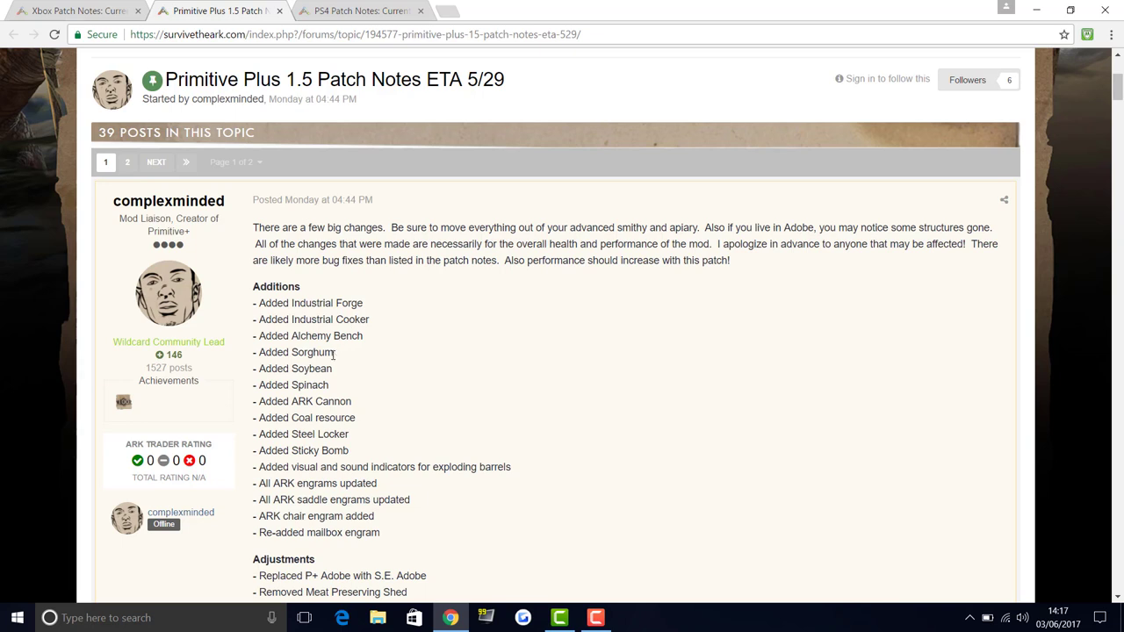
pyautogui.moveTo(327, 393)
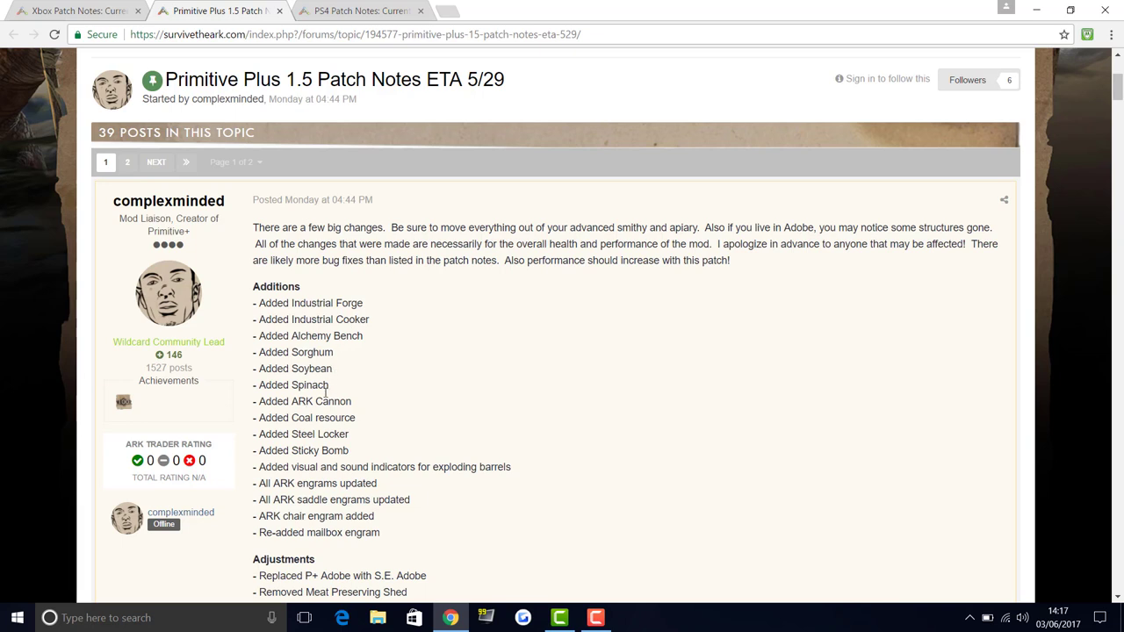
pyautogui.moveTo(536, 320)
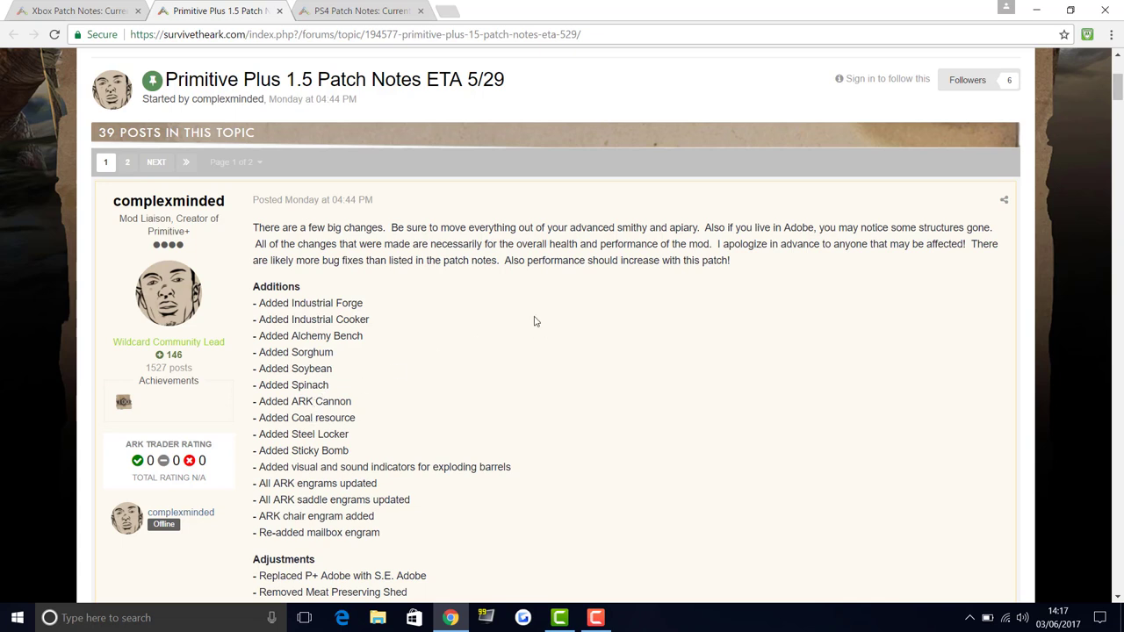
pyautogui.moveTo(309, 449)
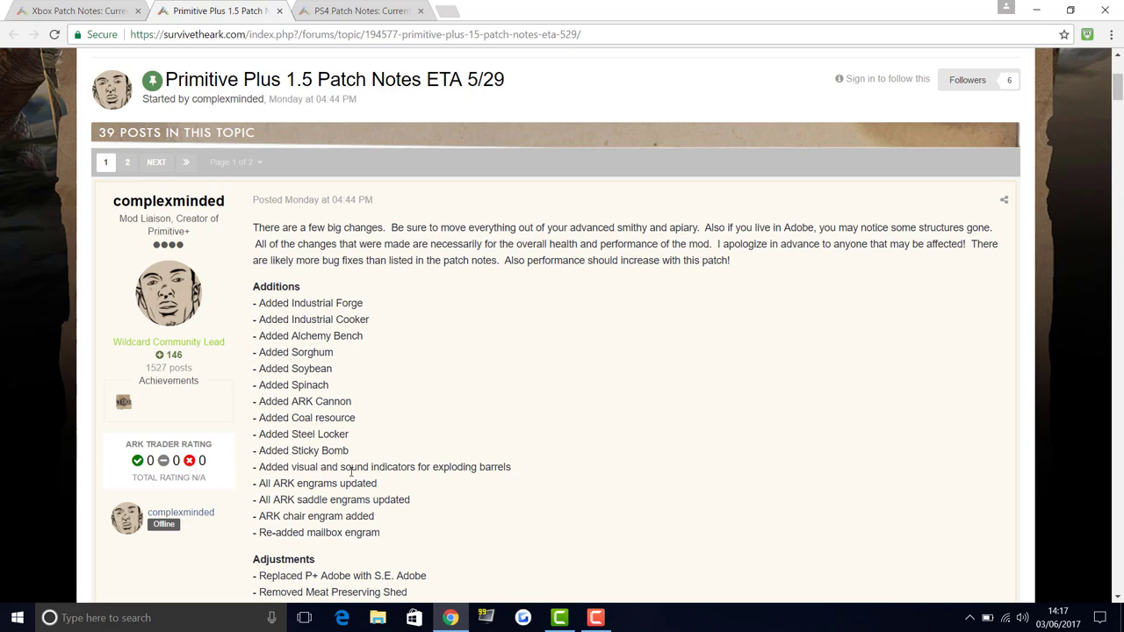
pyautogui.moveTo(332, 499)
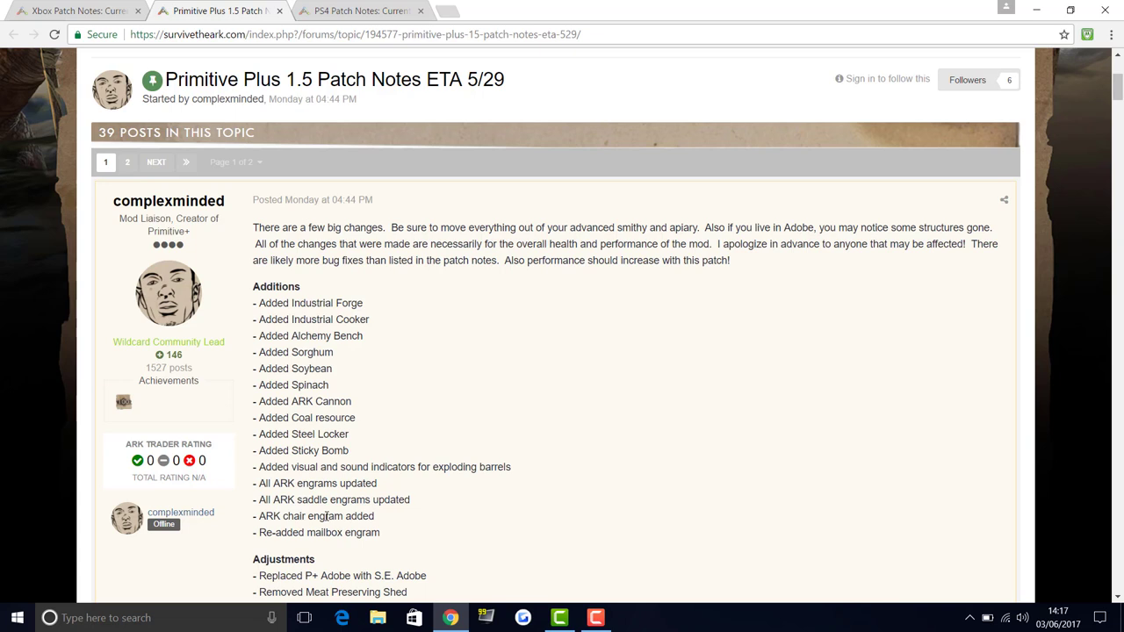
pyautogui.scroll(-3)
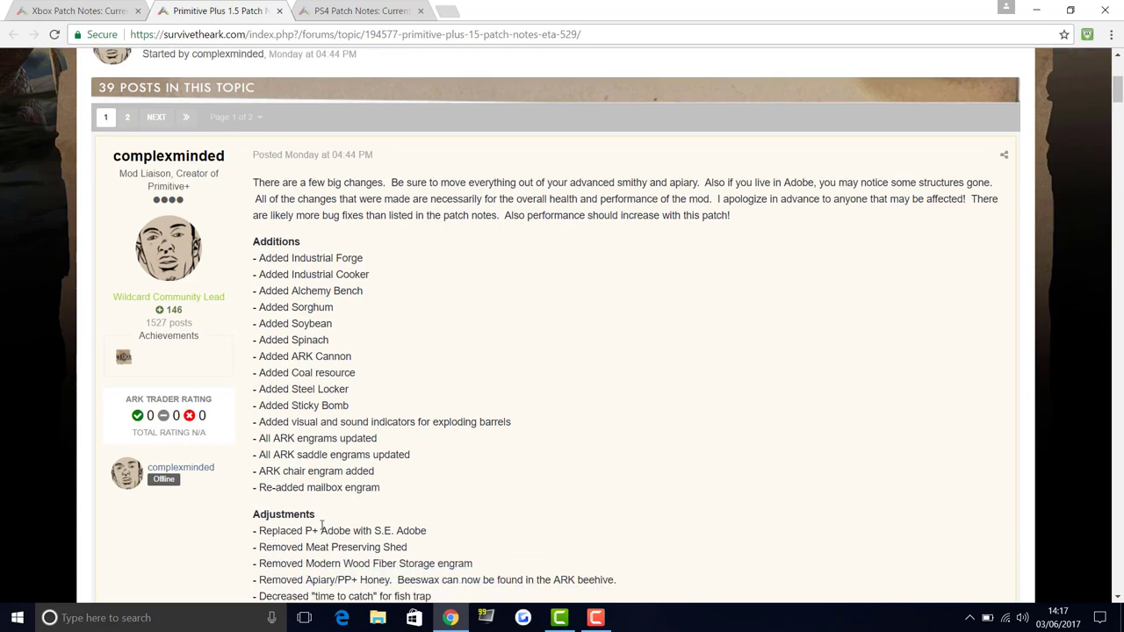
pyautogui.scroll(-3)
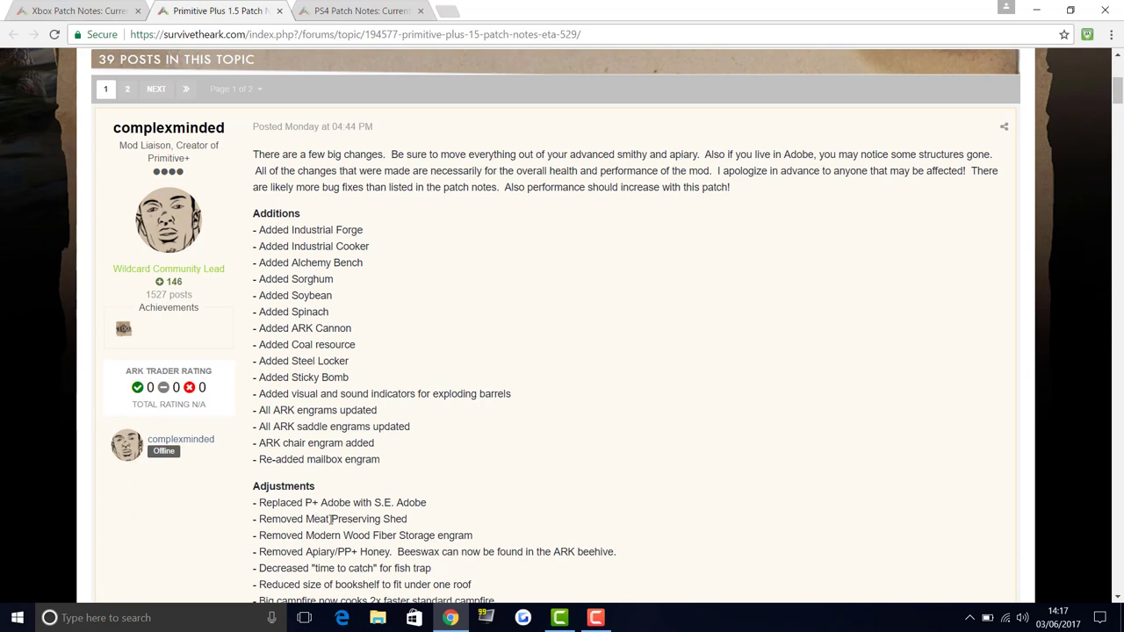
pyautogui.scroll(-3)
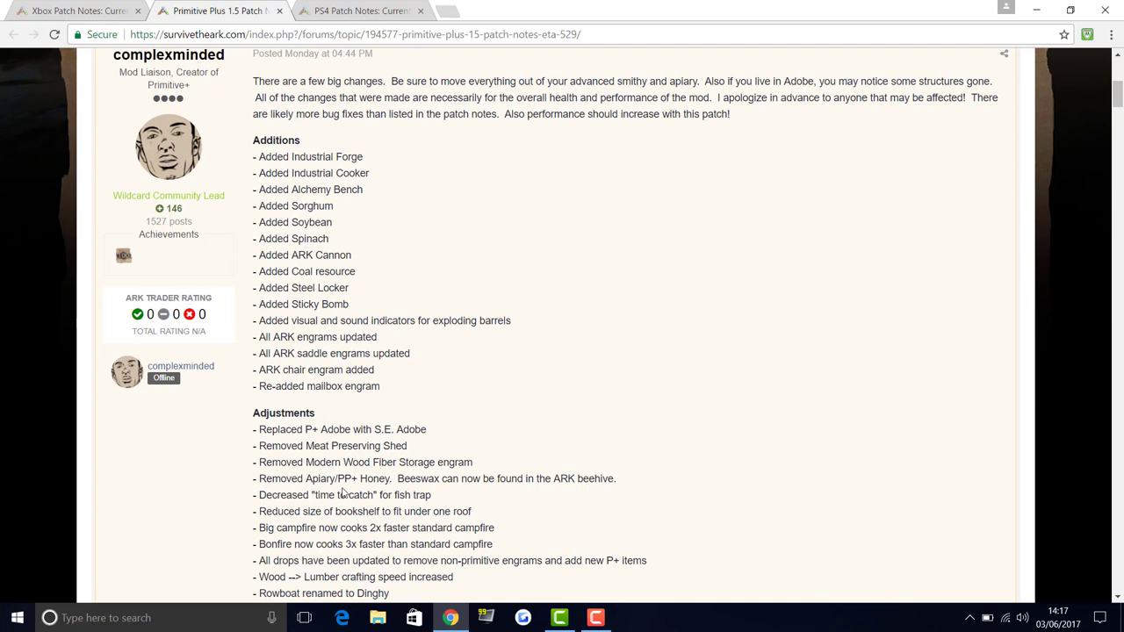
pyautogui.moveTo(407, 474)
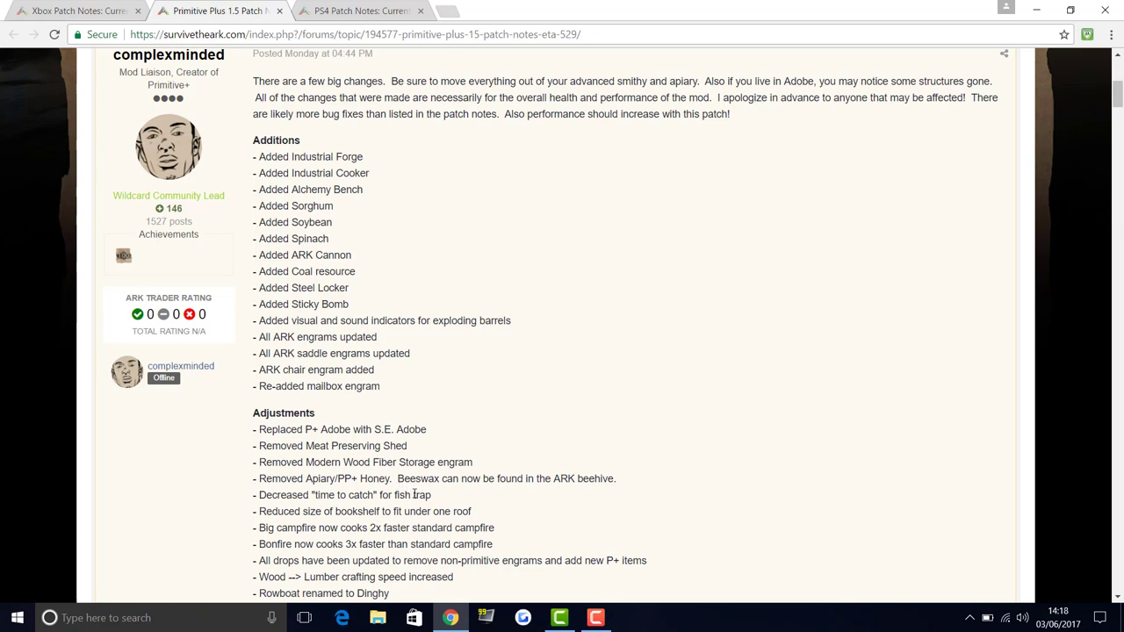
pyautogui.moveTo(430, 476)
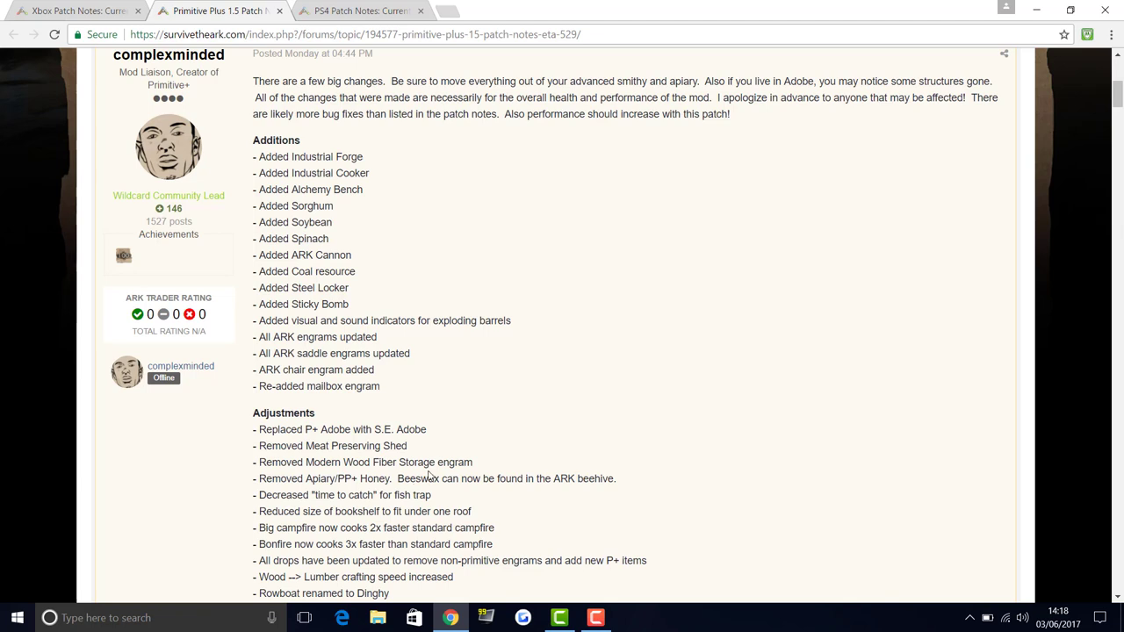
pyautogui.moveTo(495, 453)
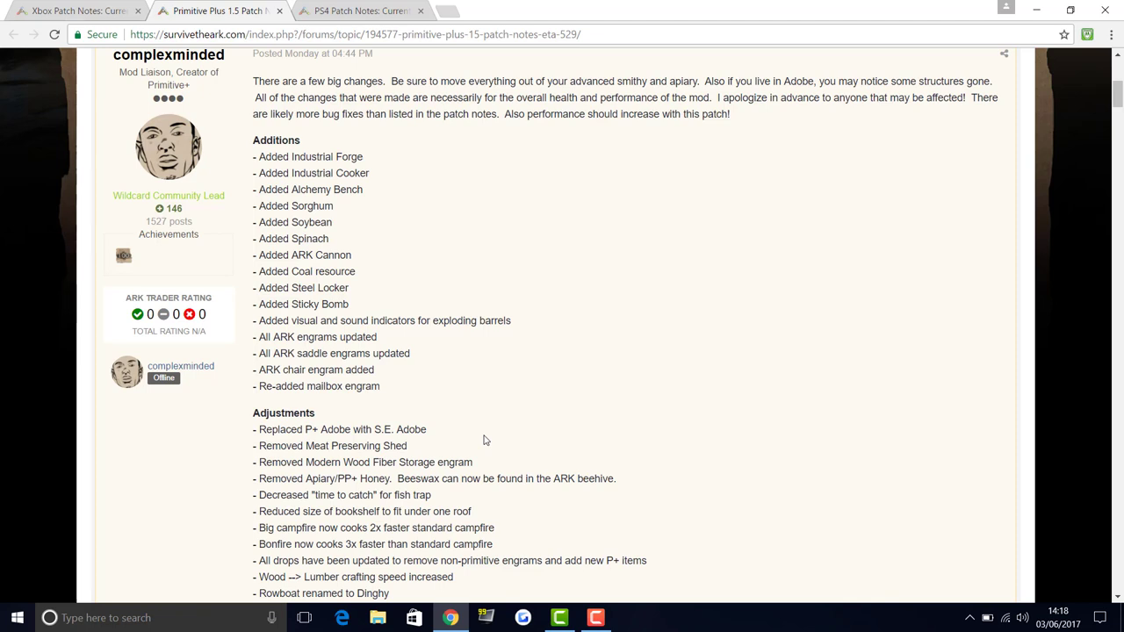
pyautogui.moveTo(482, 443)
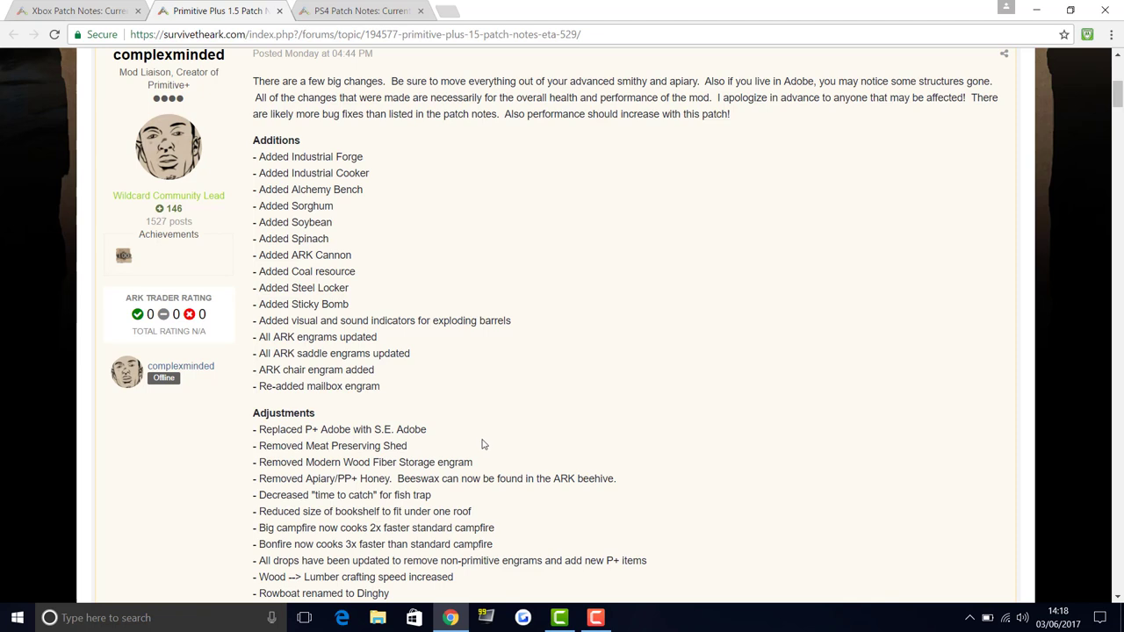
pyautogui.moveTo(348, 491)
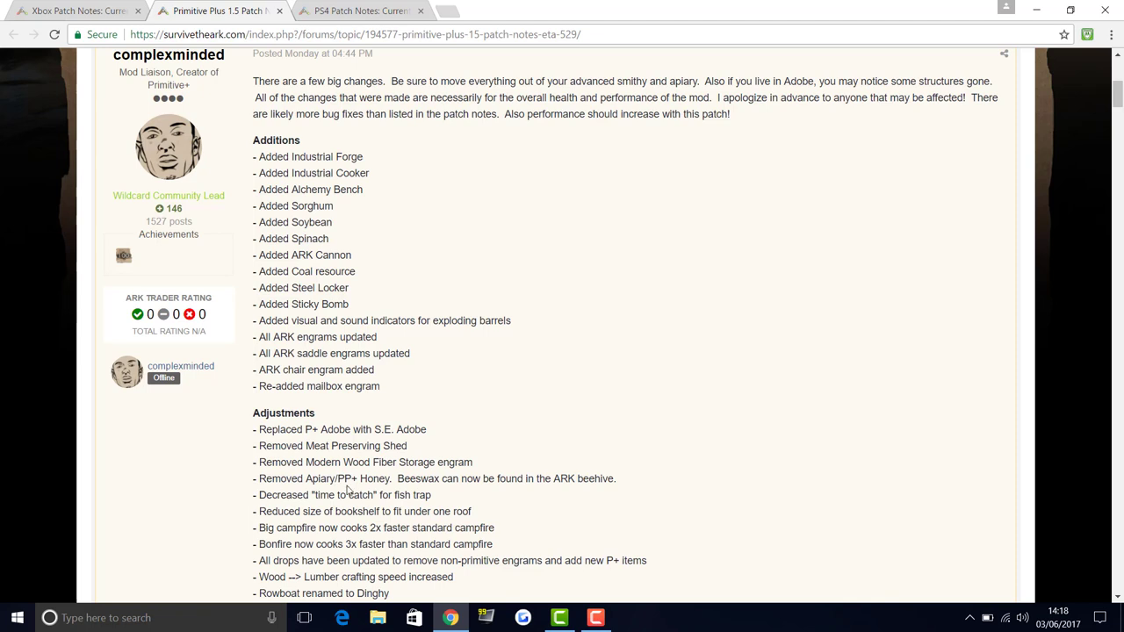
pyautogui.moveTo(349, 492)
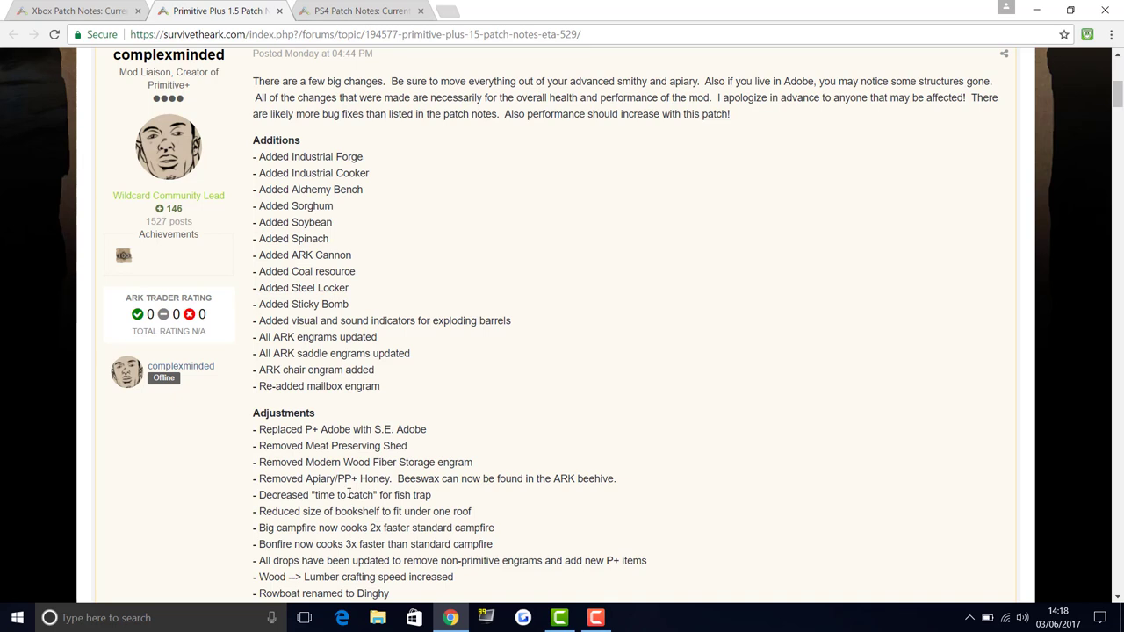
pyautogui.moveTo(344, 496)
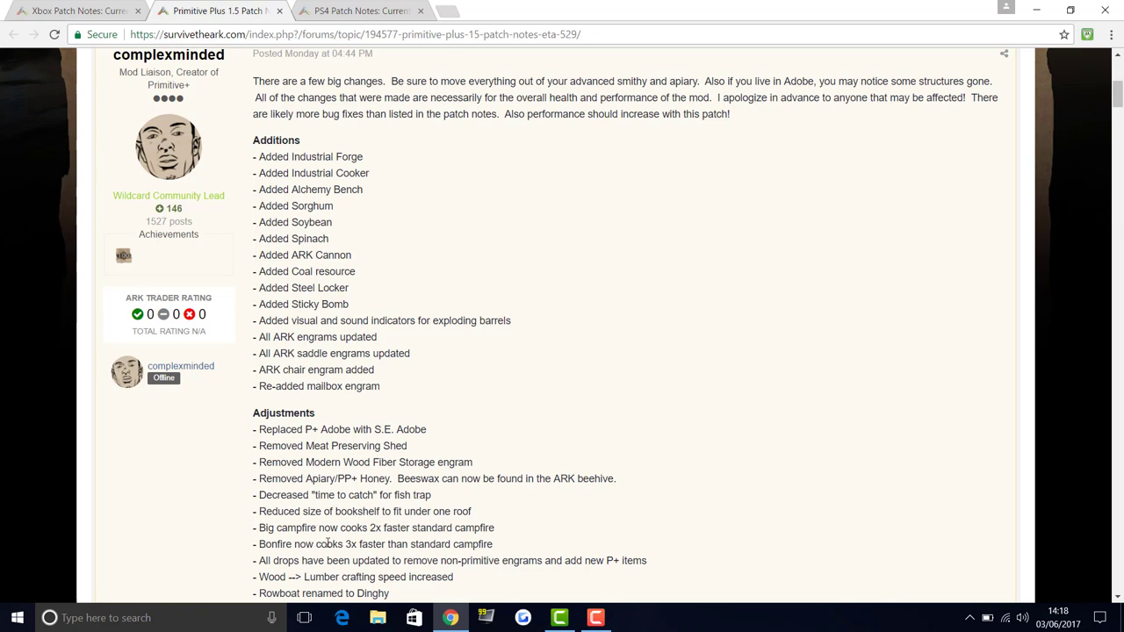
pyautogui.moveTo(394, 530)
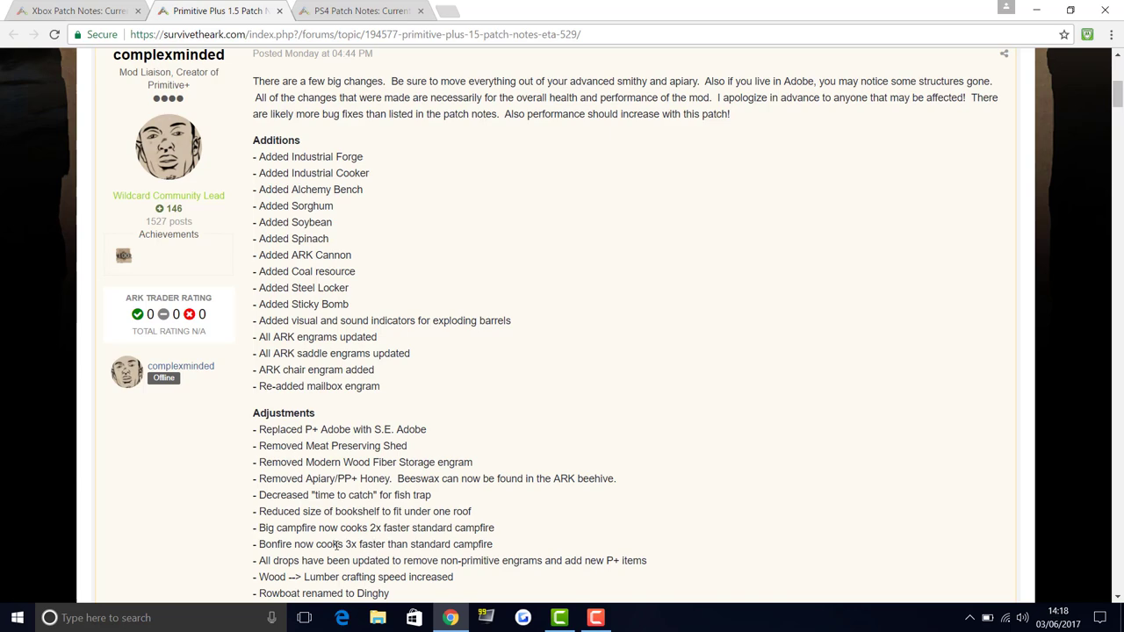
# Scroll through the added items and Adjustments to Jellyfish biotoxin and the start of Fixes
pyautogui.scroll(-3)
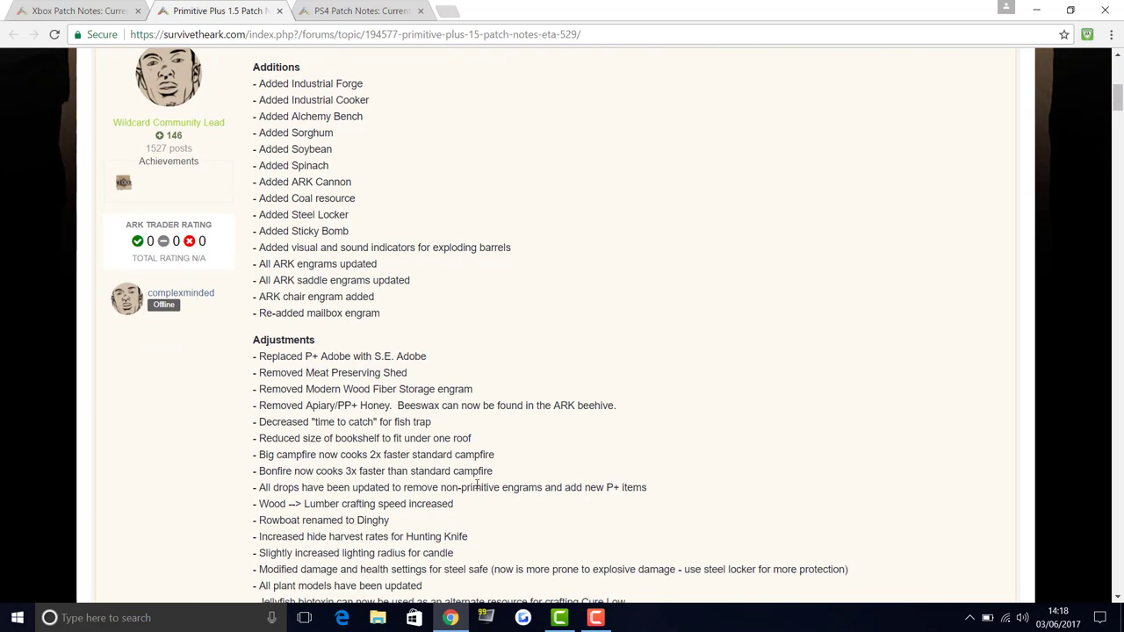
pyautogui.moveTo(513, 492)
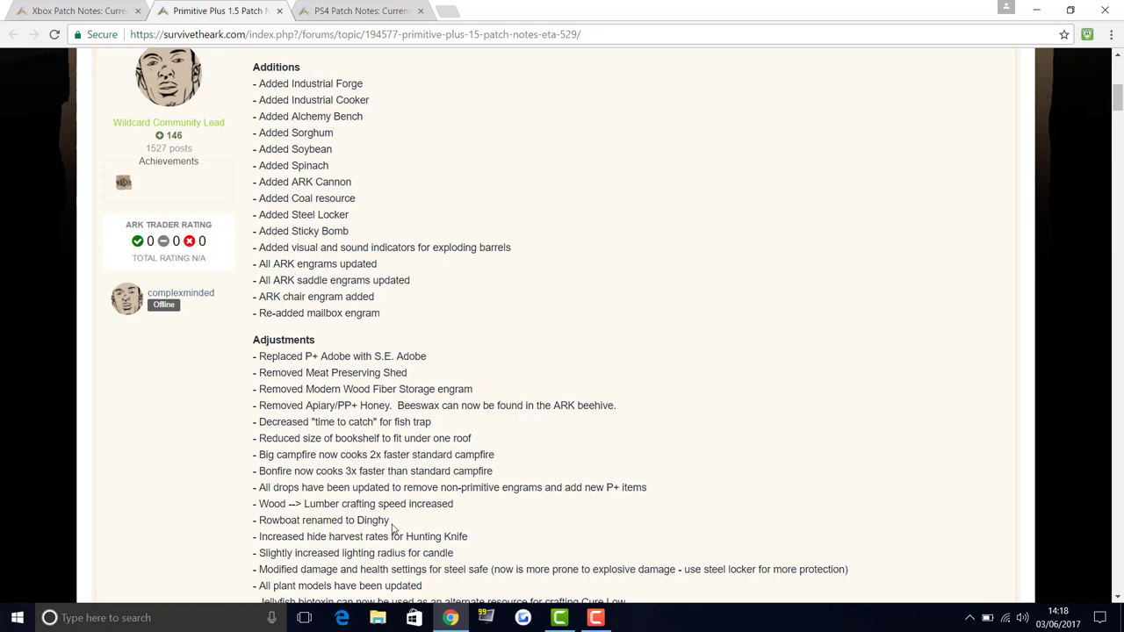
pyautogui.moveTo(396, 527)
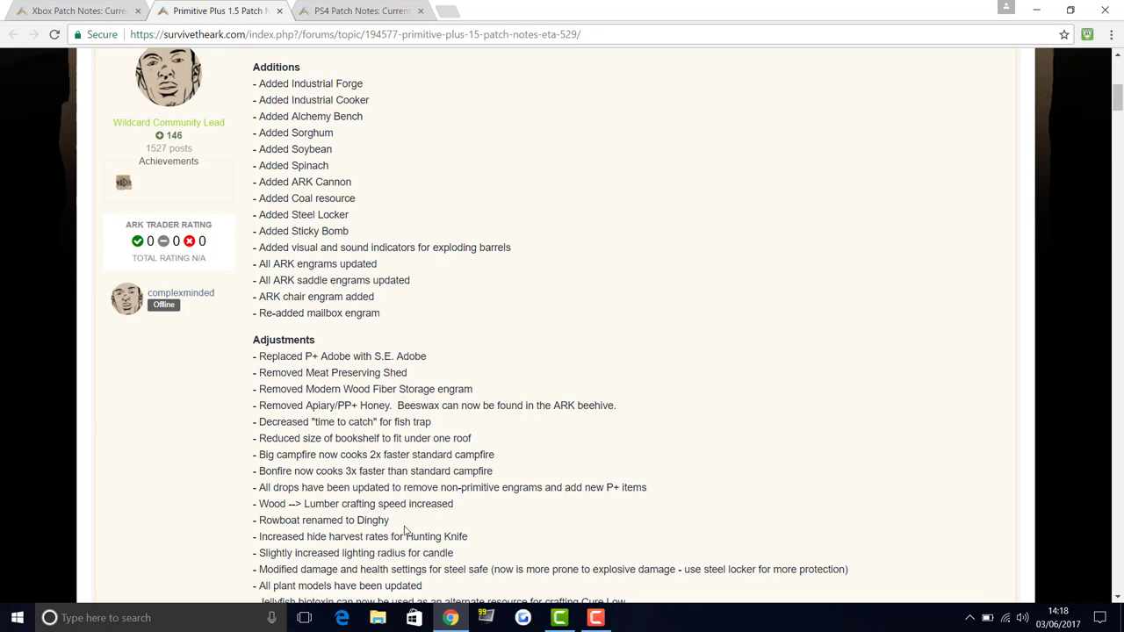
pyautogui.moveTo(434, 513)
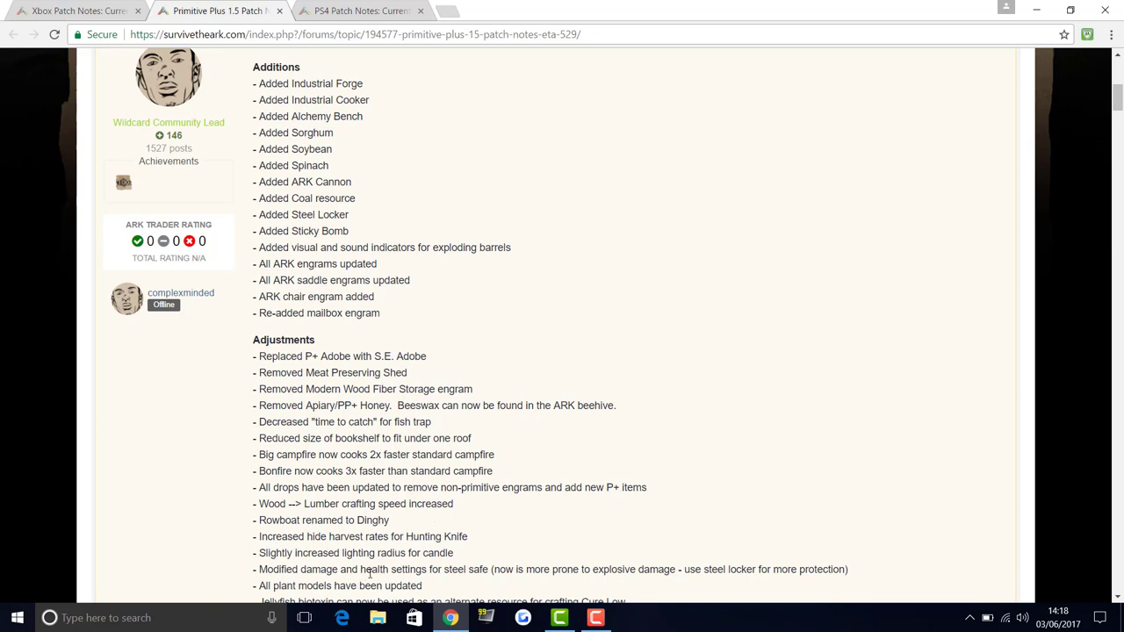
pyautogui.scroll(-3)
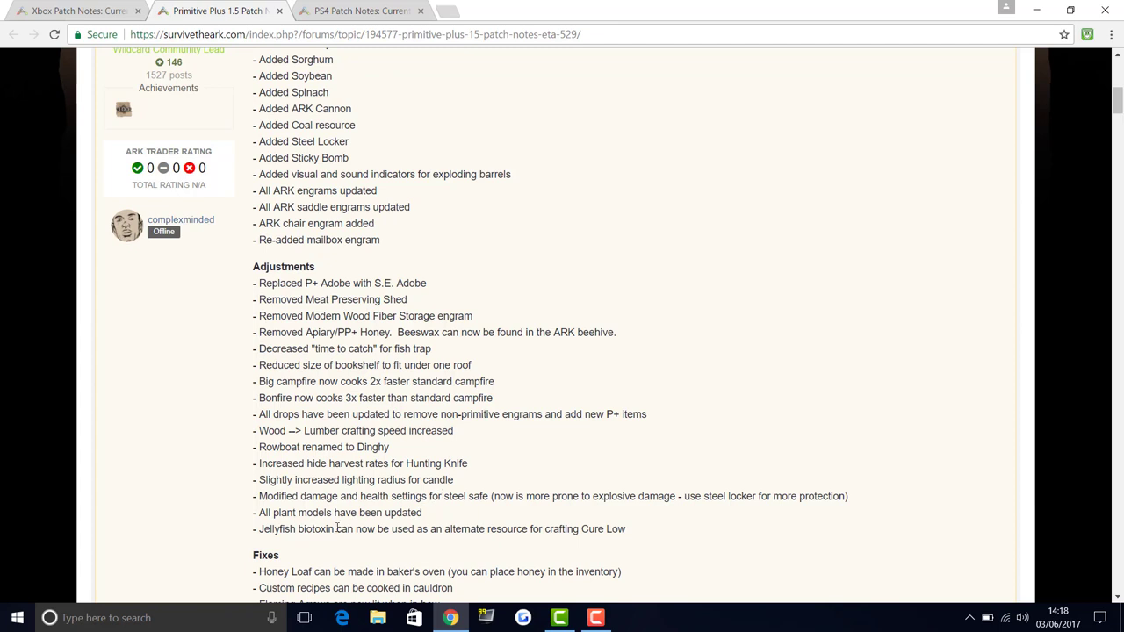
pyautogui.moveTo(341, 527)
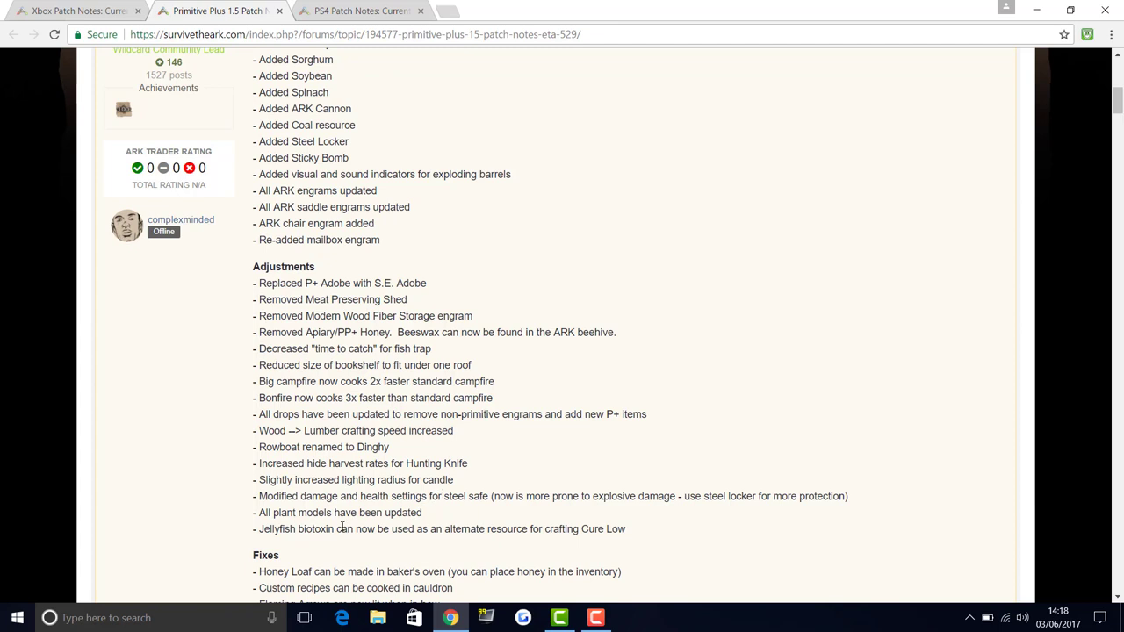
pyautogui.moveTo(353, 530)
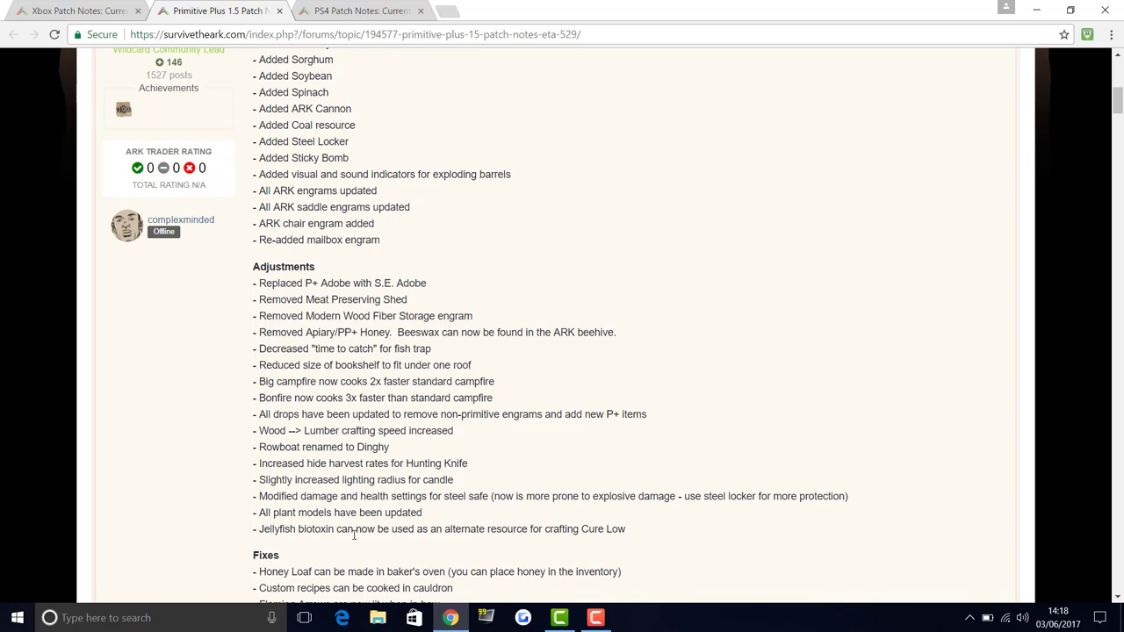
pyautogui.moveTo(369, 558)
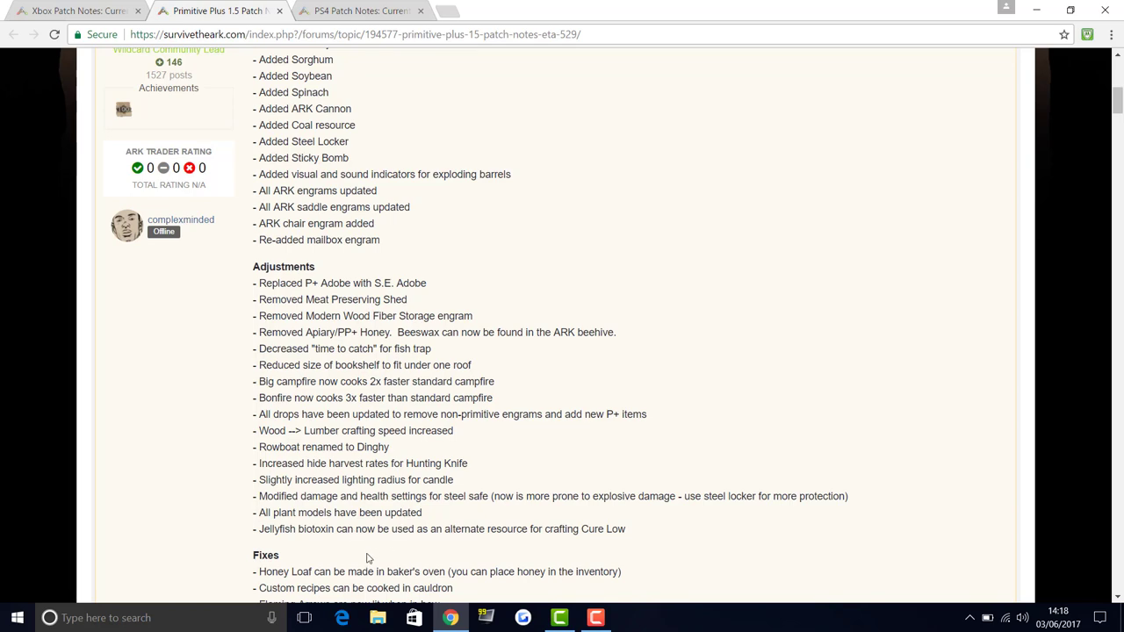
pyautogui.moveTo(408, 506)
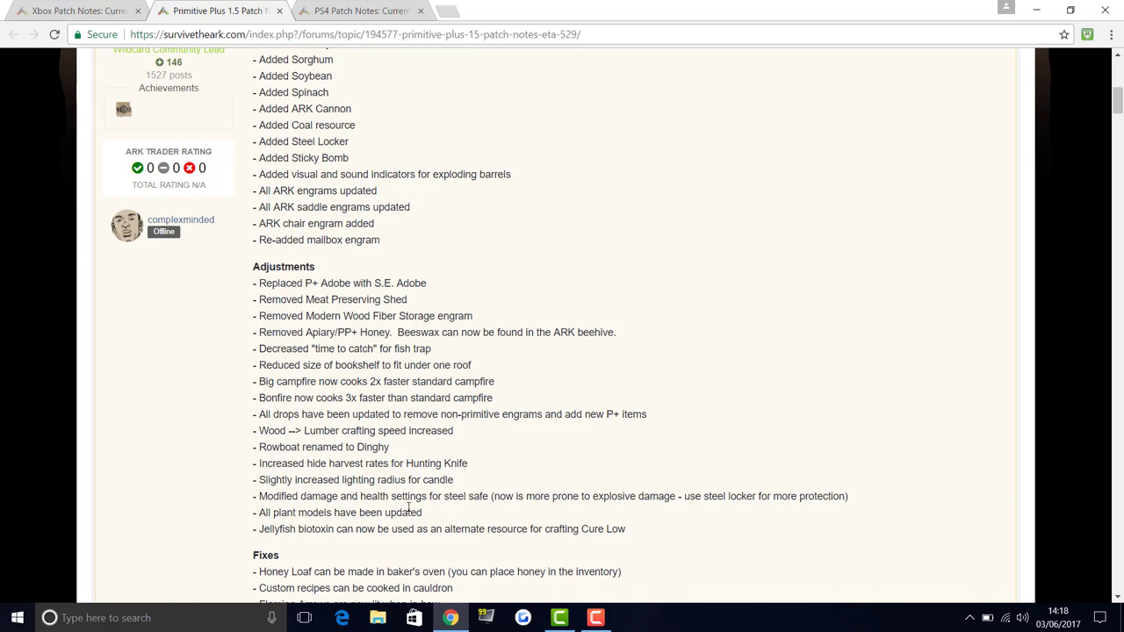
# Scroll through the Fixes list to the deadfall trap texture fix at the post's end
pyautogui.scroll(-3)
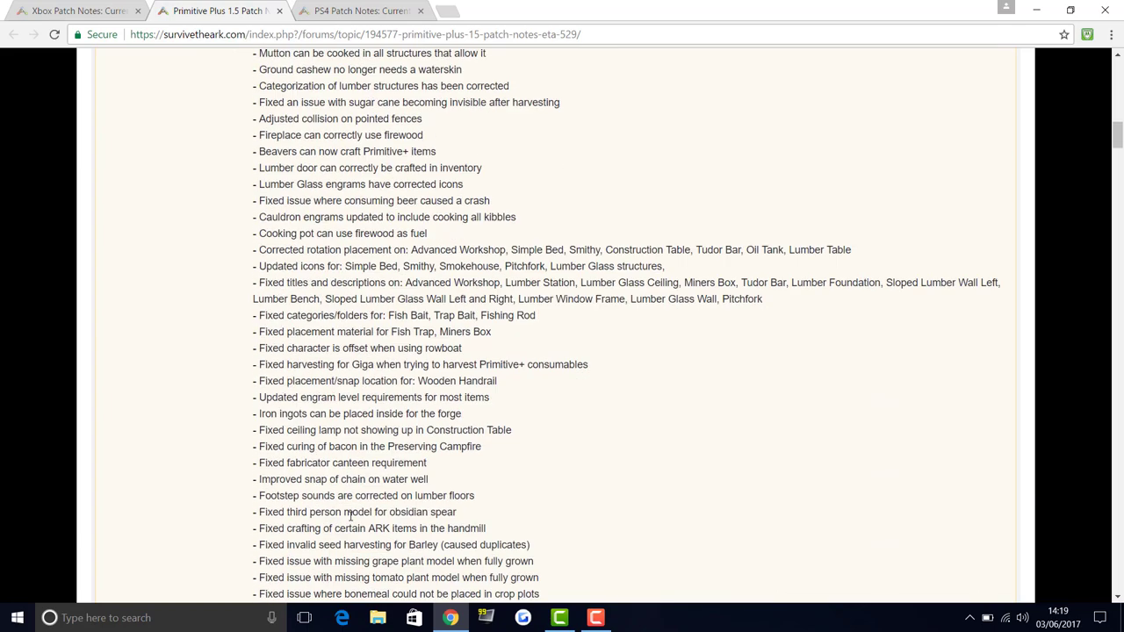
pyautogui.scroll(-3)
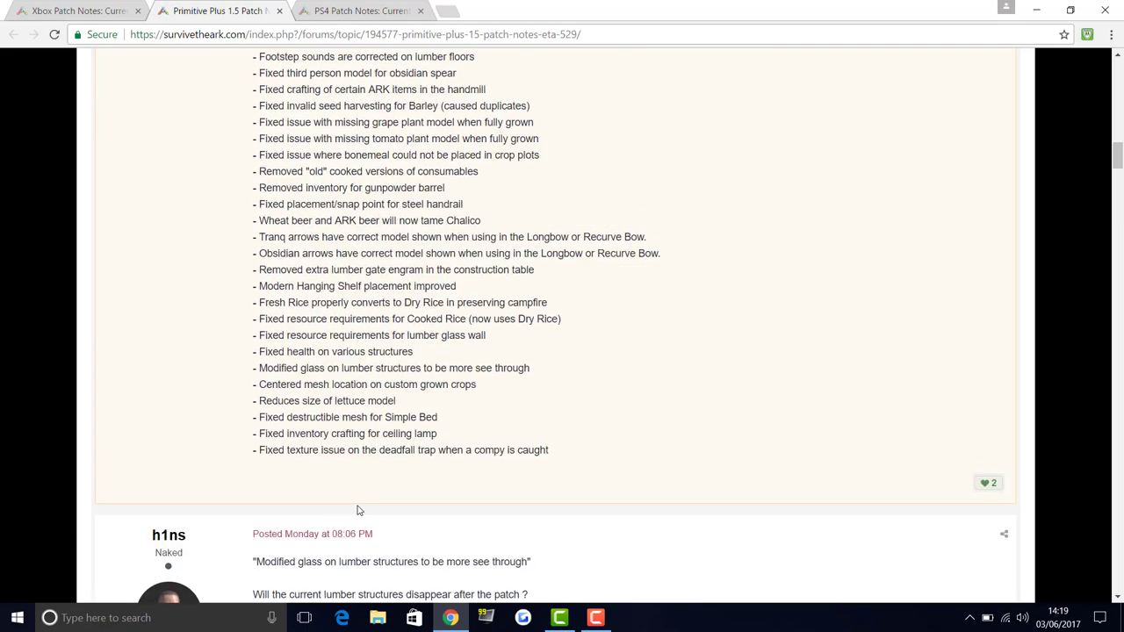
pyautogui.scroll(-3)
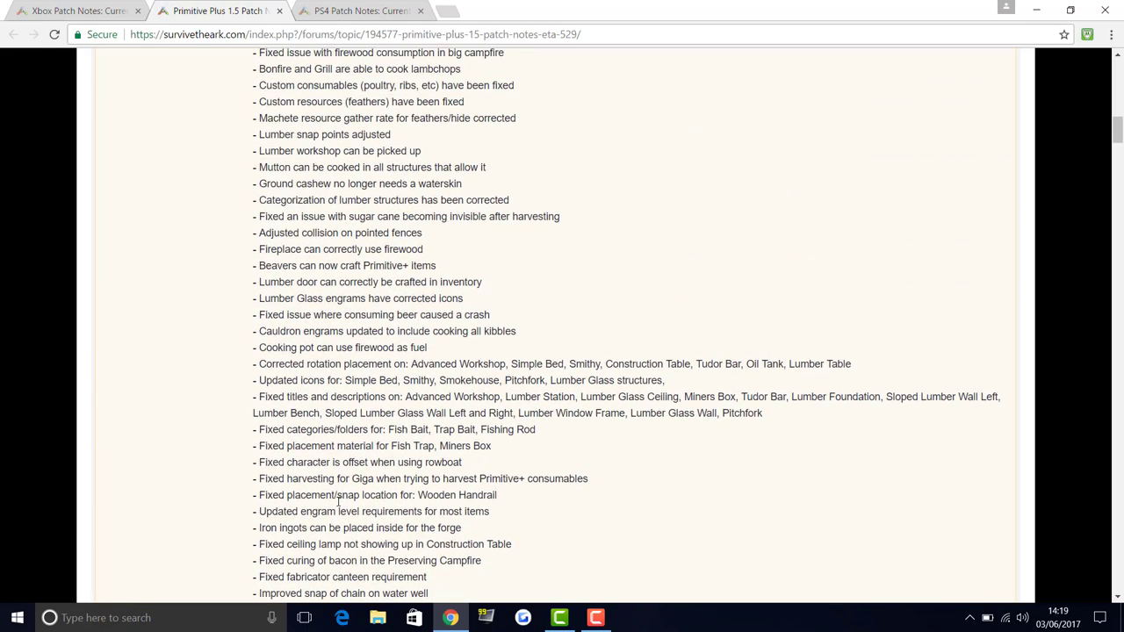
pyautogui.scroll(3)
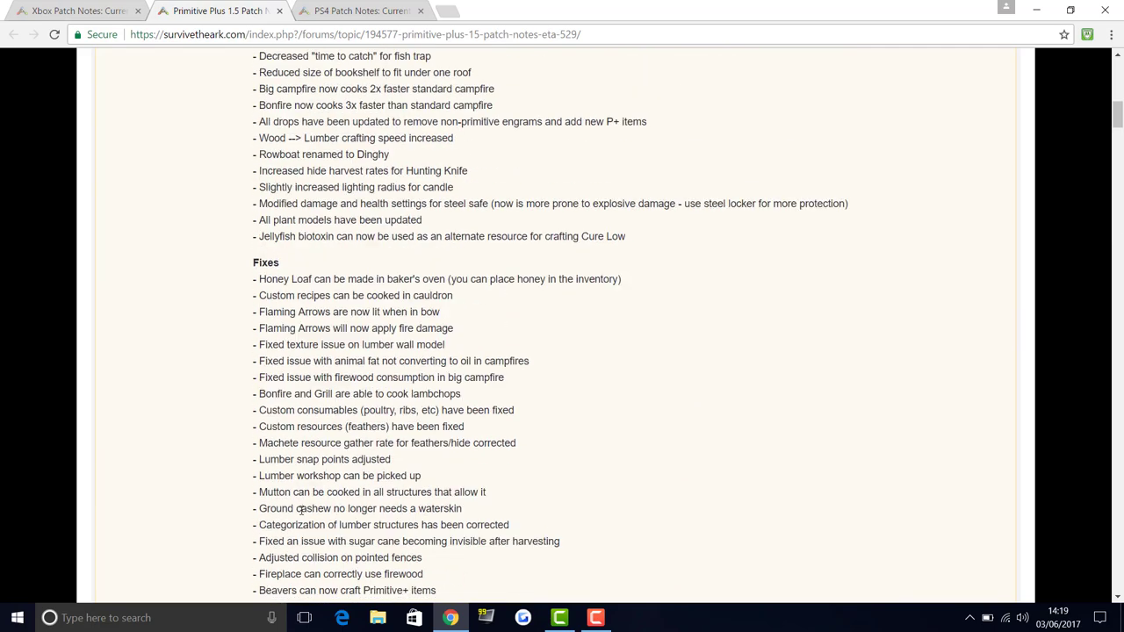
pyautogui.scroll(-3)
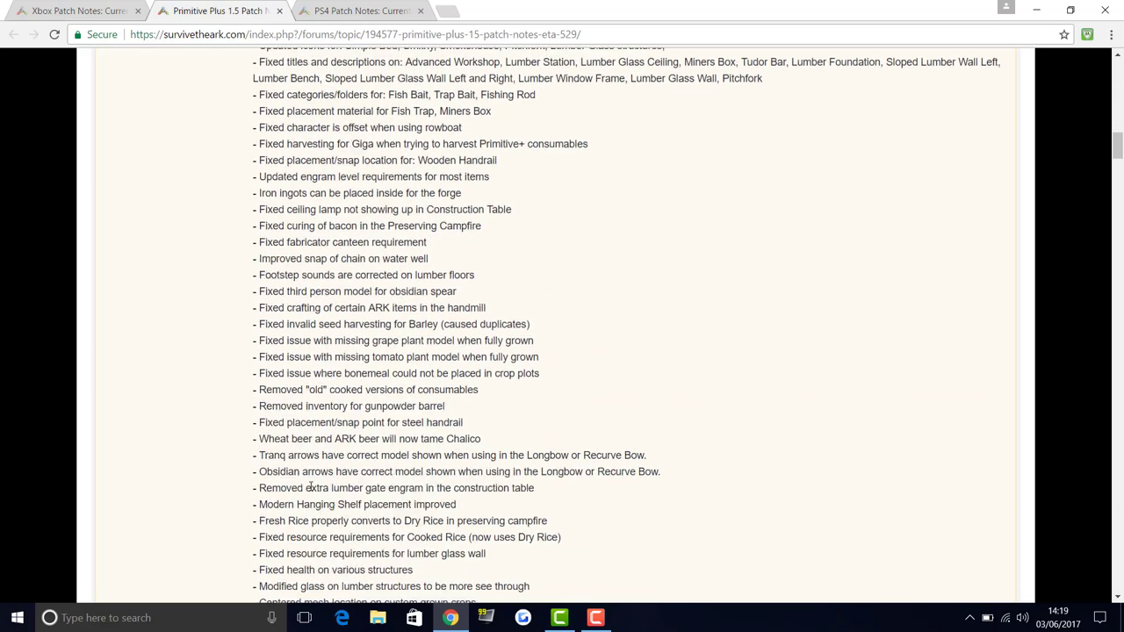
pyautogui.scroll(-3)
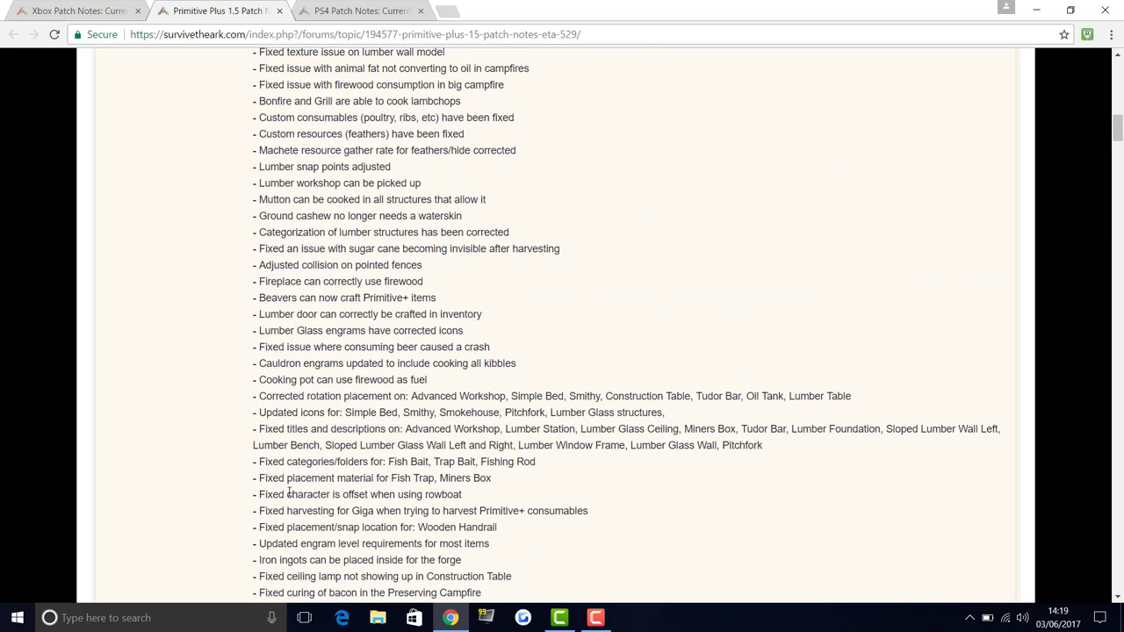
pyautogui.moveTo(314, 492)
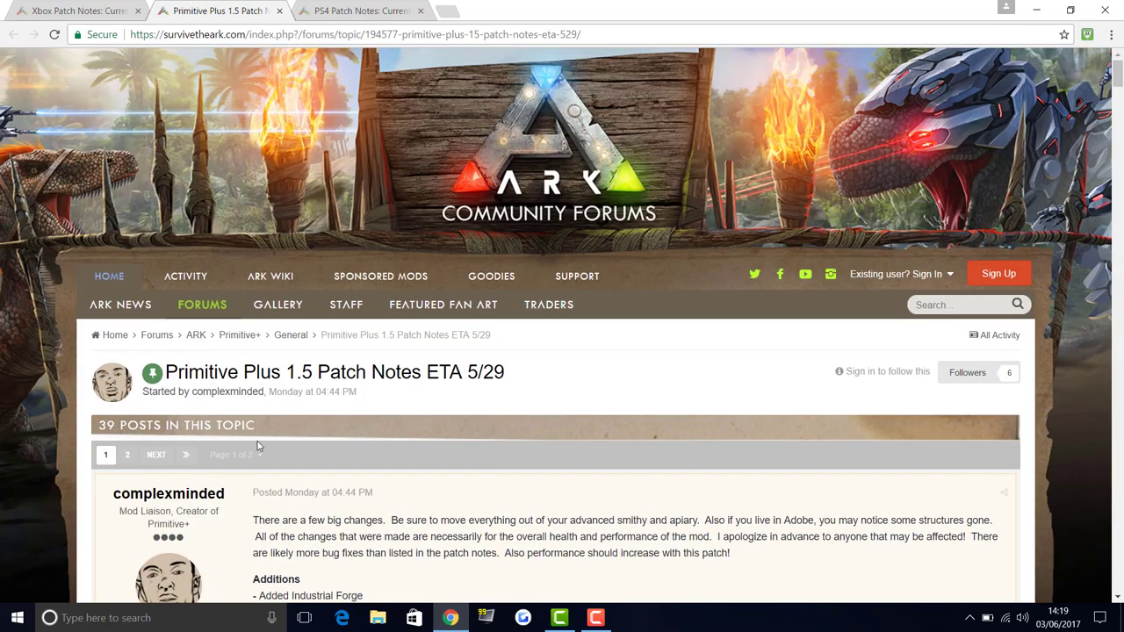
pyautogui.moveTo(301, 179)
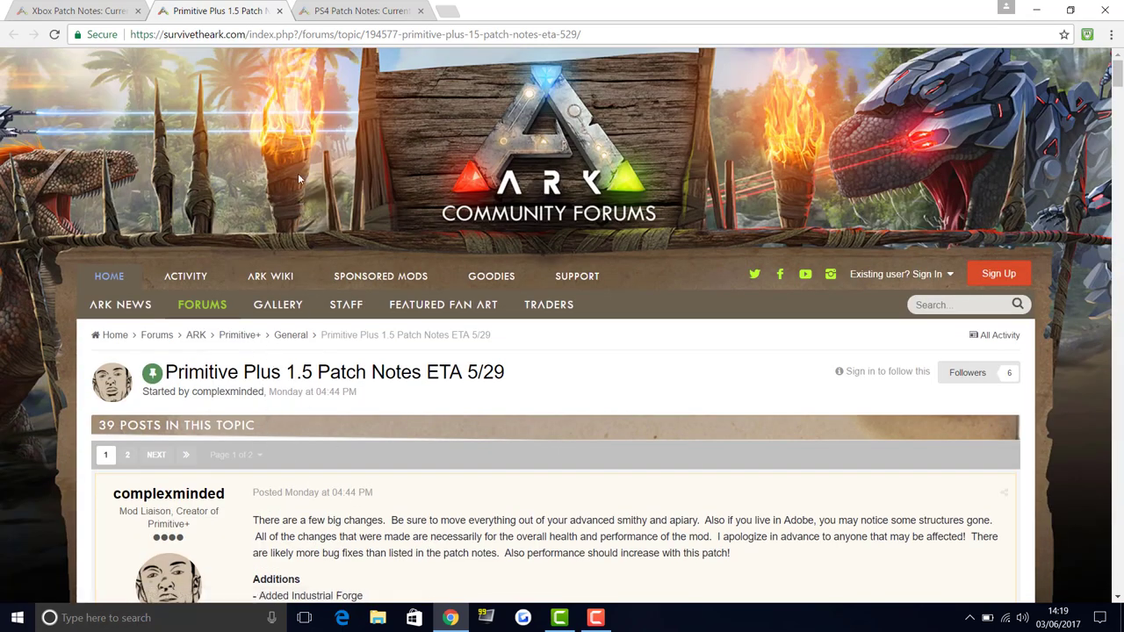
# Switch to the PS4 Patch Notes v508/v509 thread tab
pyautogui.click(361, 10)
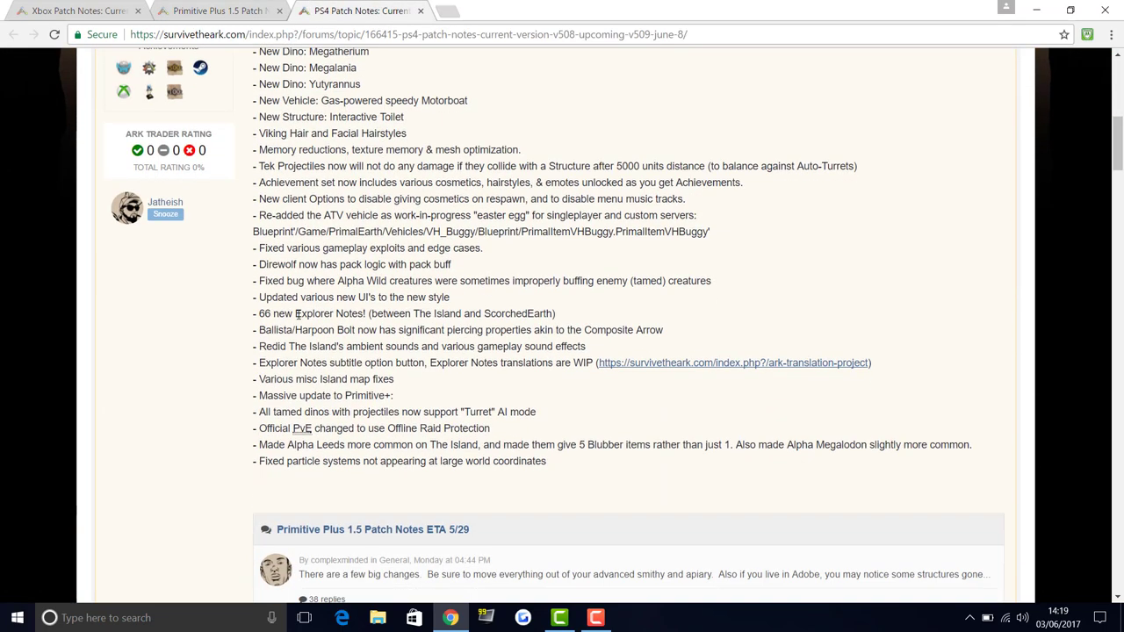
pyautogui.moveTo(354, 371)
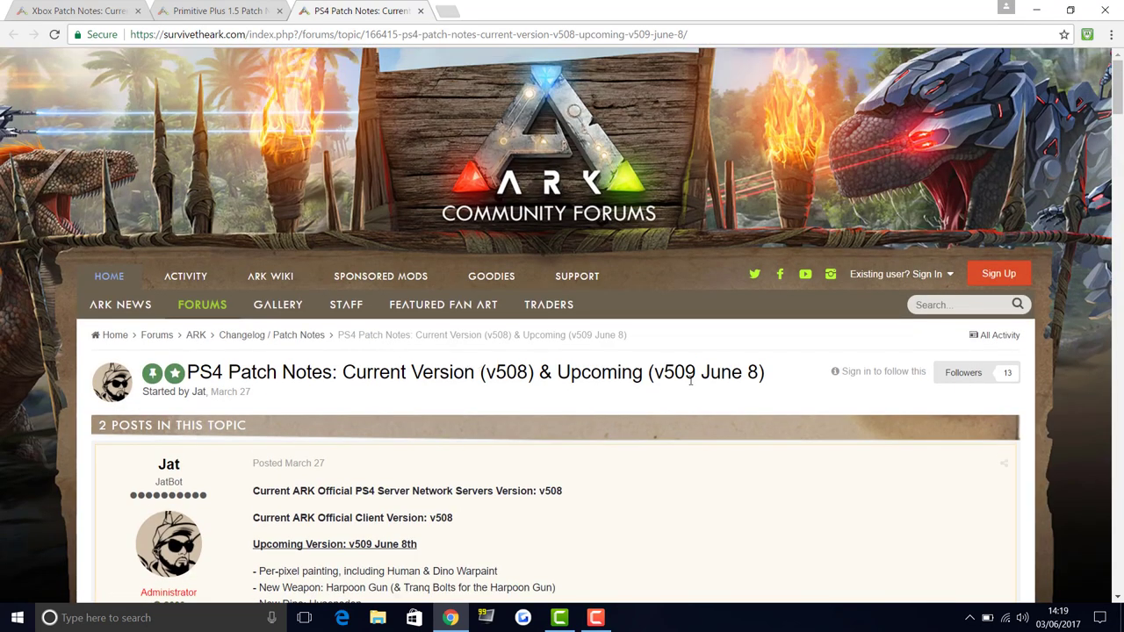
pyautogui.moveTo(25, 174)
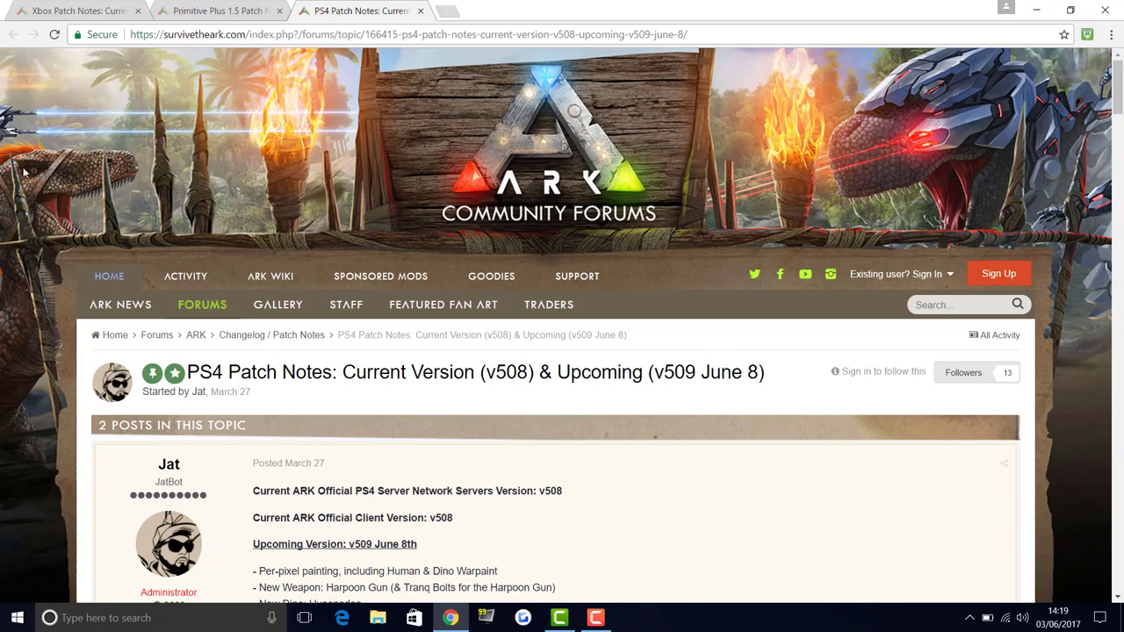
# Return to the Xbox Patch Notes v754/v755 thread tab at its top
pyautogui.click(74, 10)
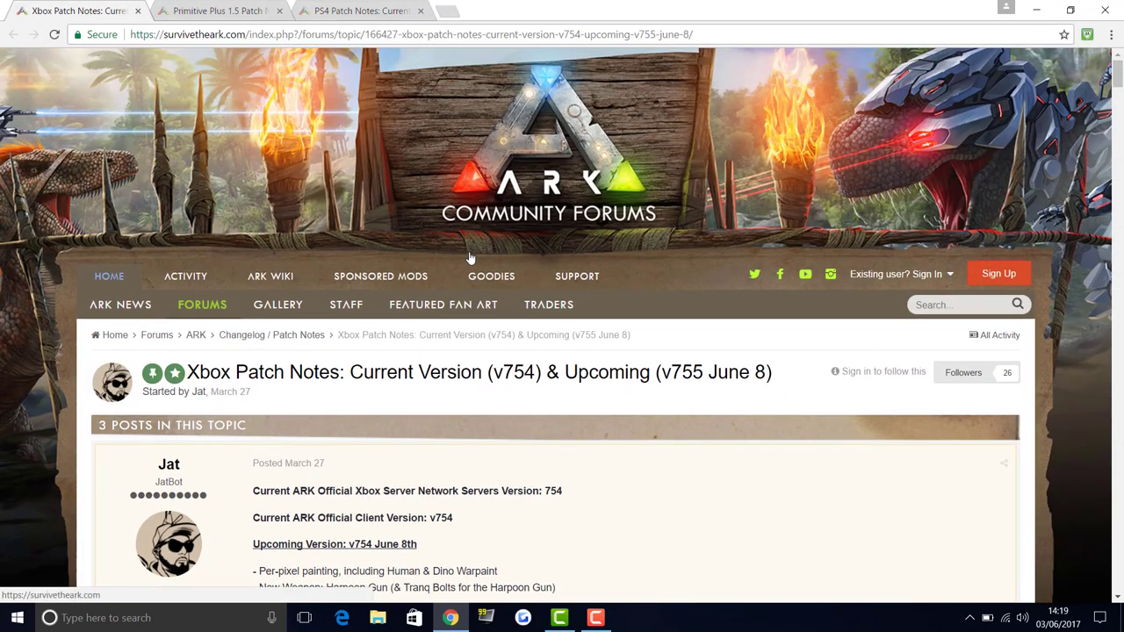
pyautogui.moveTo(453, 259)
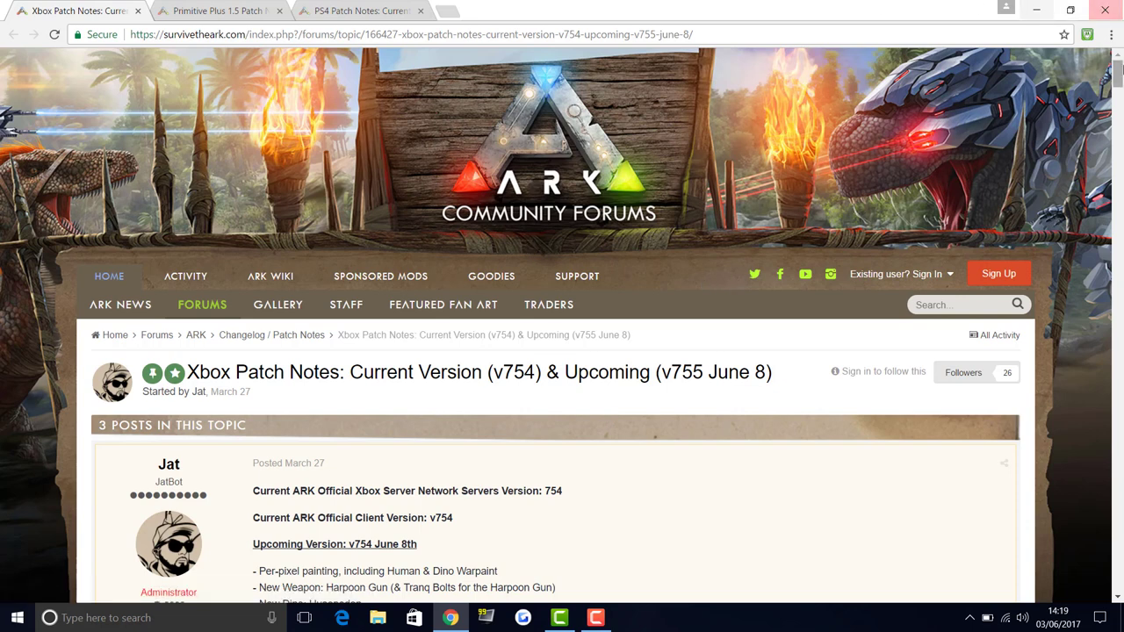
pyautogui.moveTo(883, 168)
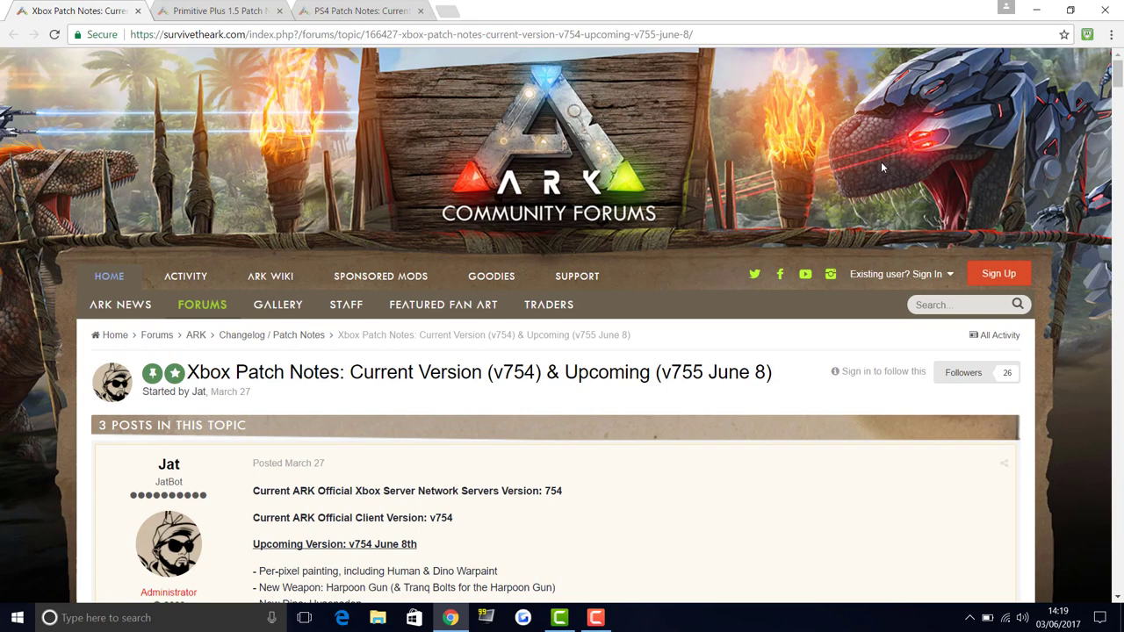
pyautogui.moveTo(789, 186)
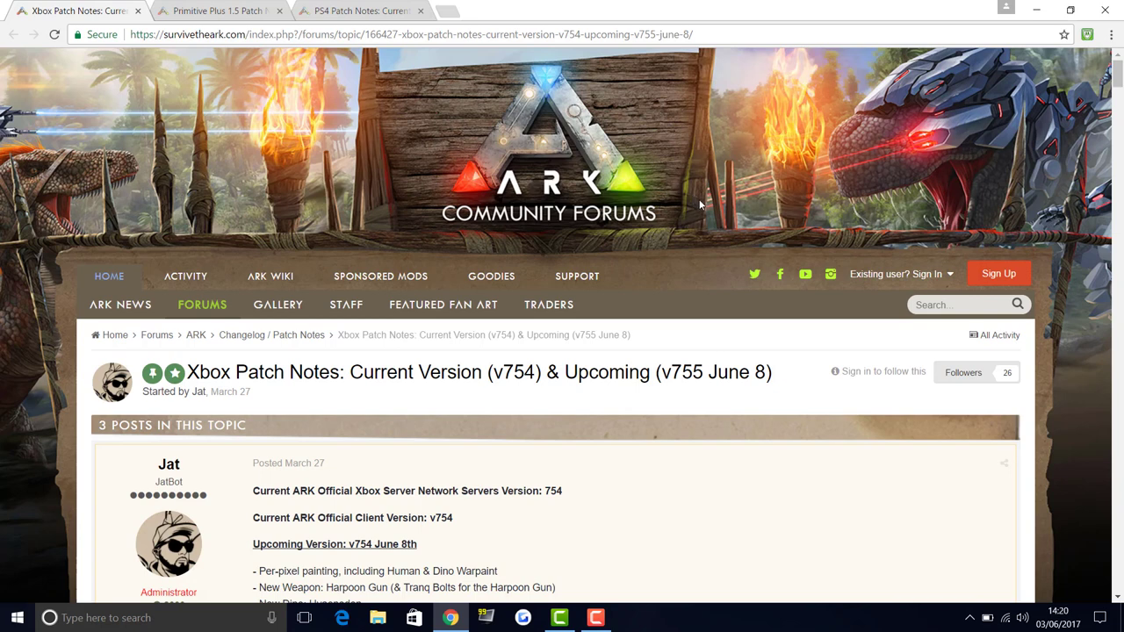
pyautogui.moveTo(706, 213)
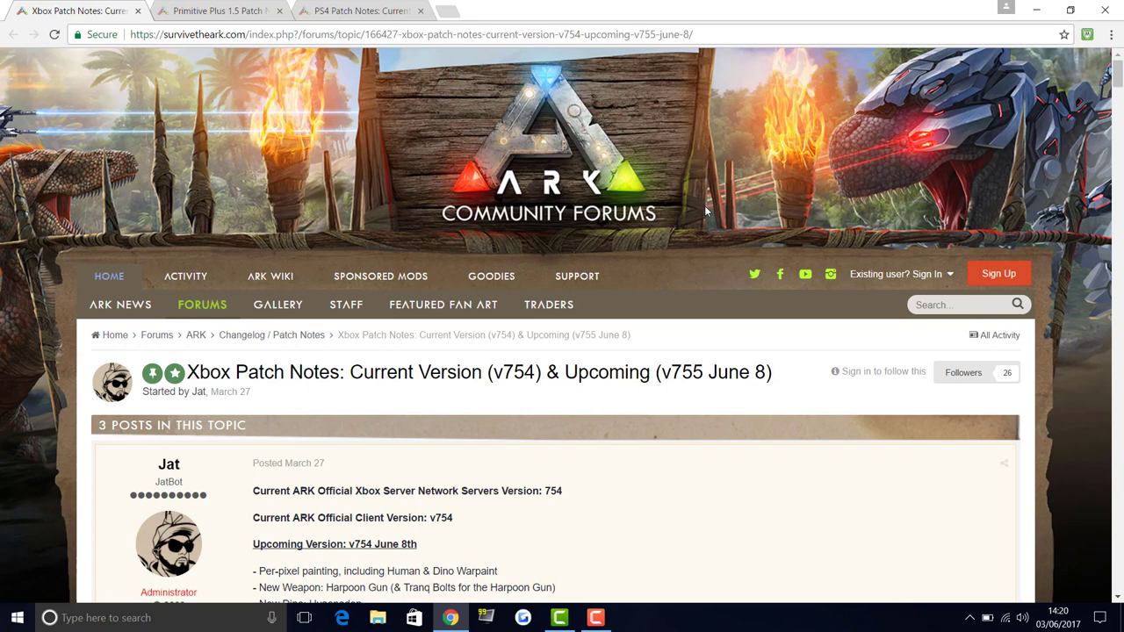
pyautogui.moveTo(716, 217)
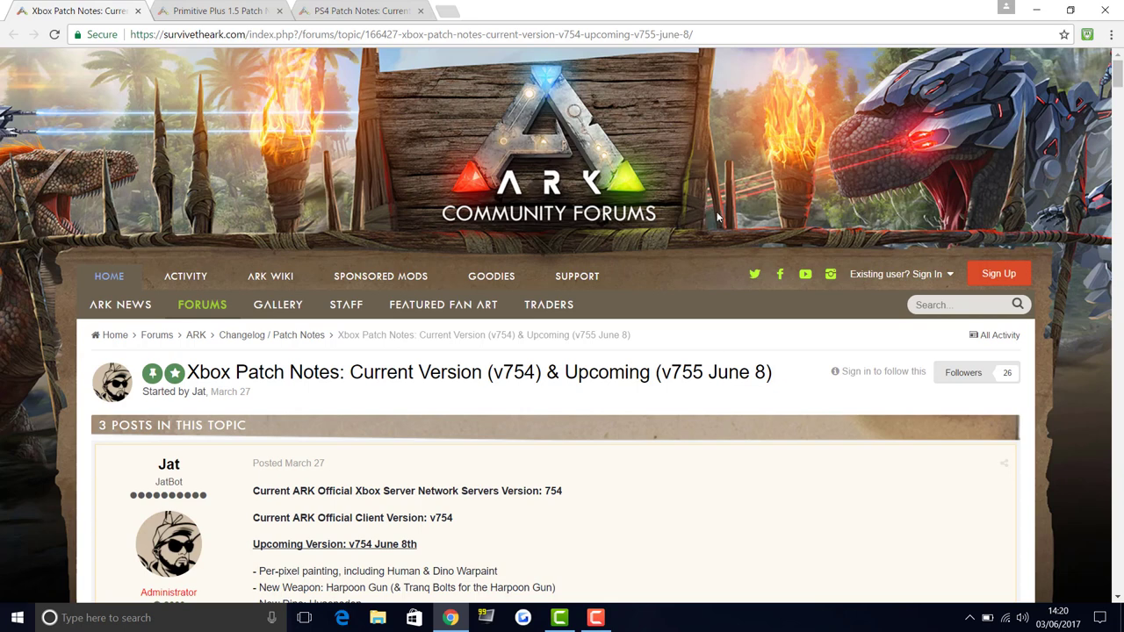
pyautogui.moveTo(635, 200)
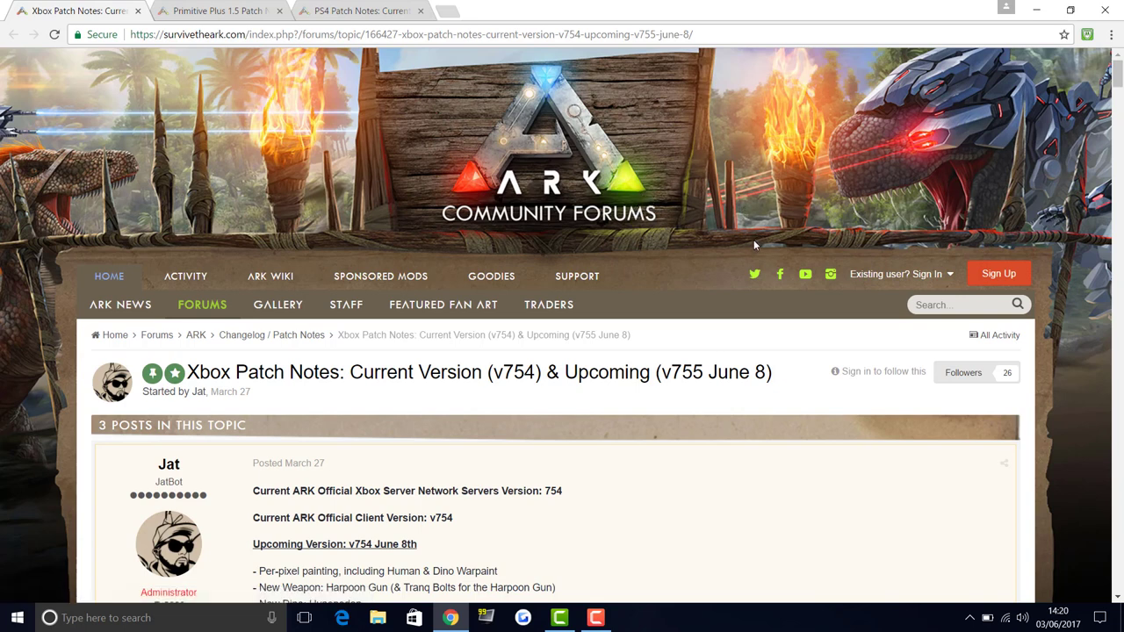
pyautogui.moveTo(771, 256)
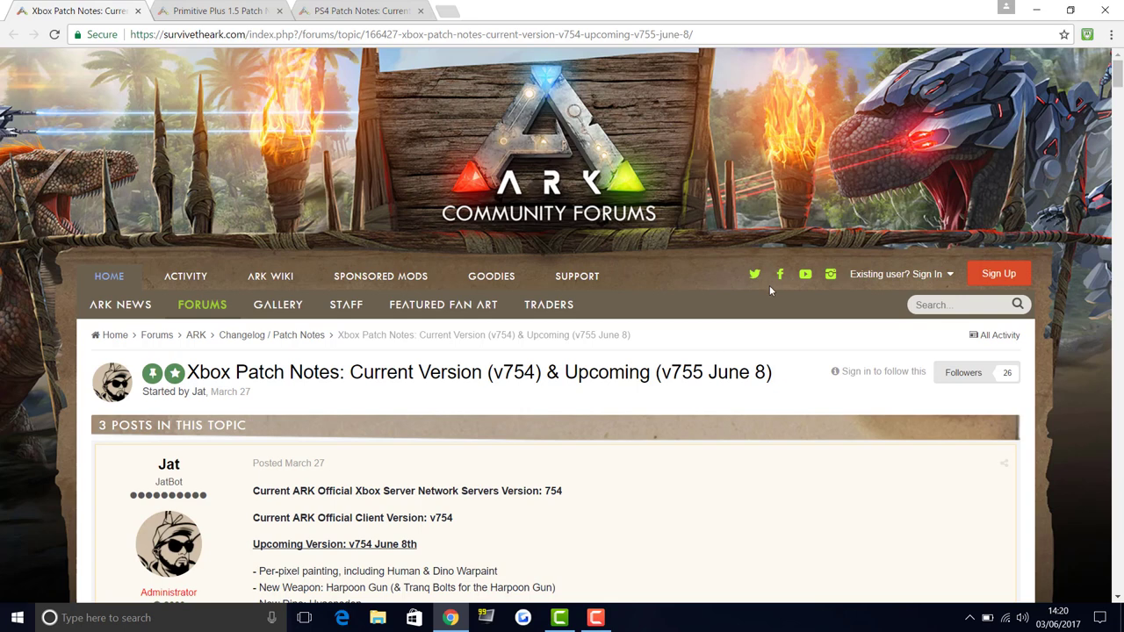
pyautogui.moveTo(824, 350)
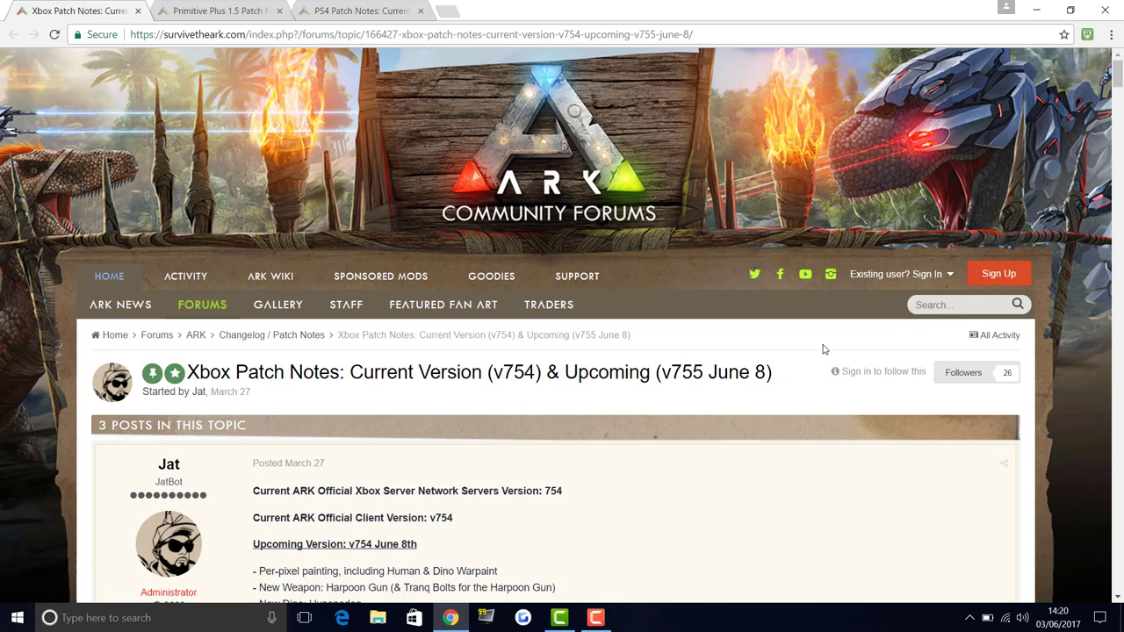
pyautogui.moveTo(825, 334)
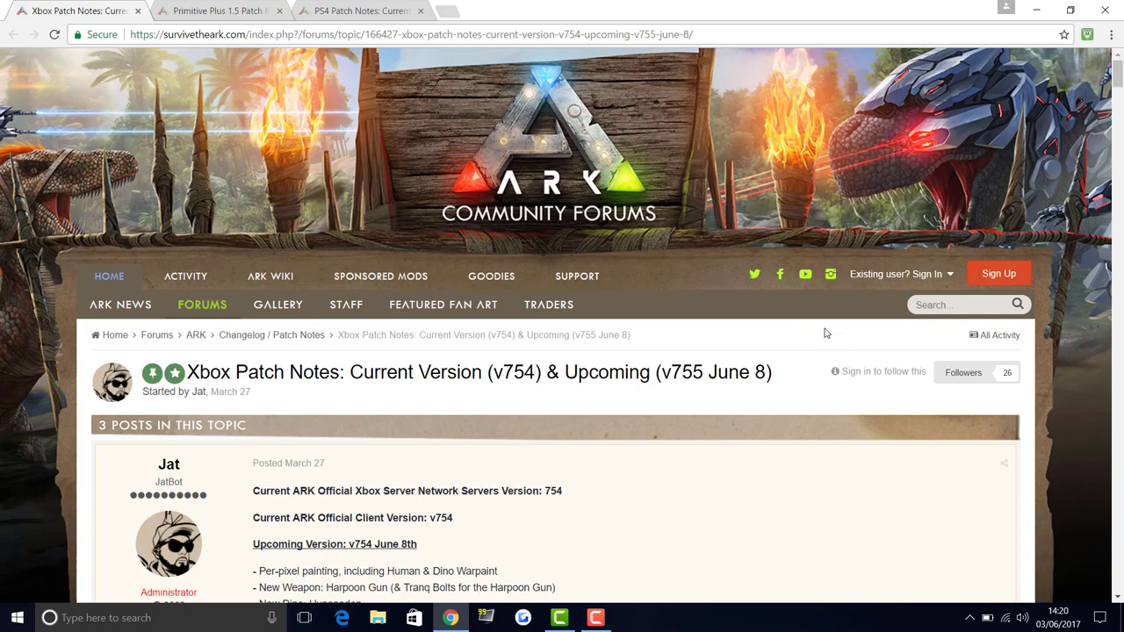
pyautogui.moveTo(808, 337)
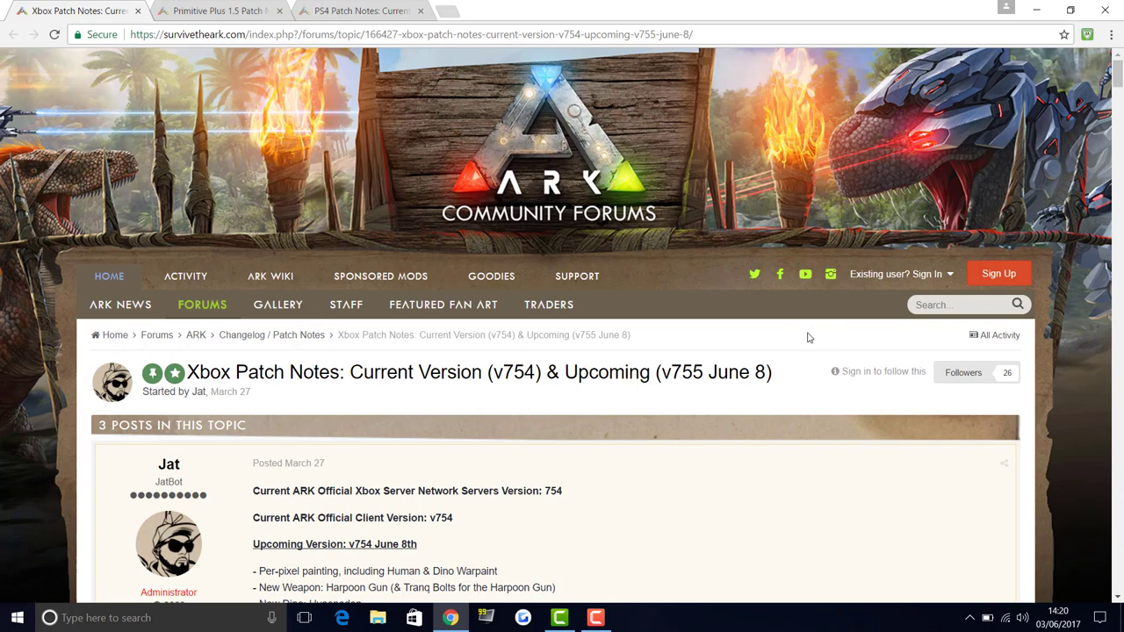
pyautogui.moveTo(673, 330)
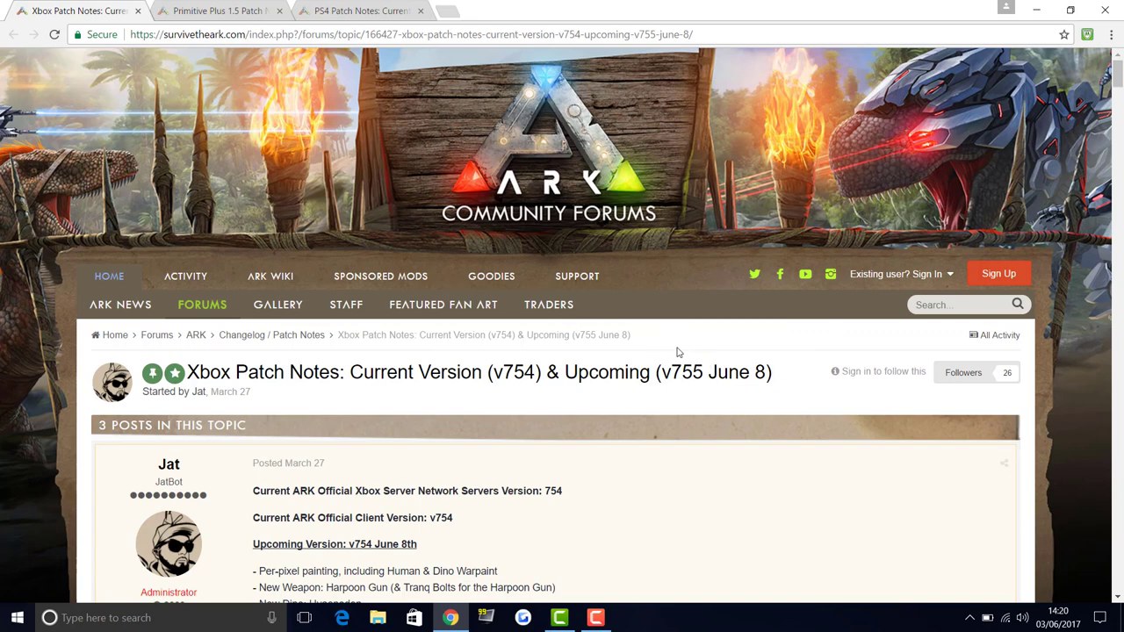
pyautogui.moveTo(597, 363)
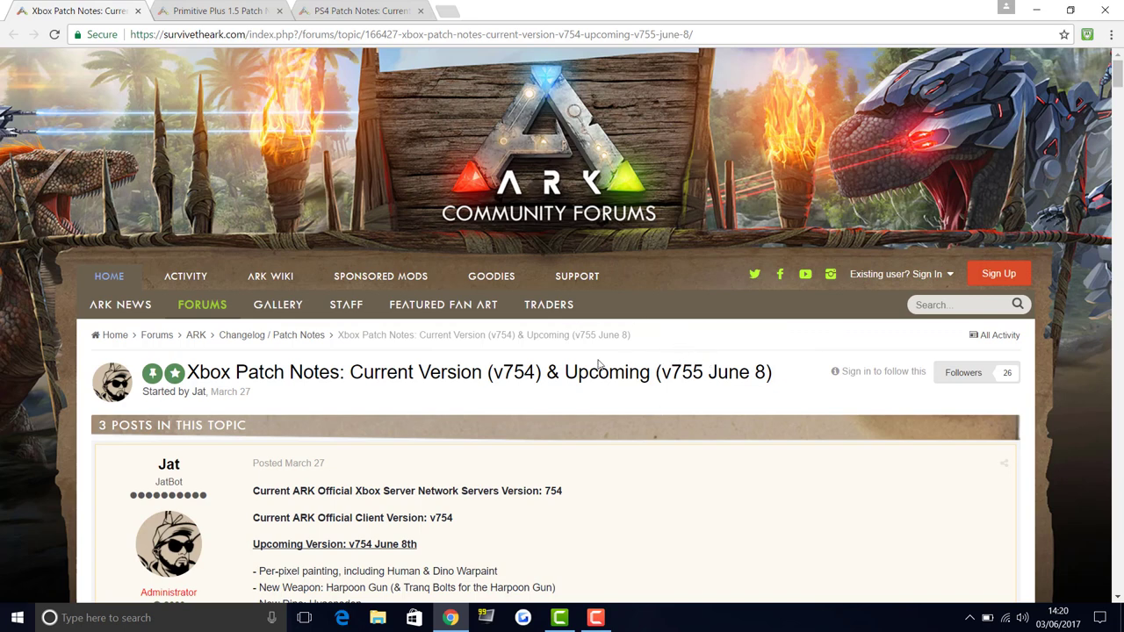
pyautogui.moveTo(595, 365)
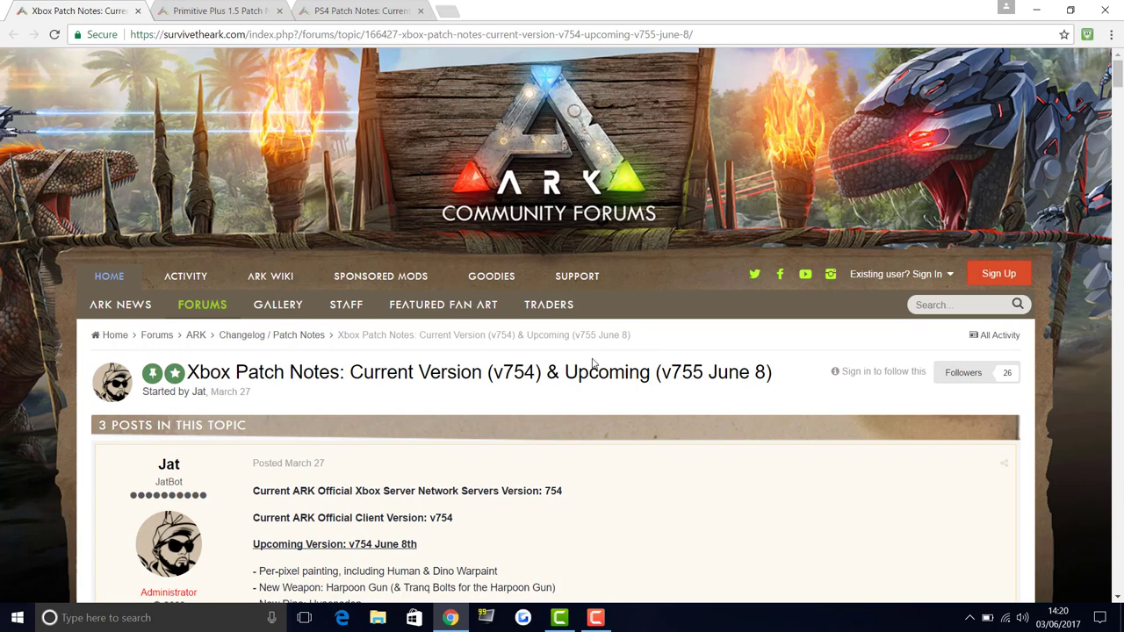
pyautogui.moveTo(561, 357)
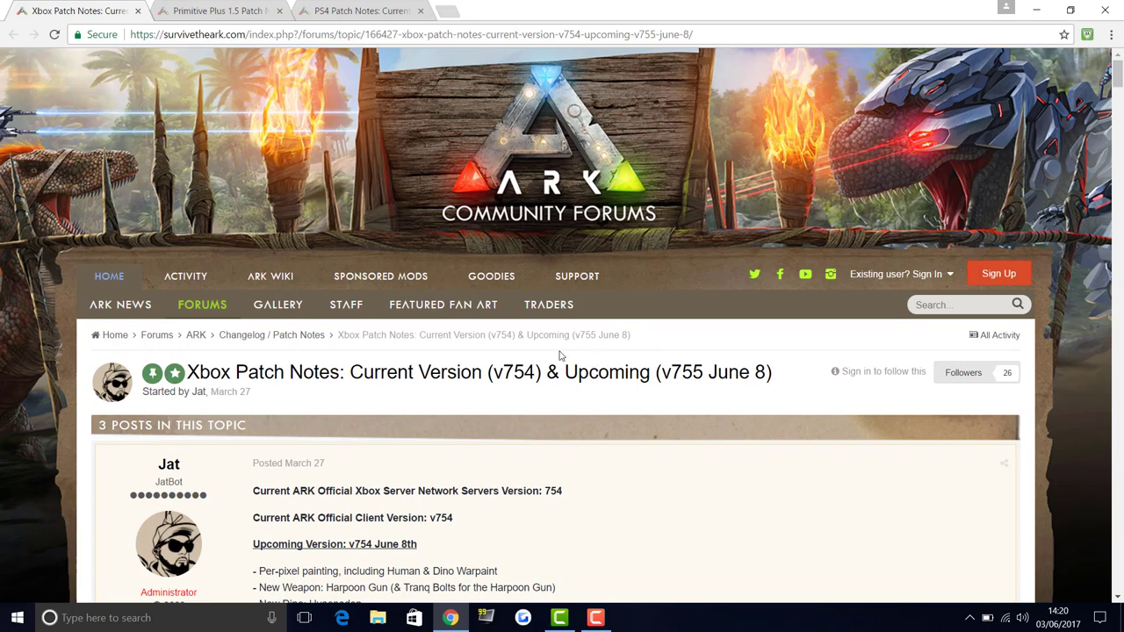